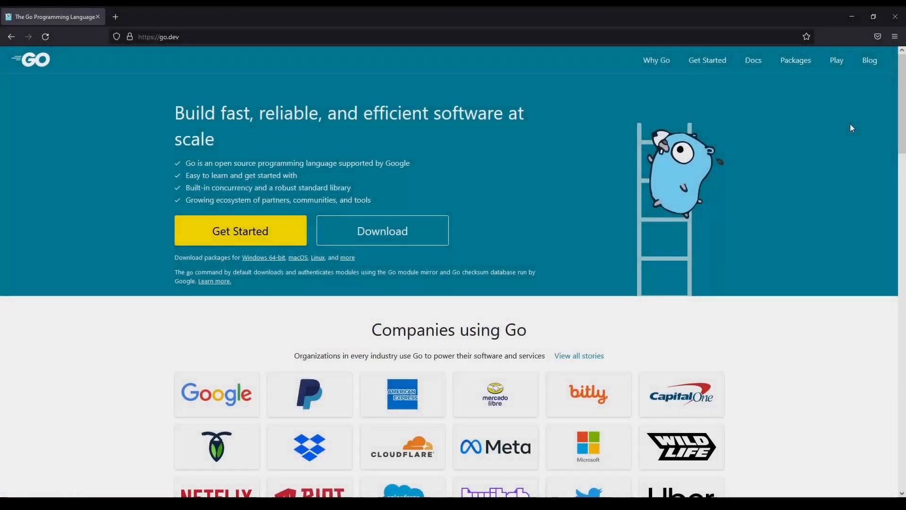
- Search the weather app for Wigan to show its current weather
scroll("down", 3)
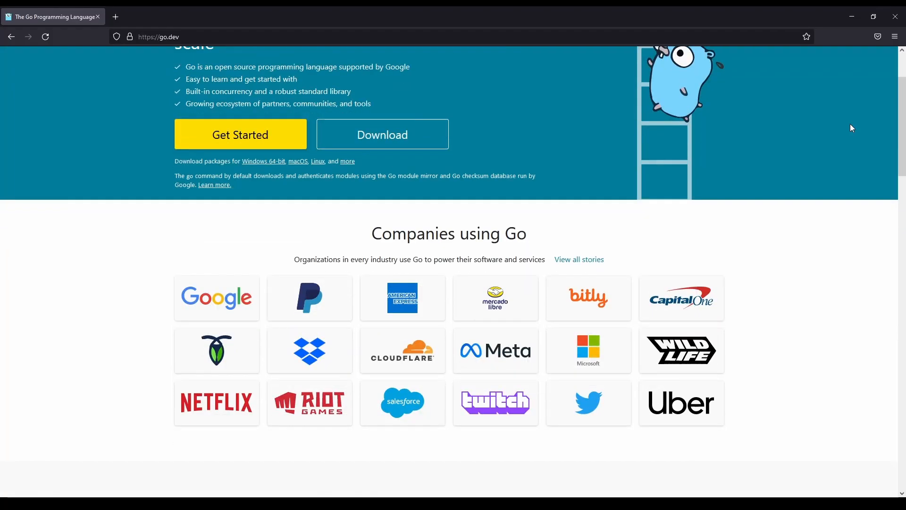
scroll("down", 3)
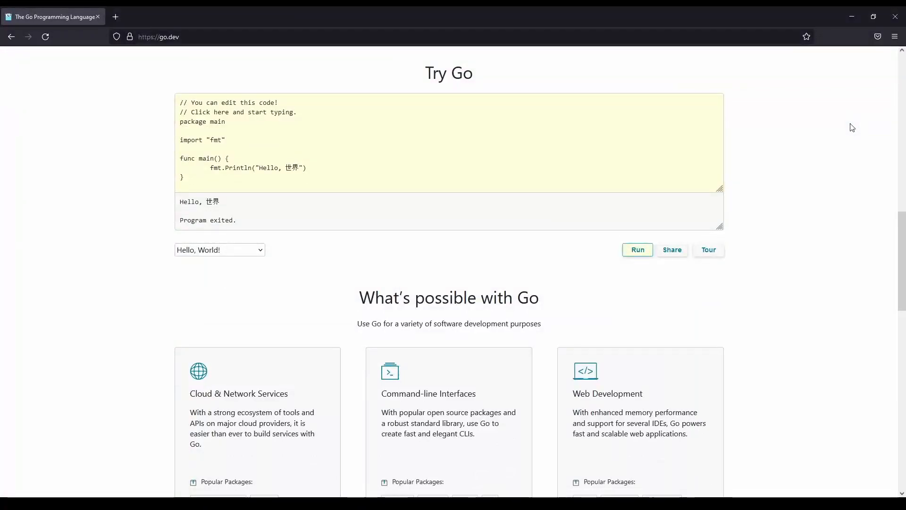
scroll("down", 3)
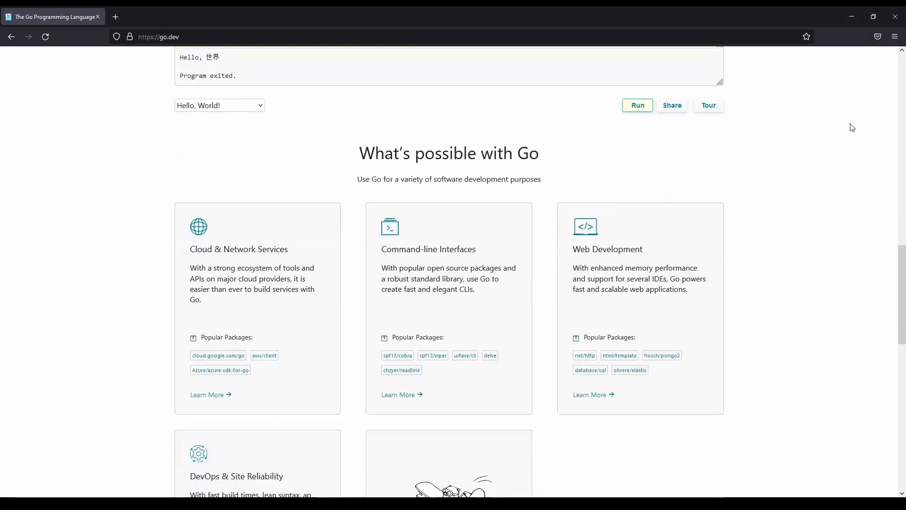
scroll("down", 3)
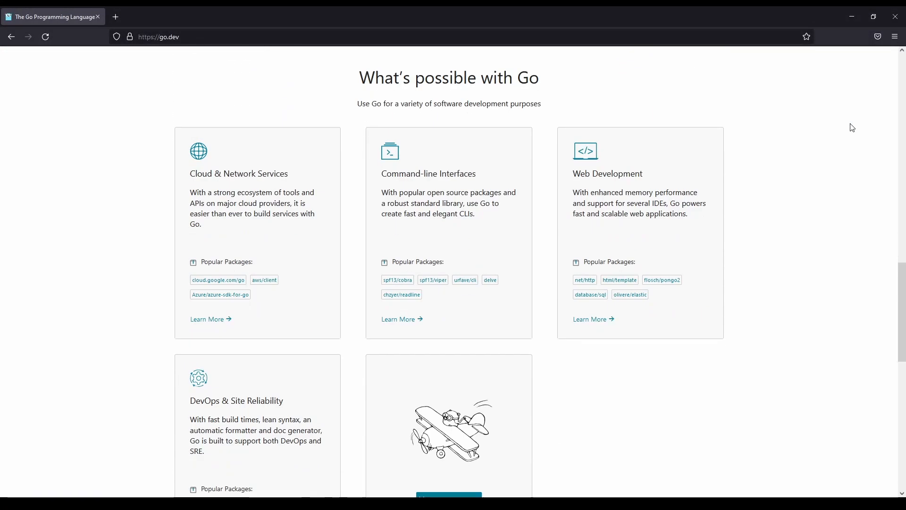
scroll("down", 3)
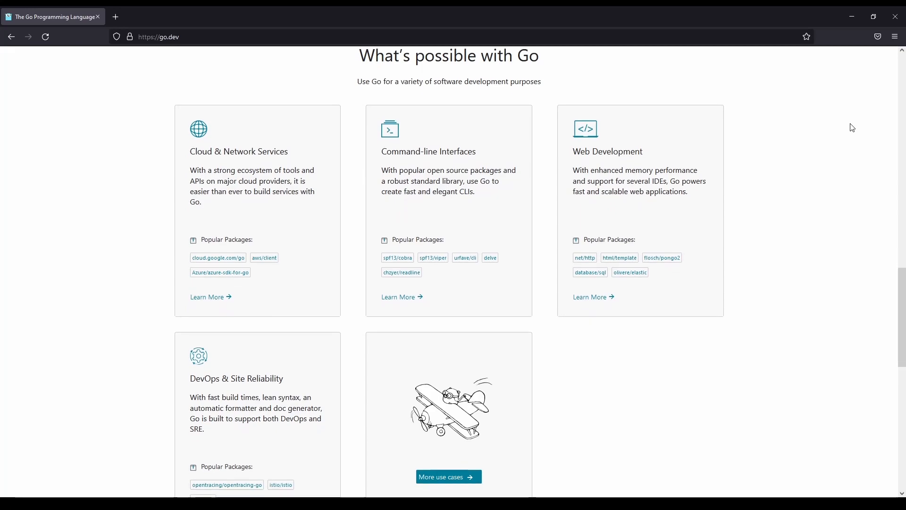
scroll("down", 3)
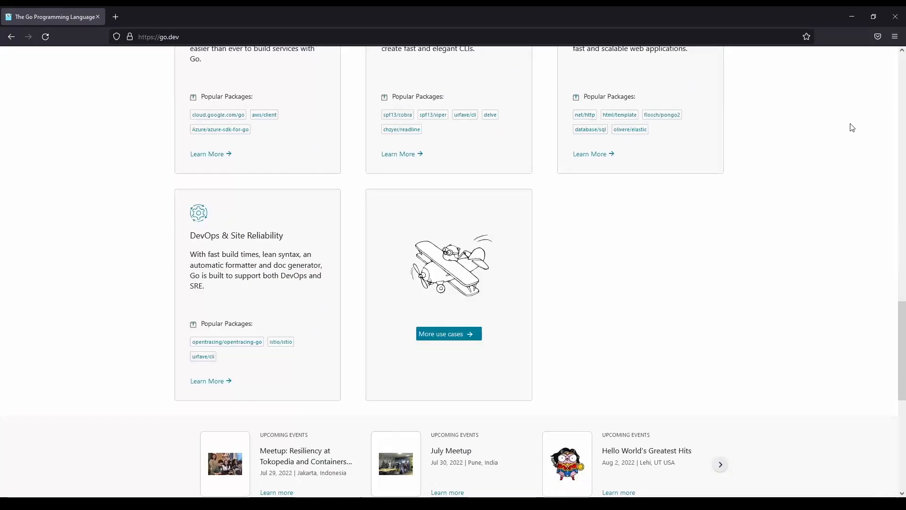
scroll("down", 3)
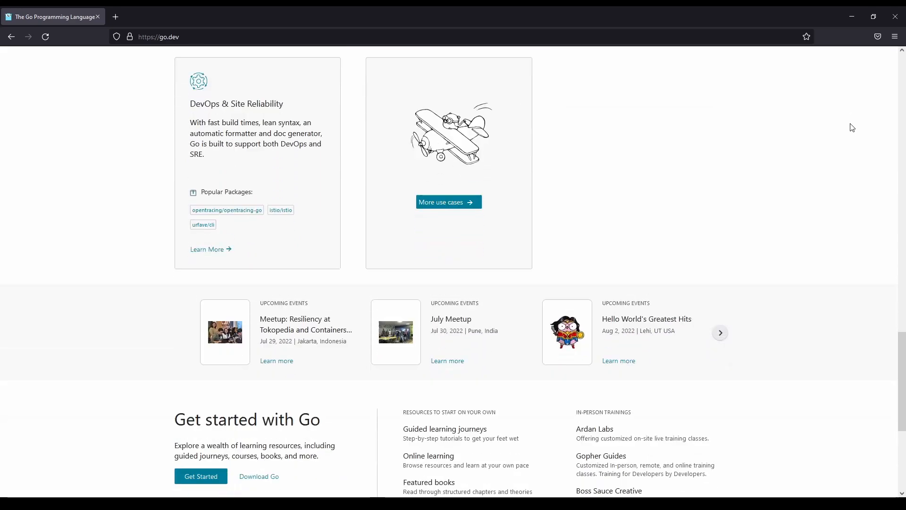
scroll("down", 3)
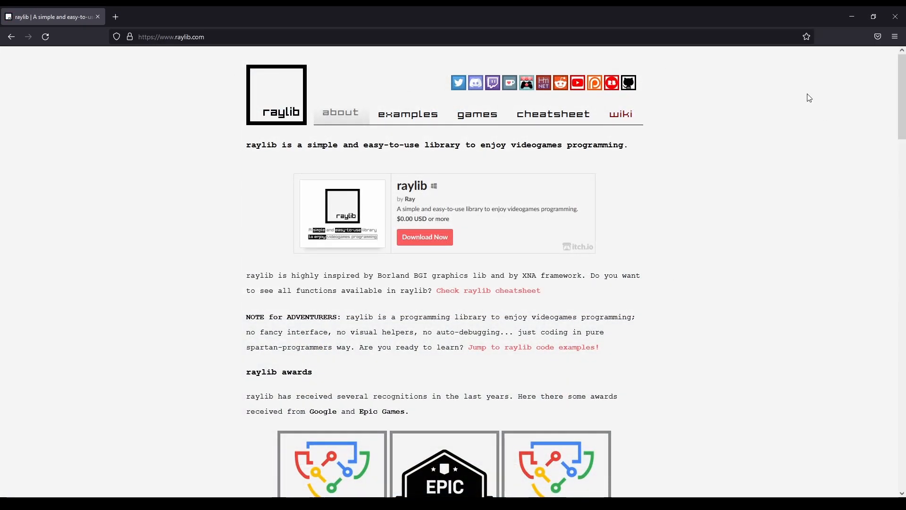
scroll("down", 3)
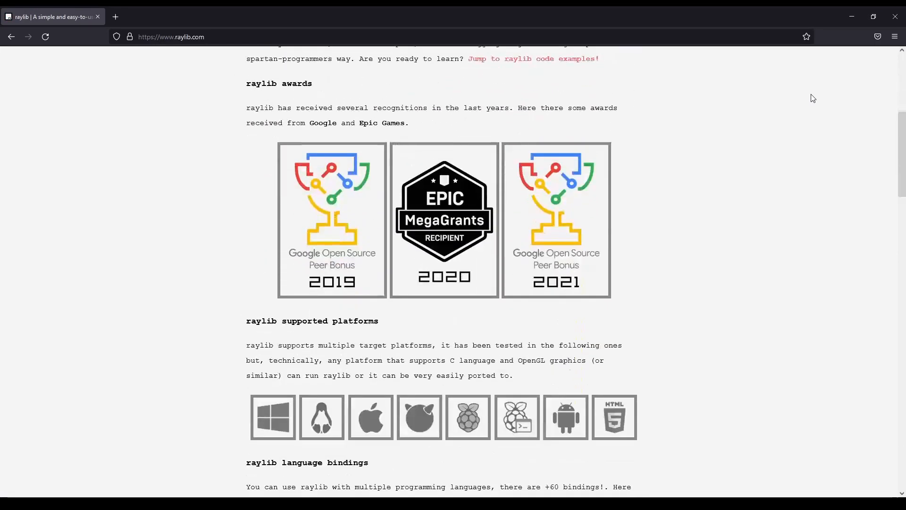
scroll("down", 3)
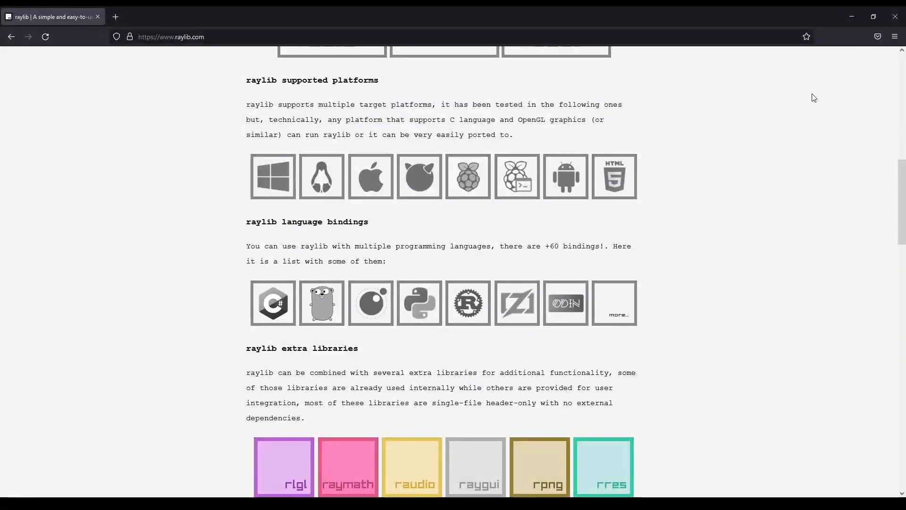
scroll("down", 3)
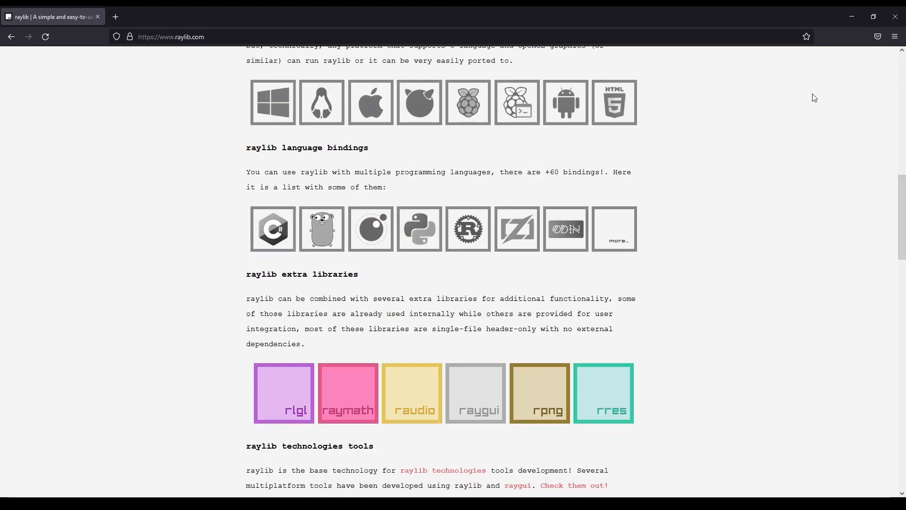
scroll("down", 3)
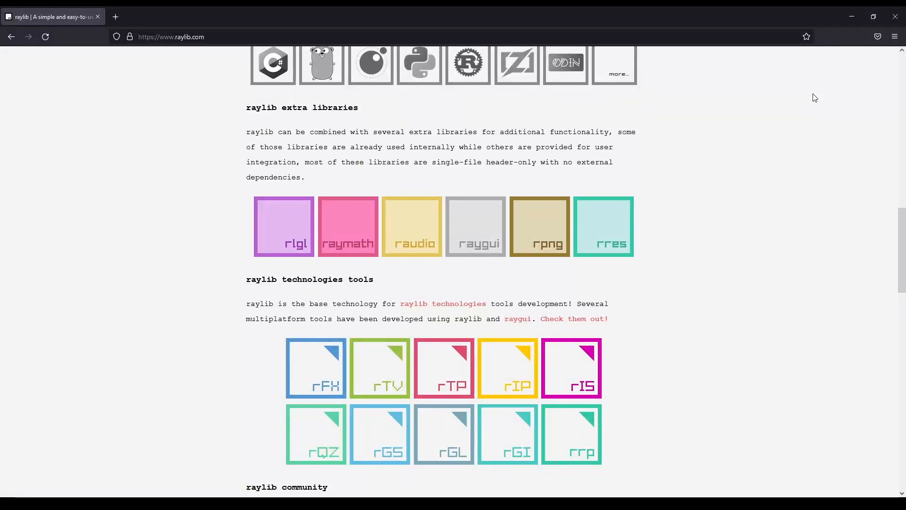
scroll("down", 3)
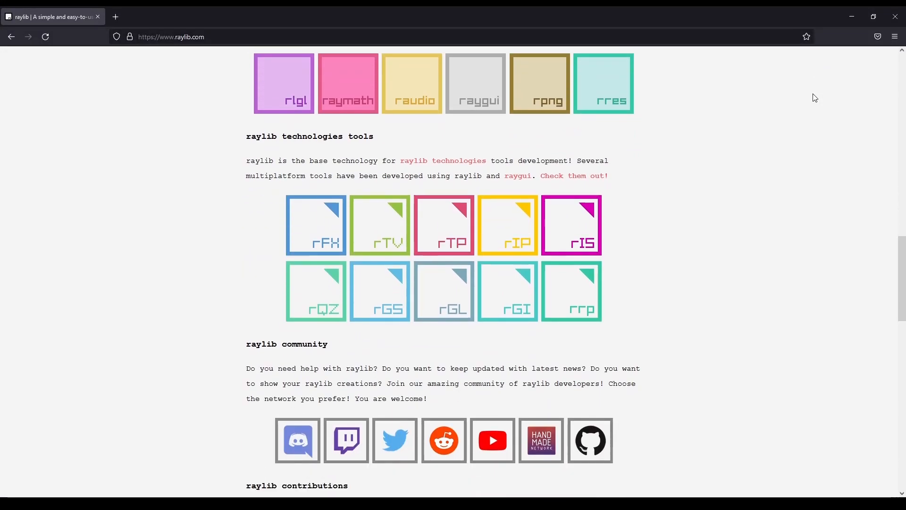
scroll("down", 3)
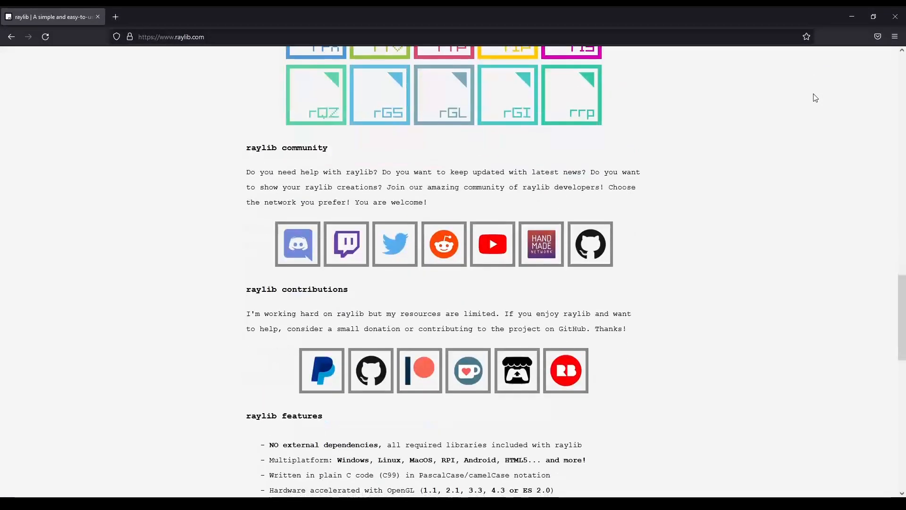
scroll("down", 3)
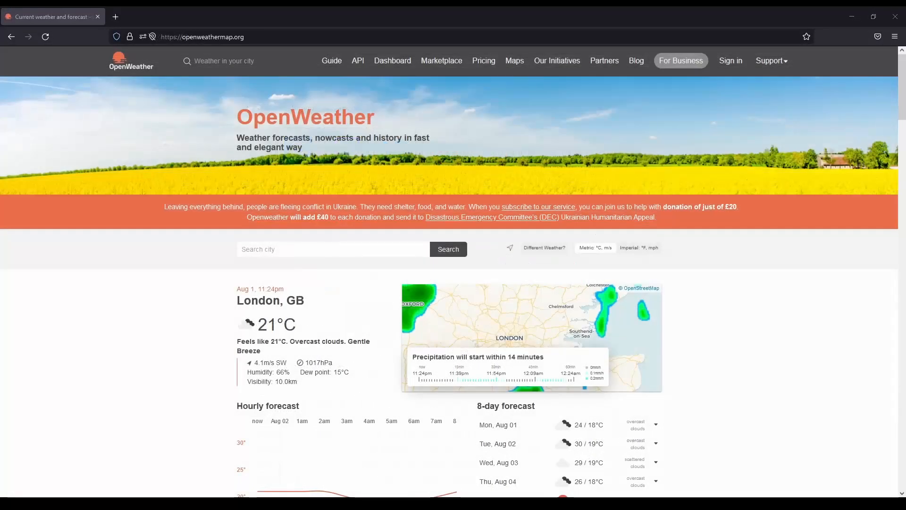
mouse_move(734, 292)
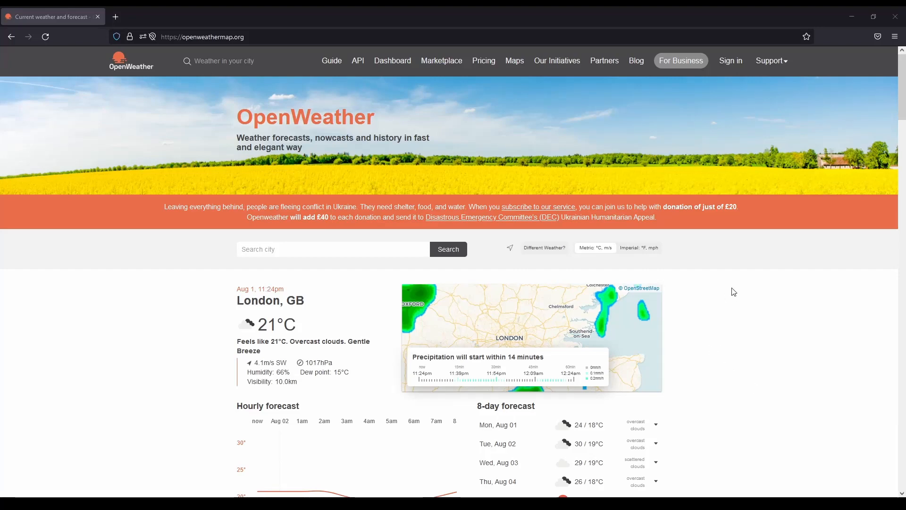
scroll("down", 3)
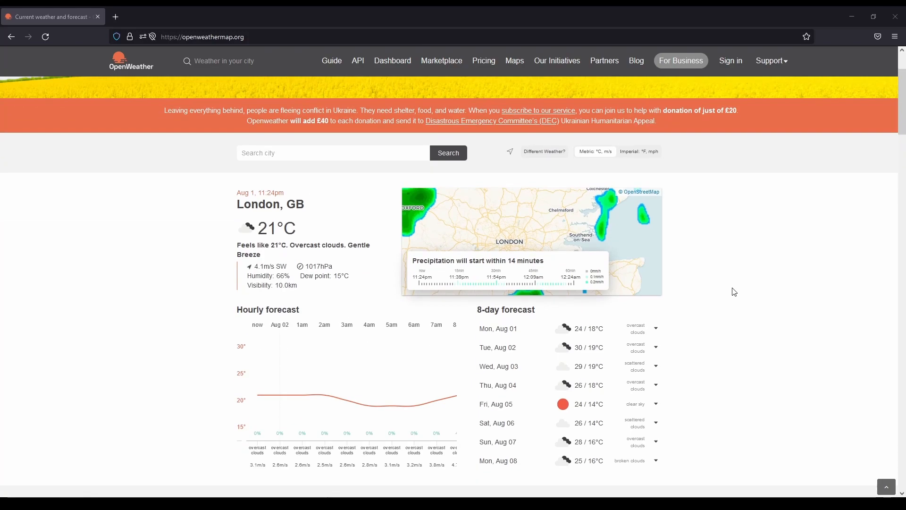
scroll("down", 3)
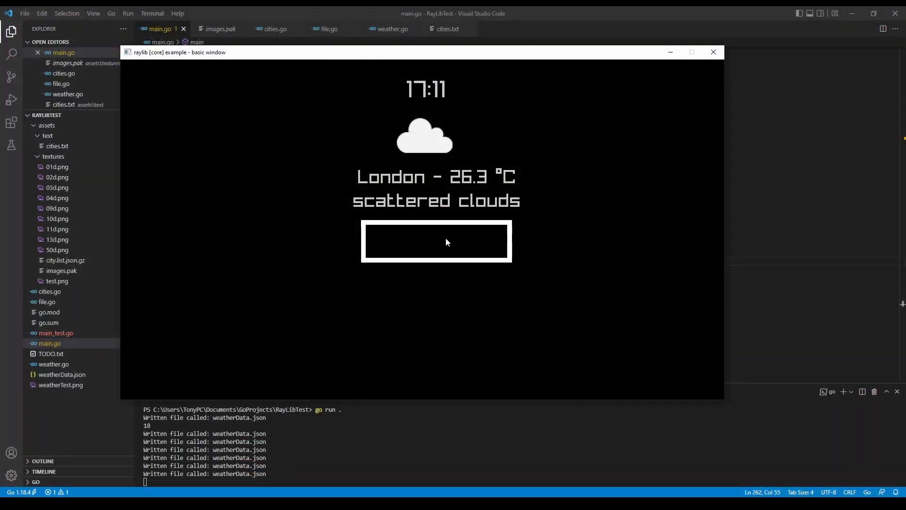
type("Wi")
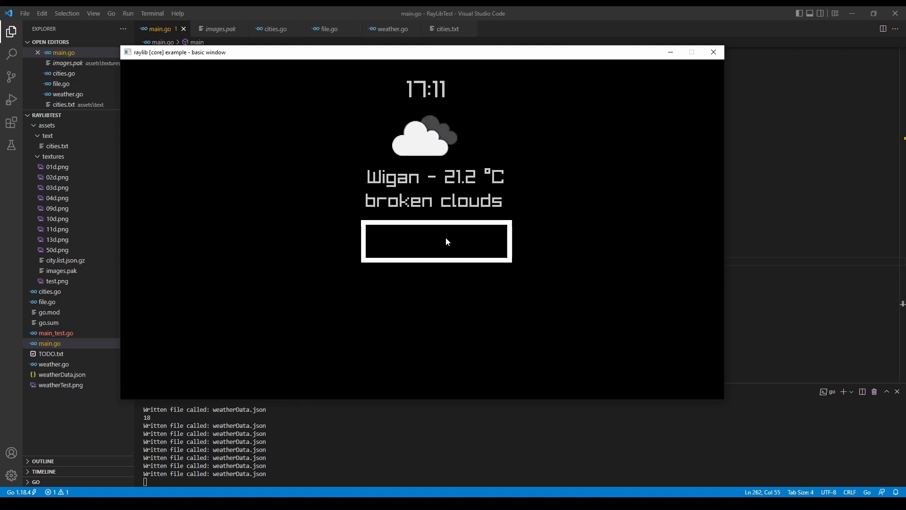
mouse_move(457, 239)
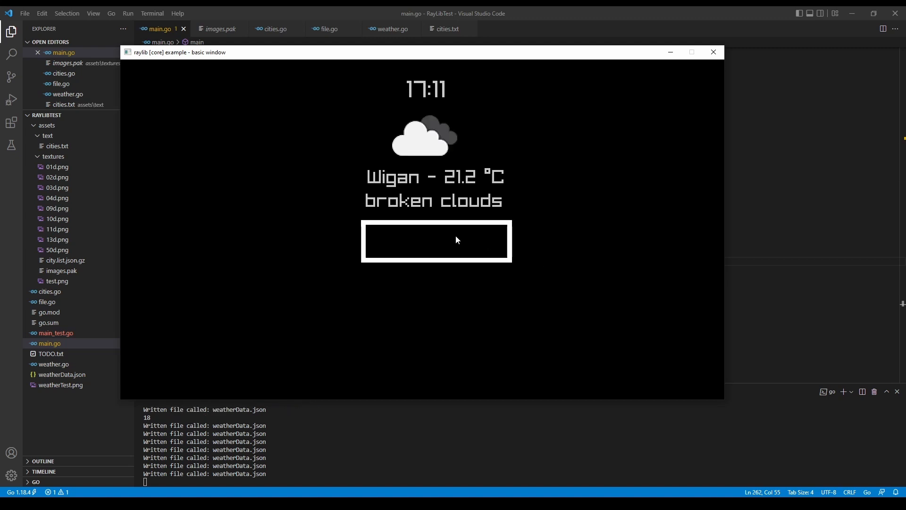
- Search for Manchester, leaving its overcast 21.0 °C weather displayed
type("Manche")
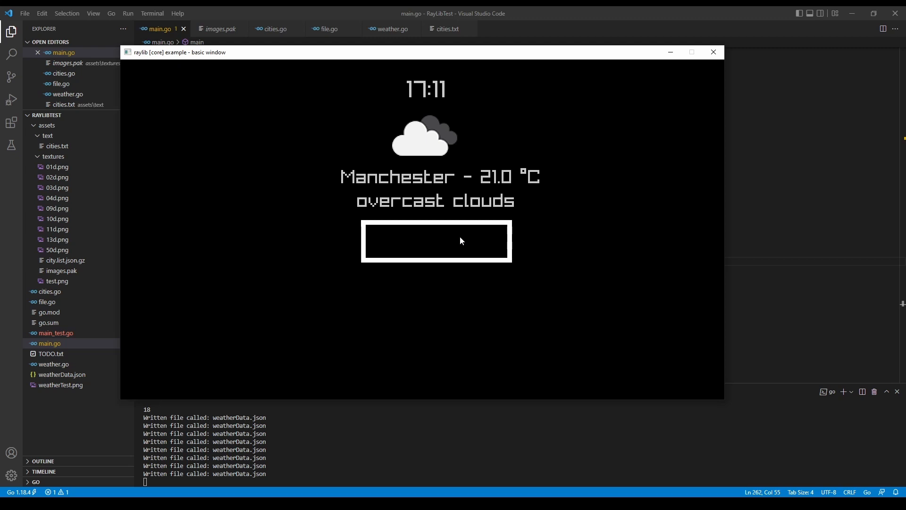
mouse_move(548, 244)
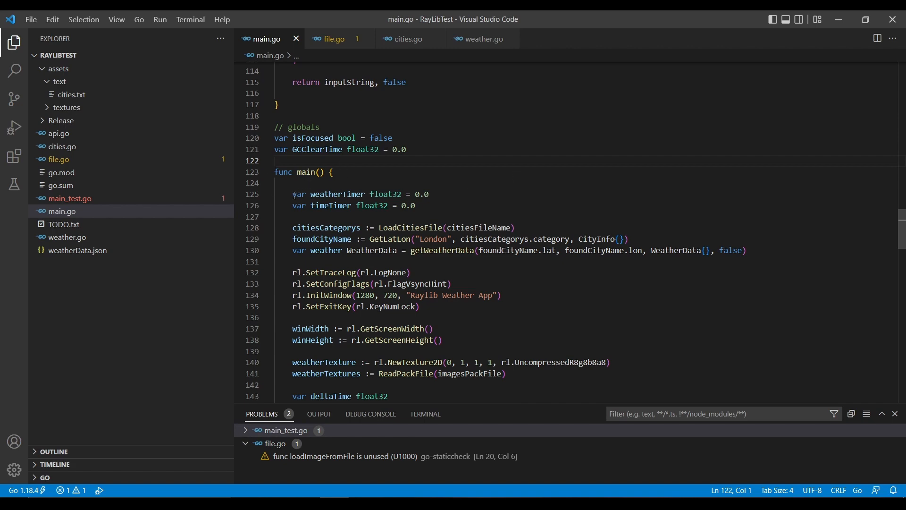
scroll("down", 3)
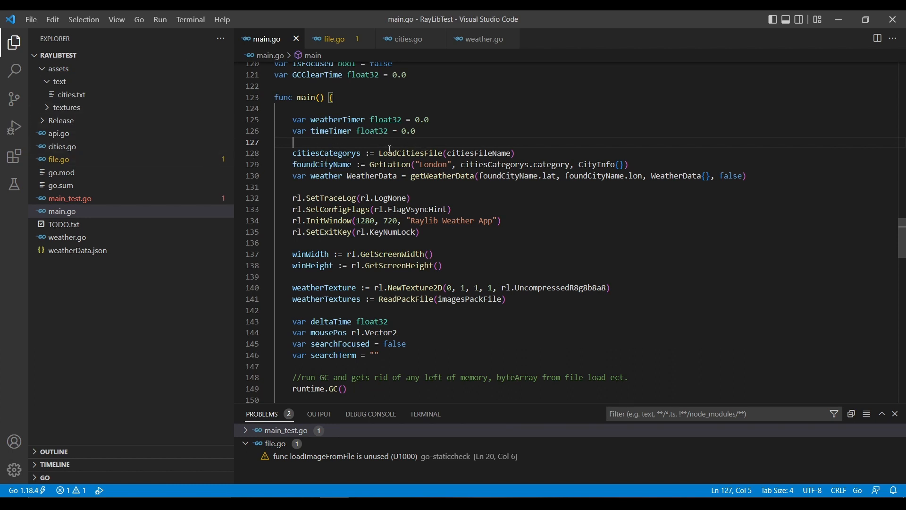
mouse_move(463, 166)
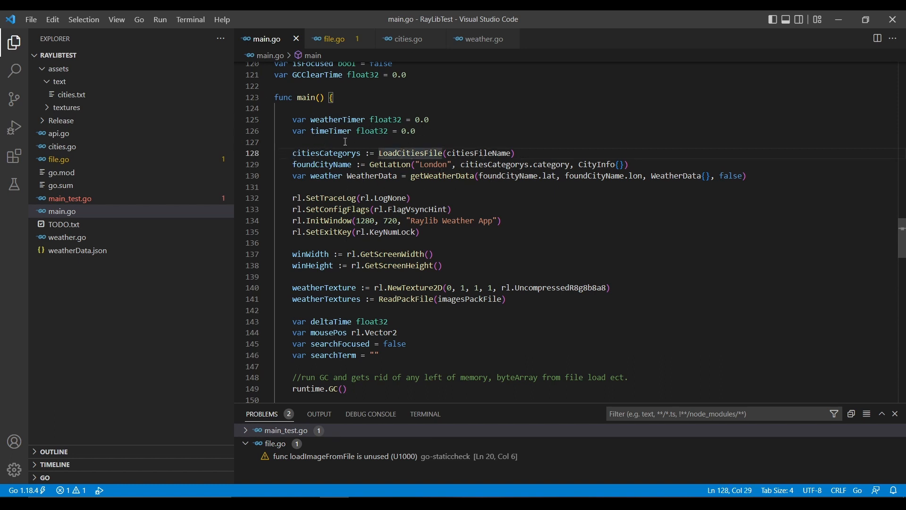
- Open cities.txt from assets/text and browse its city names with coordinates
left_click(72, 95)
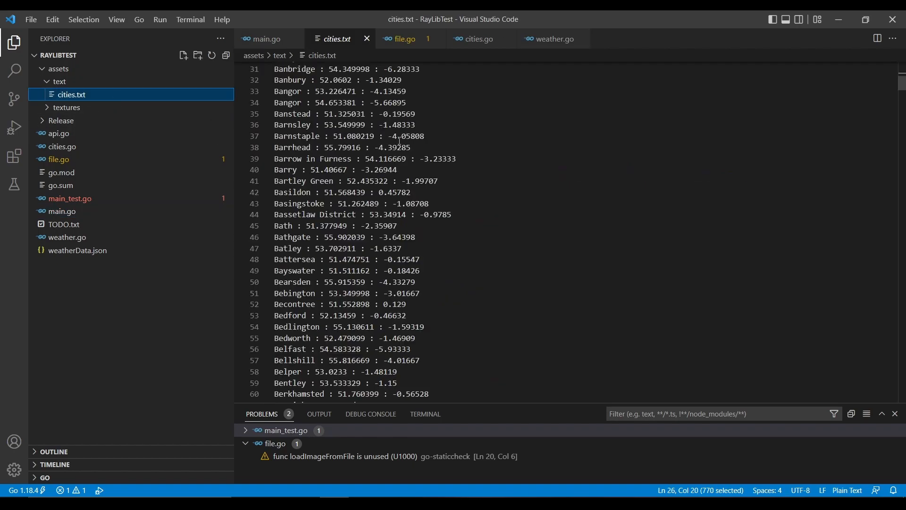
scroll("down", 3)
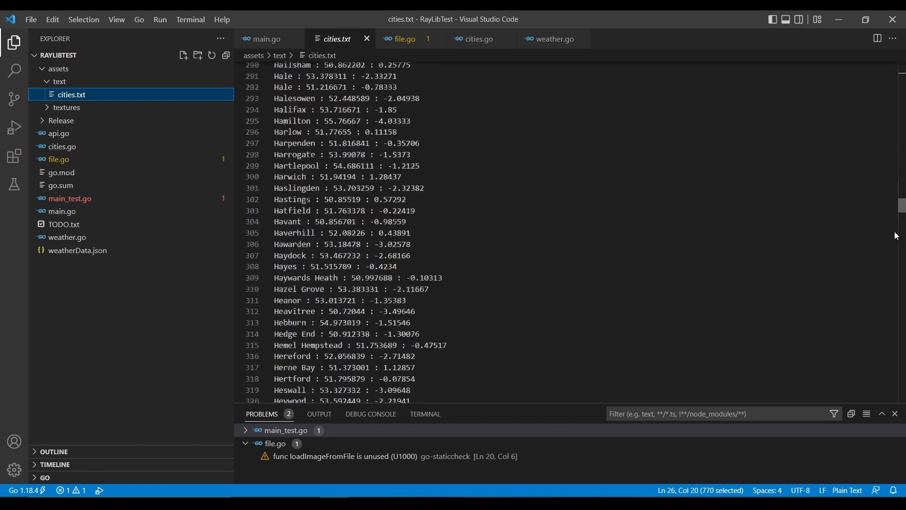
scroll("down", 3)
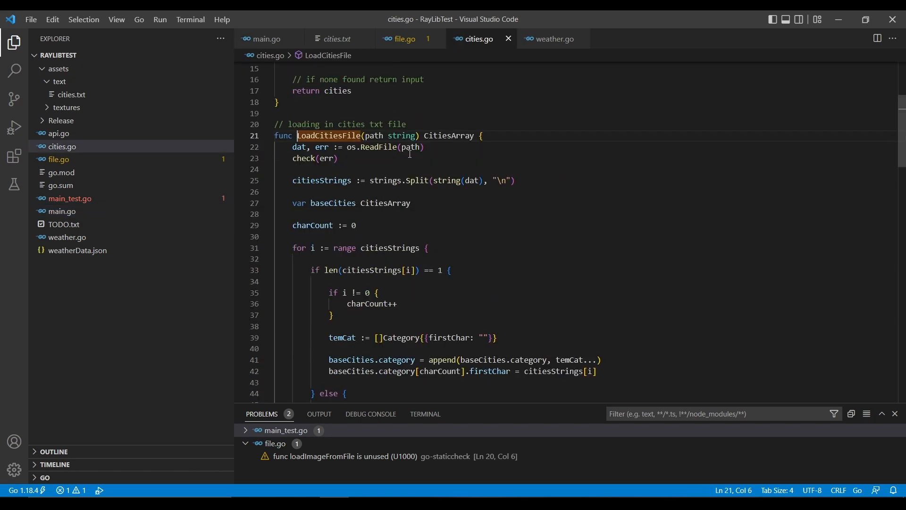
scroll("down", 3)
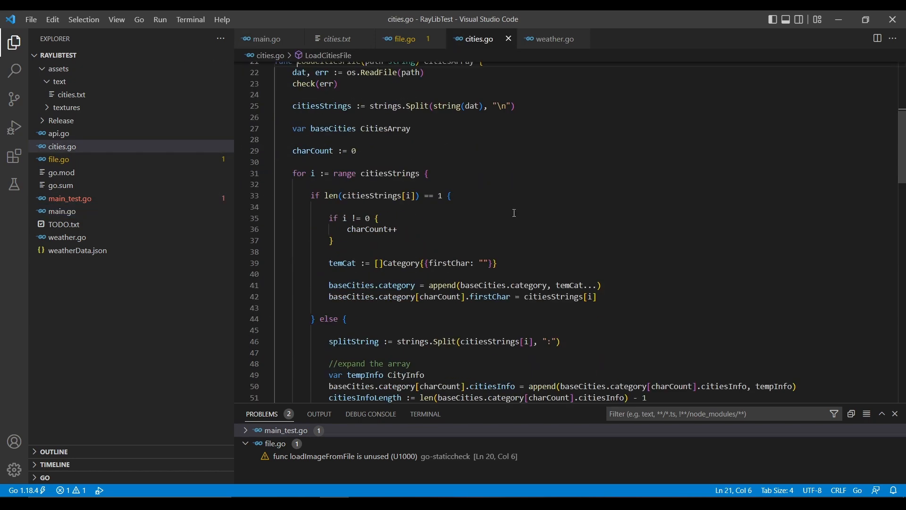
scroll("down", 3)
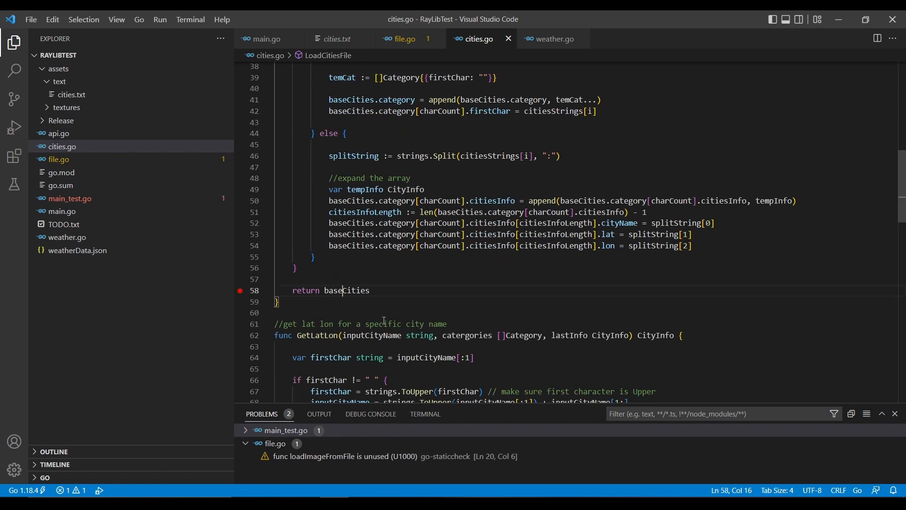
scroll("up", 3)
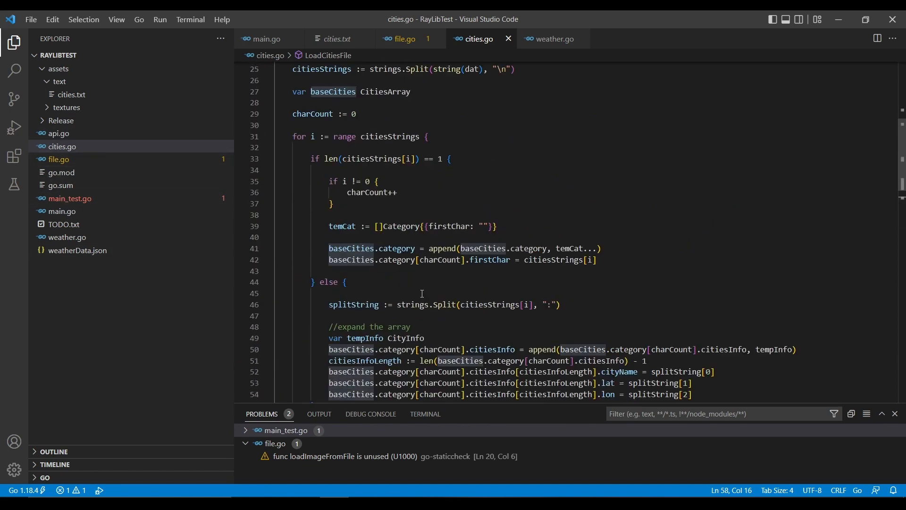
double_click(449, 209)
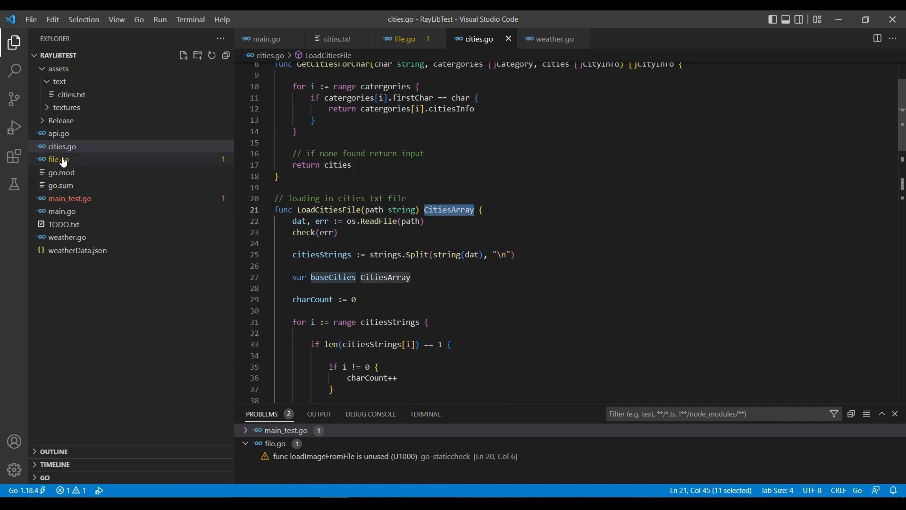
left_click(62, 211)
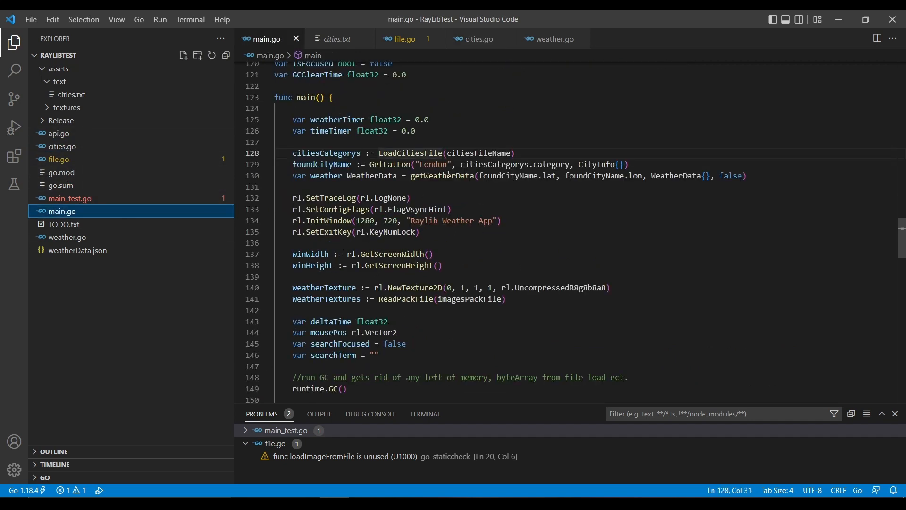
left_click(393, 165)
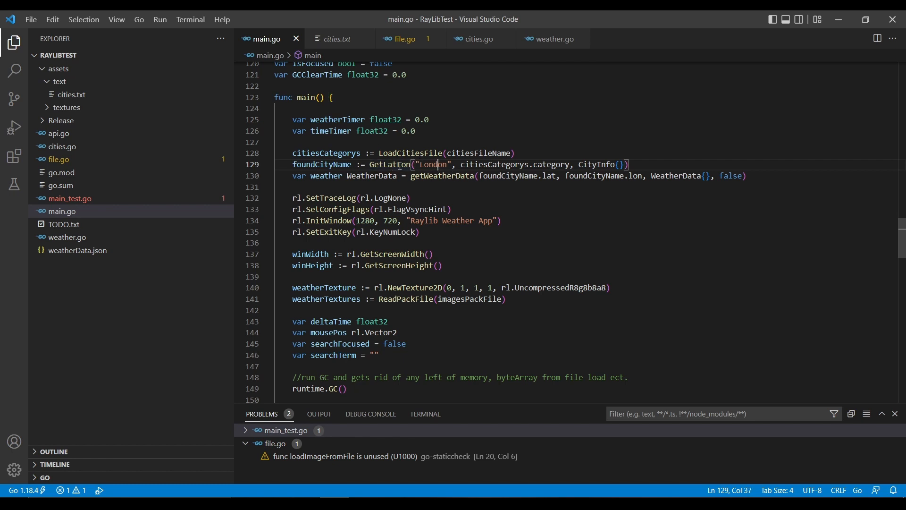
double_click(321, 165)
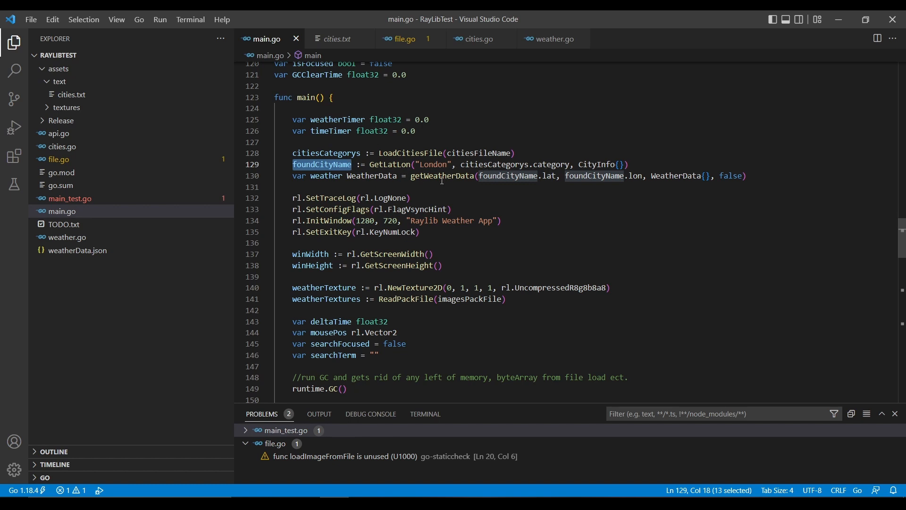
left_click(442, 176)
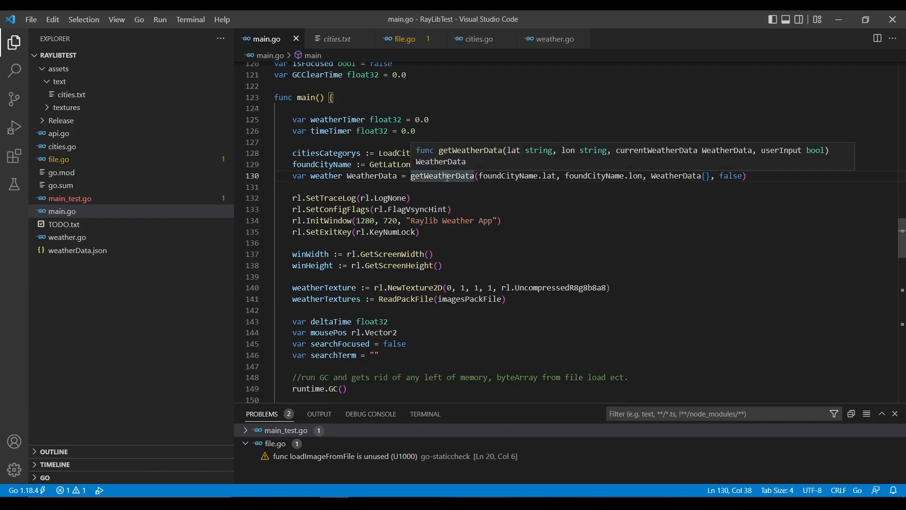
- Jump to getWeatherData in weather.go and highlight the checkFileExsits call
left_click(553, 39)
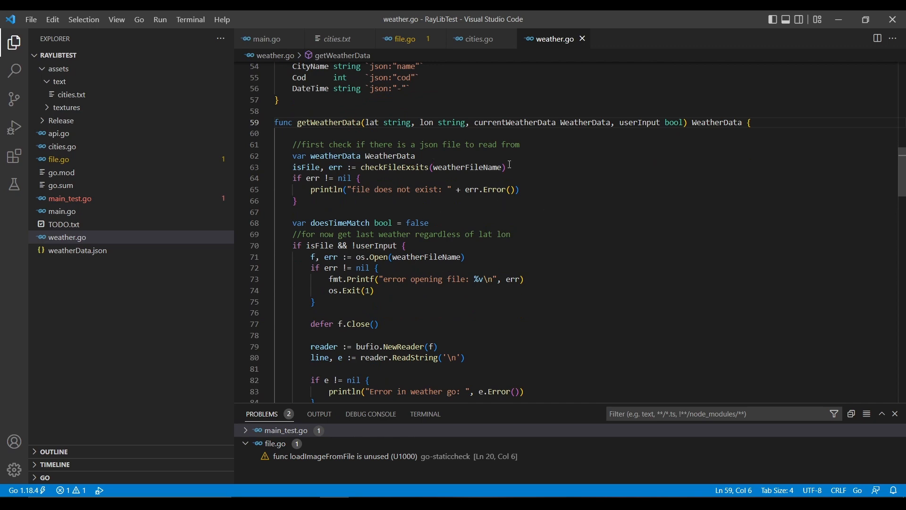
scroll("down", 3)
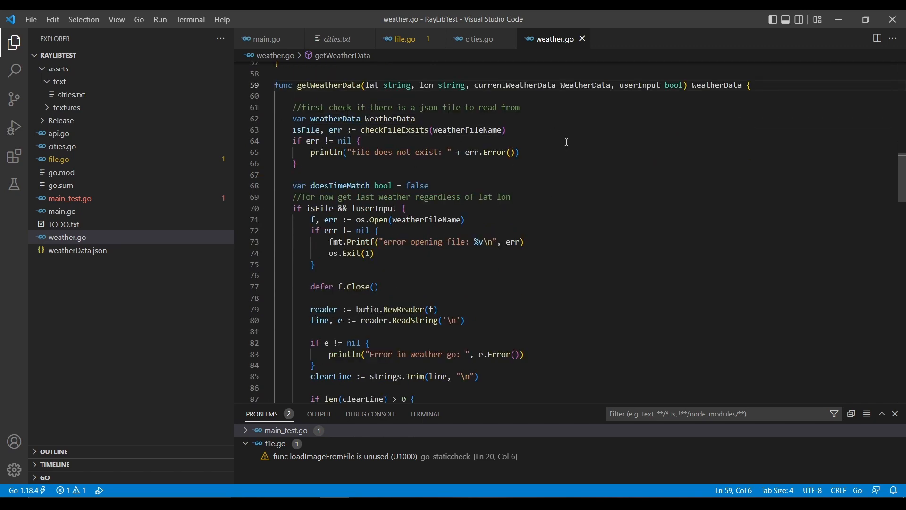
double_click(395, 168)
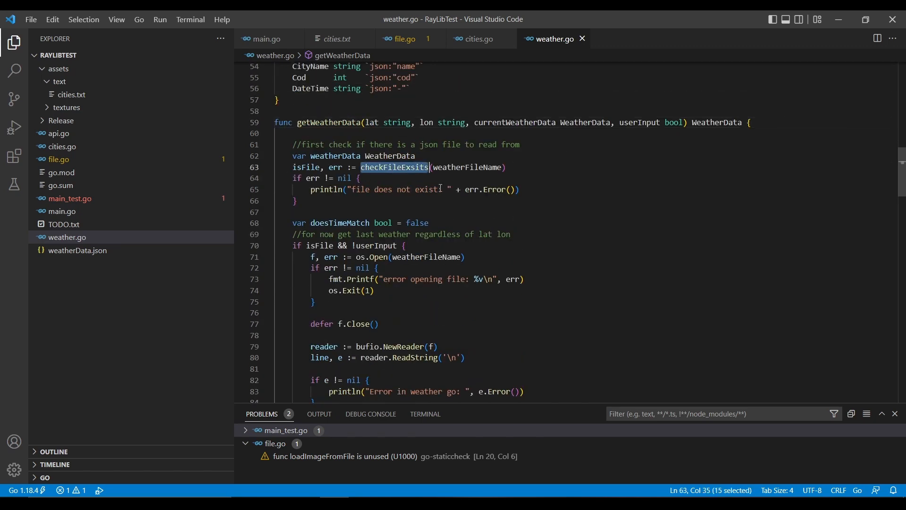
left_click(400, 178)
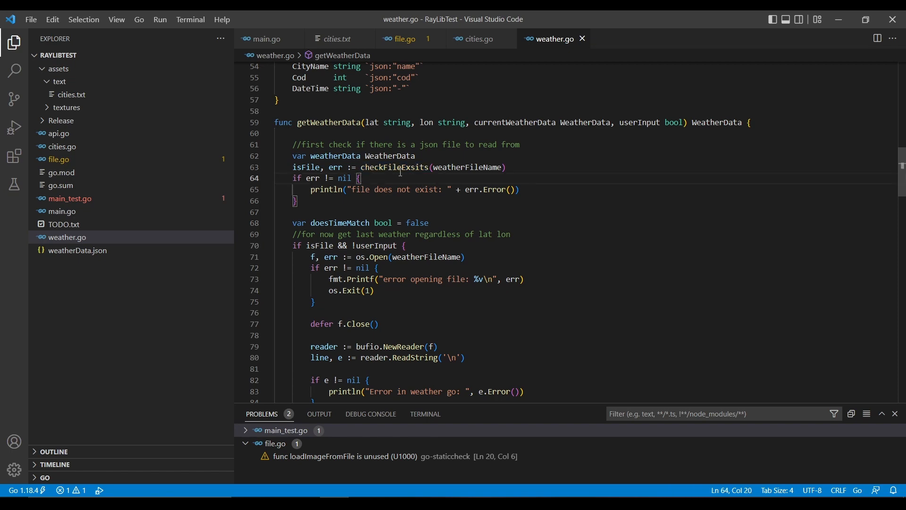
double_click(395, 167)
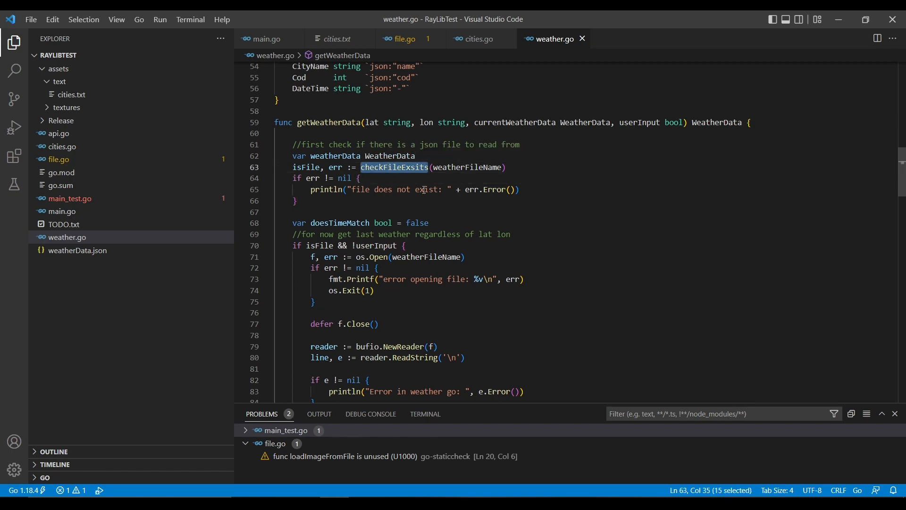
scroll("down", 3)
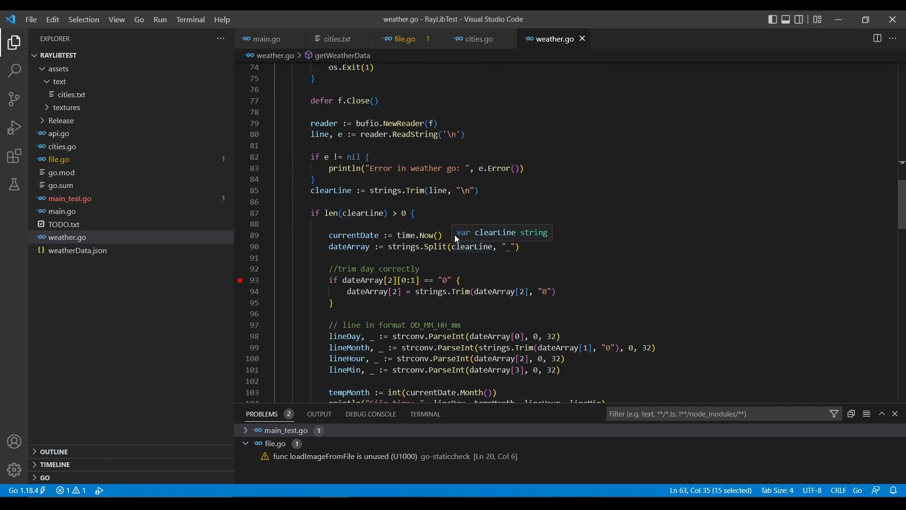
scroll("up", 3)
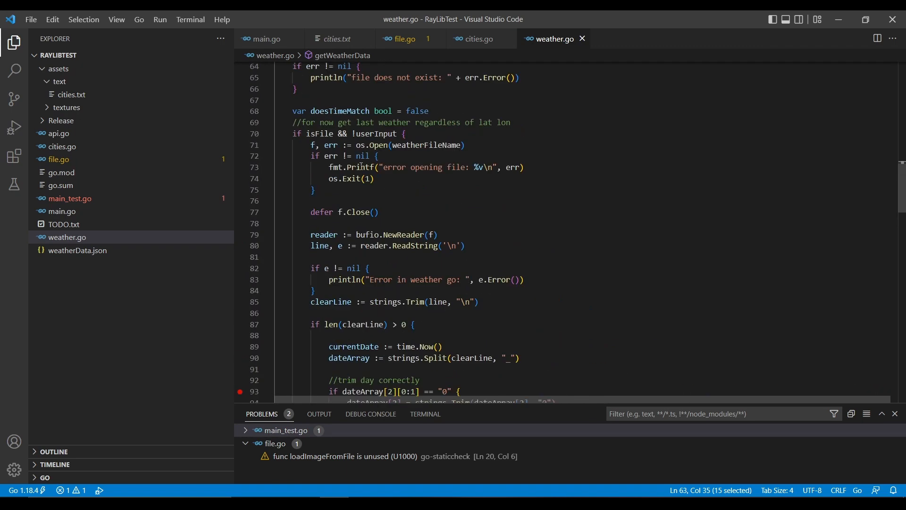
scroll("up", 3)
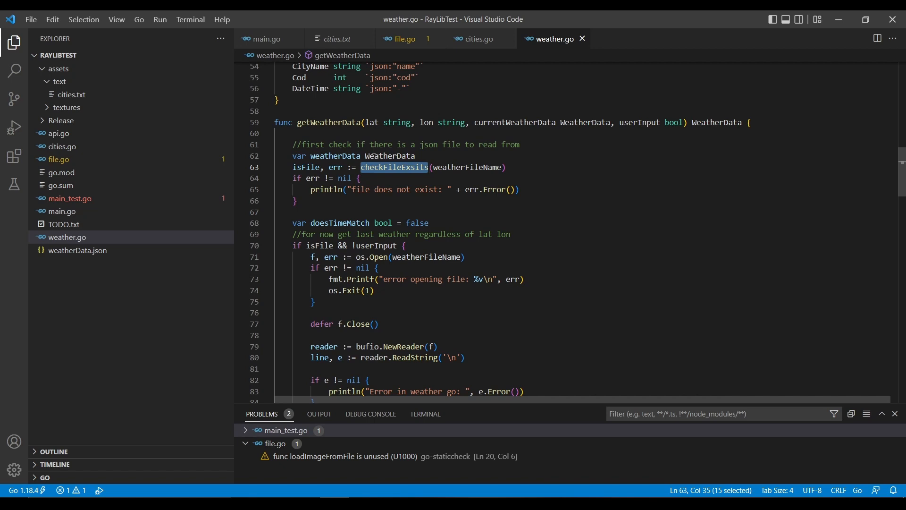
mouse_move(395, 167)
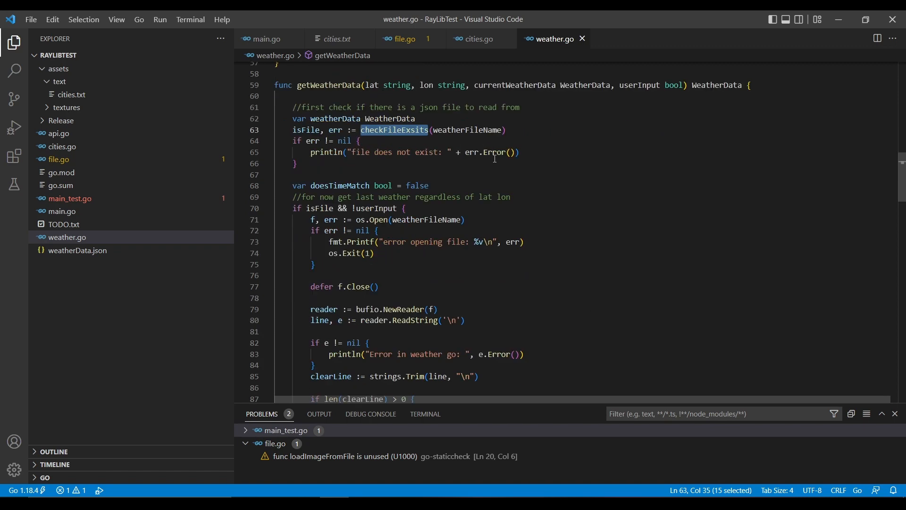
scroll("down", 3)
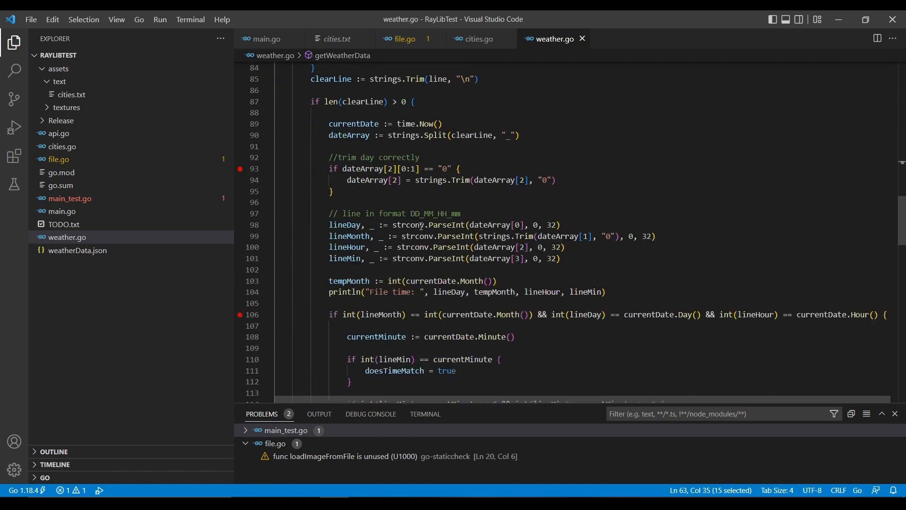
scroll("up", 3)
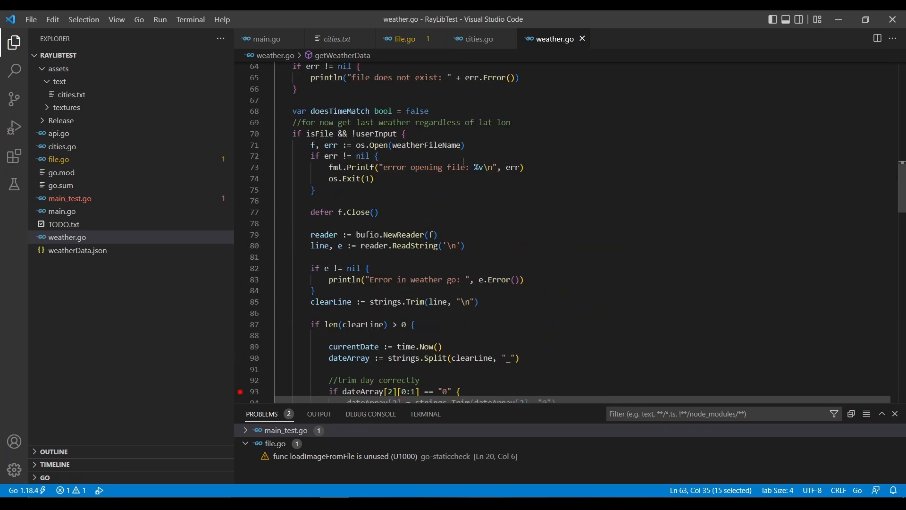
mouse_move(408, 167)
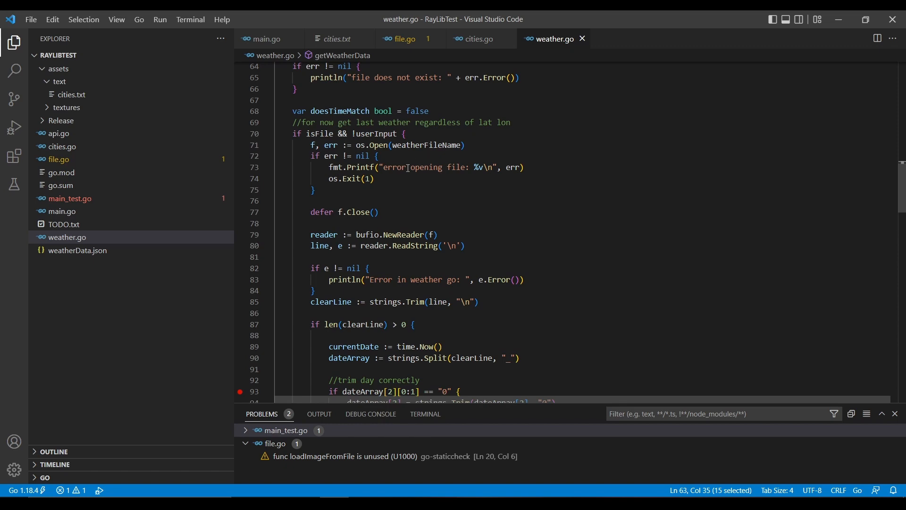
- Highlight lineMonth and lineMin, then read down to the HTTP request and file write
scroll("down", 3)
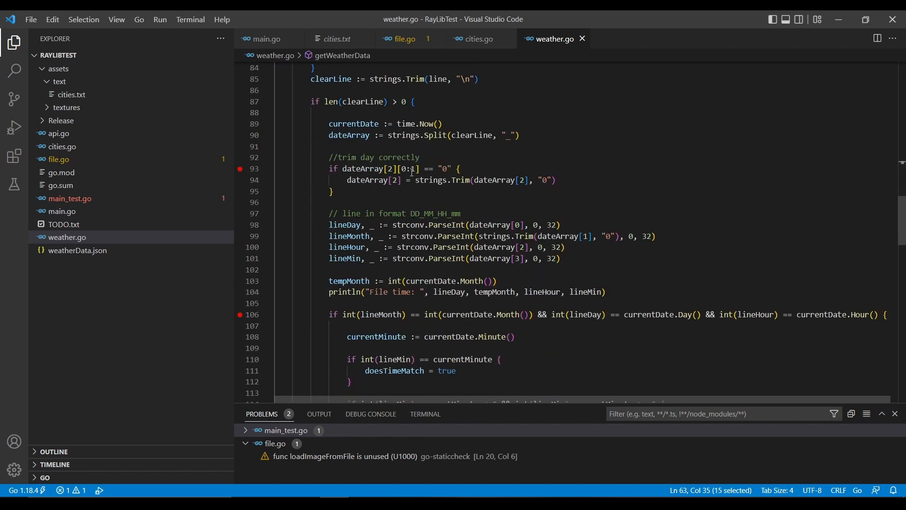
scroll("down", 3)
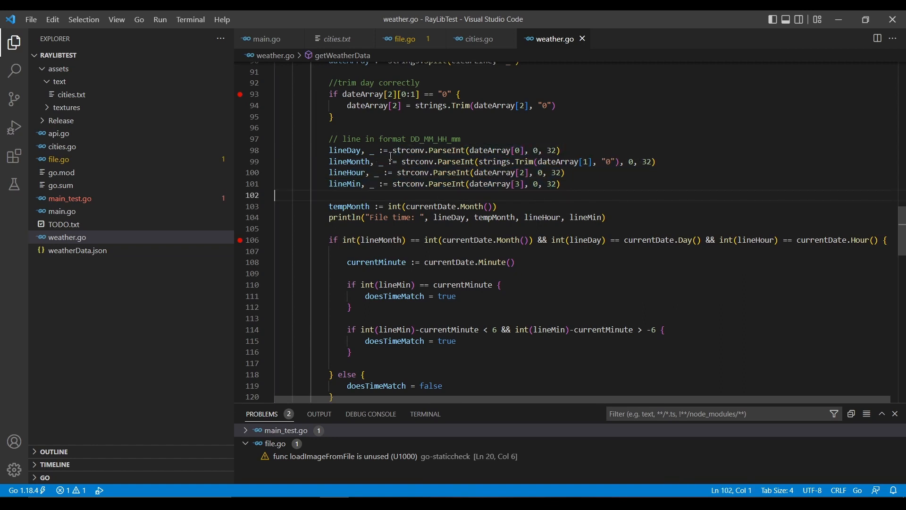
double_click(348, 161)
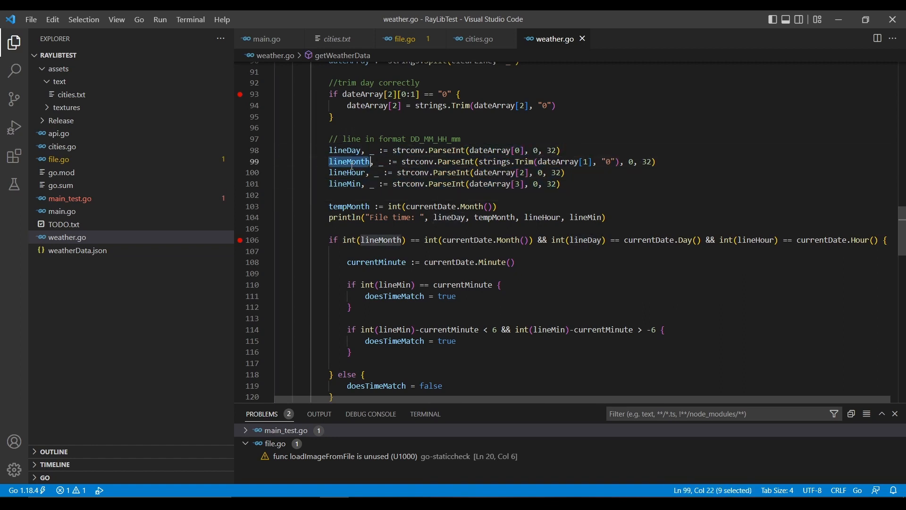
double_click(343, 184)
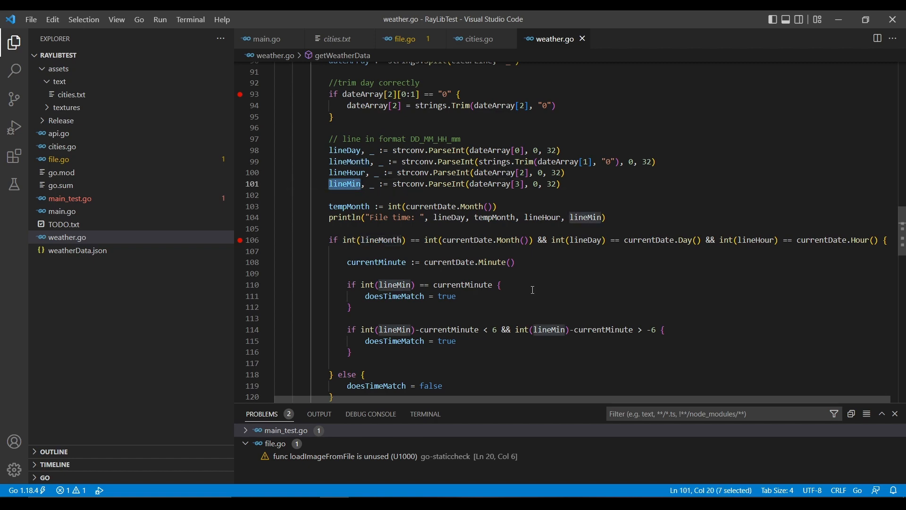
scroll("down", 3)
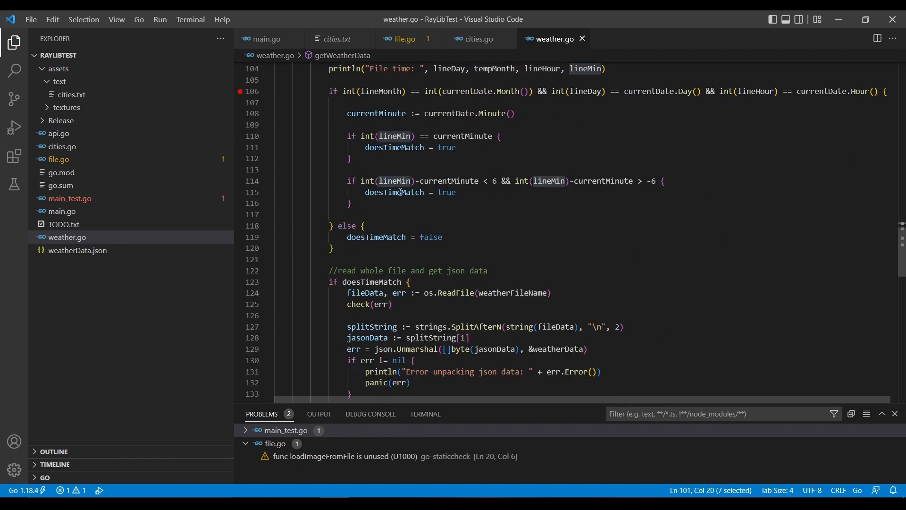
scroll("down", 3)
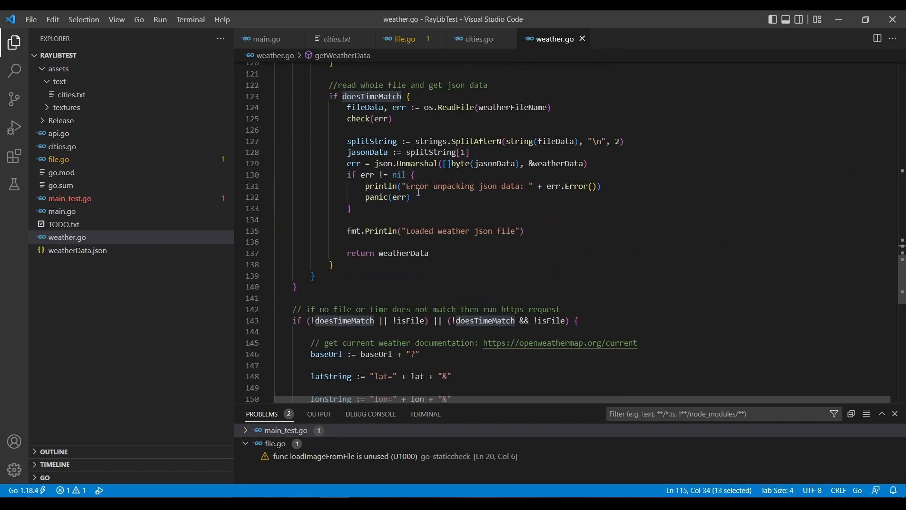
mouse_move(475, 261)
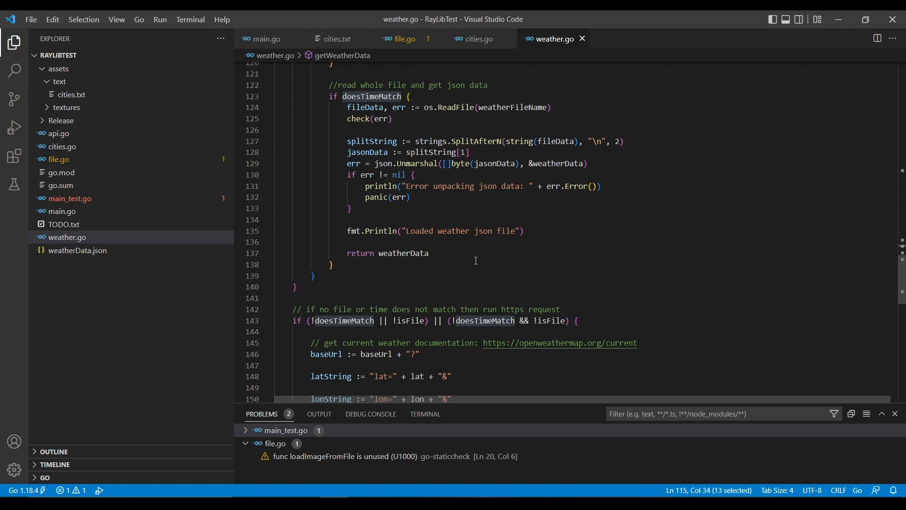
scroll("down", 3)
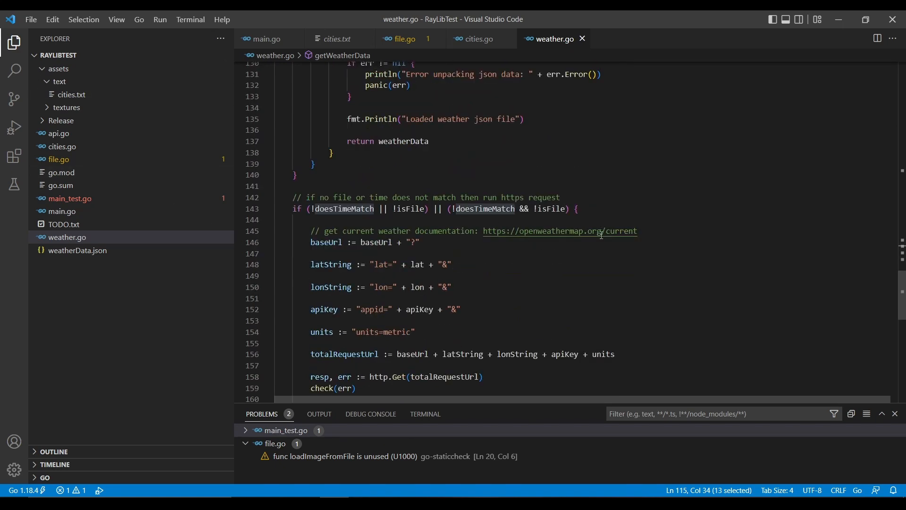
scroll("down", 3)
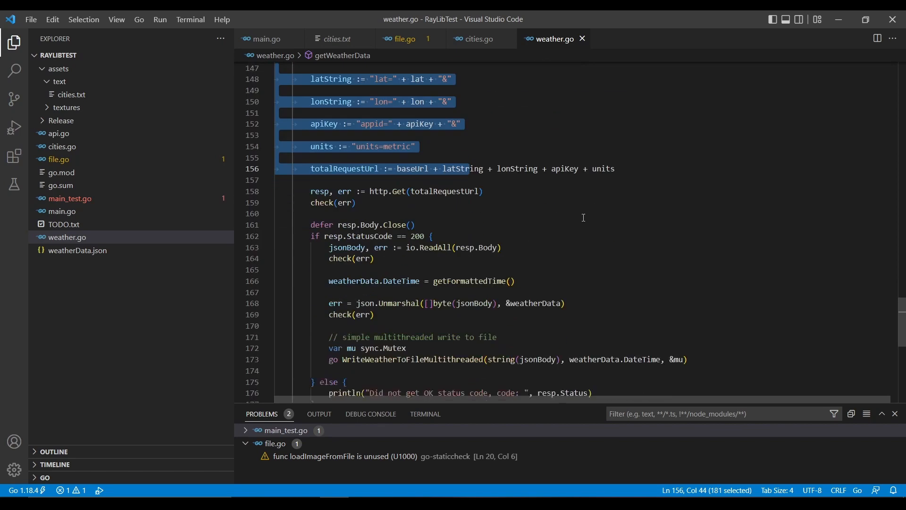
scroll("down", 3)
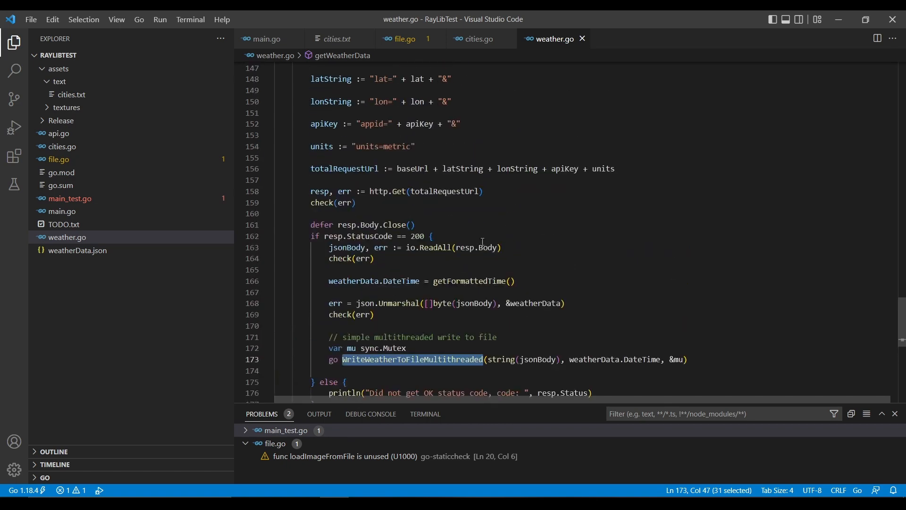
- Open weatherData.json and view the timestamp line above the saved London weather JSON
left_click(67, 237)
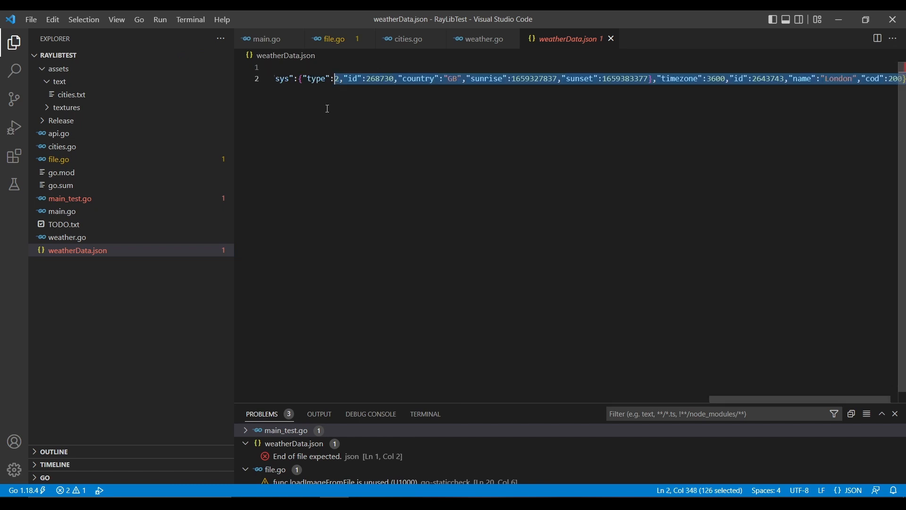
scroll("right", 3)
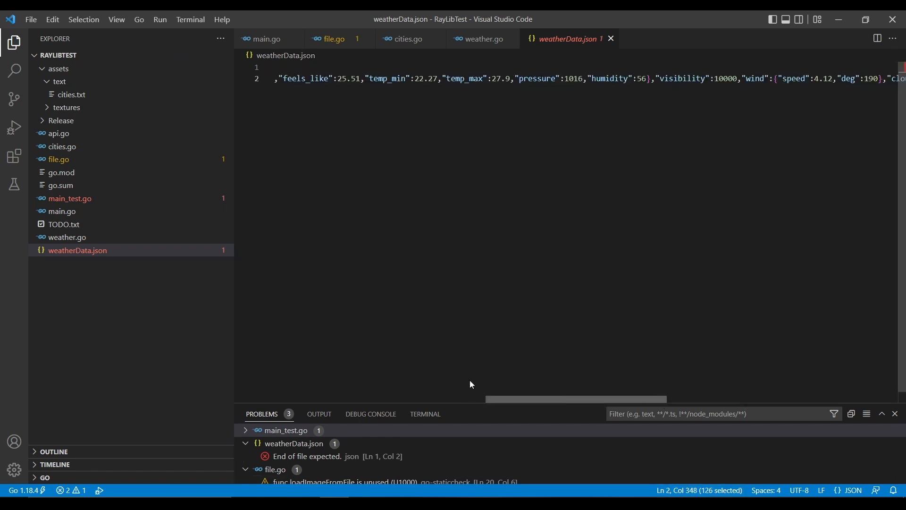
scroll("left", 3)
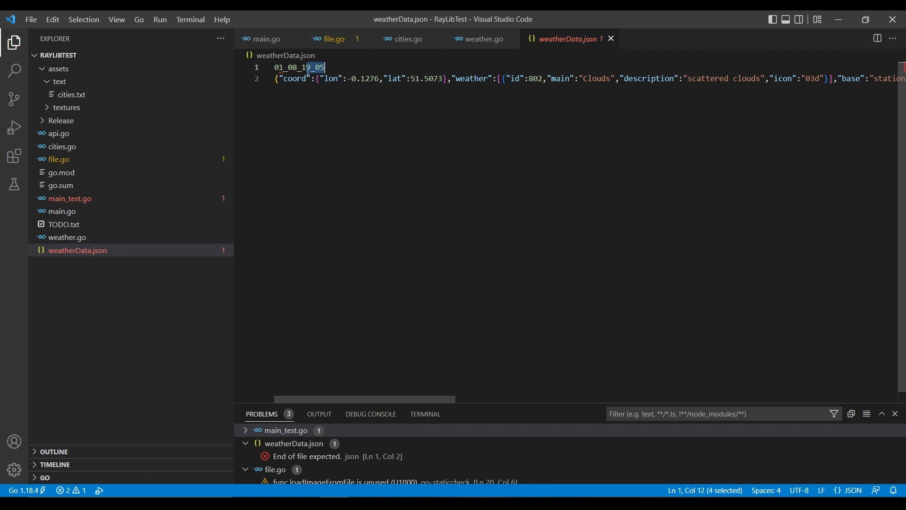
left_click(327, 67)
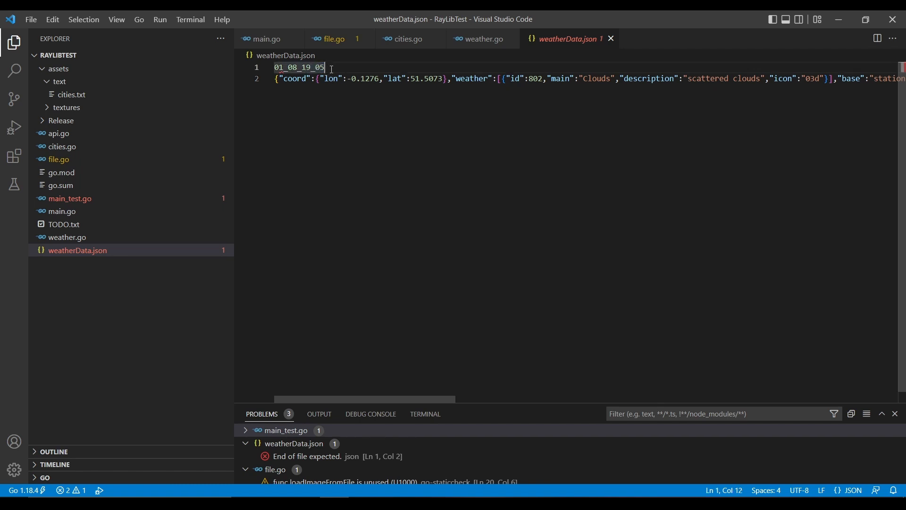
mouse_move(331, 105)
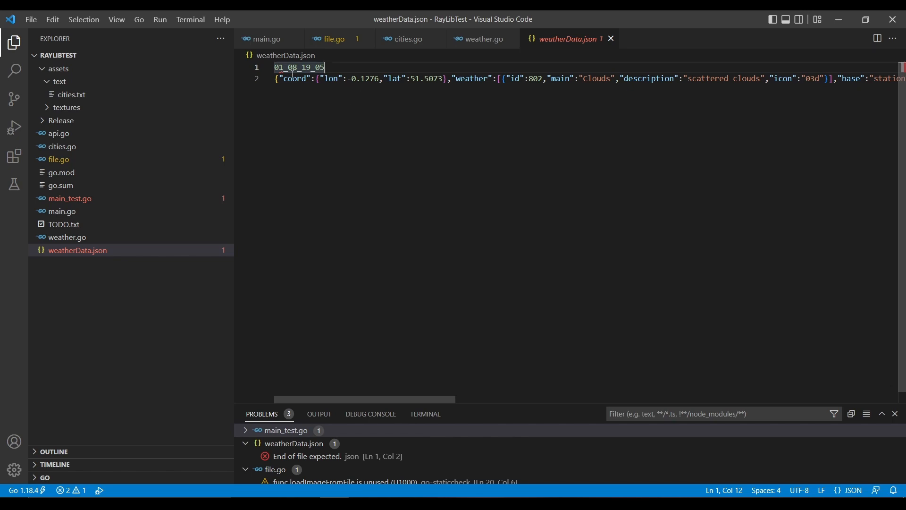
left_click(267, 39)
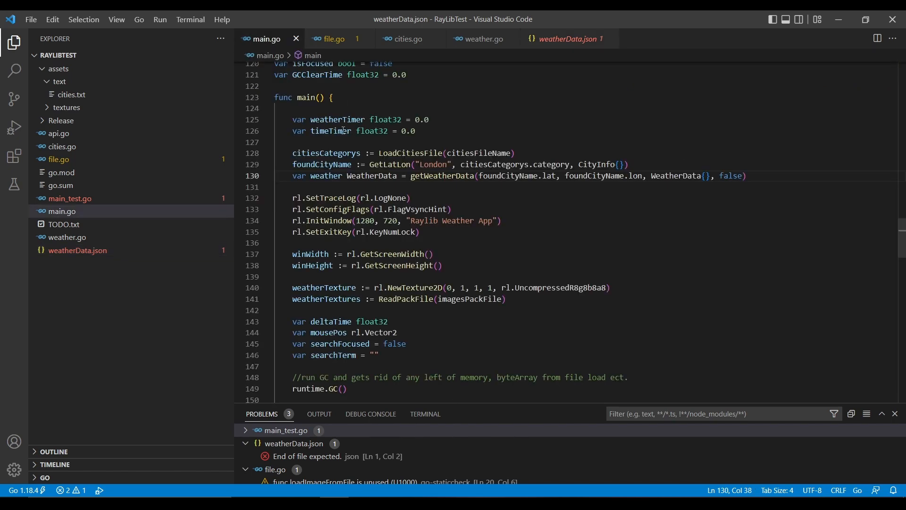
scroll("down", 3)
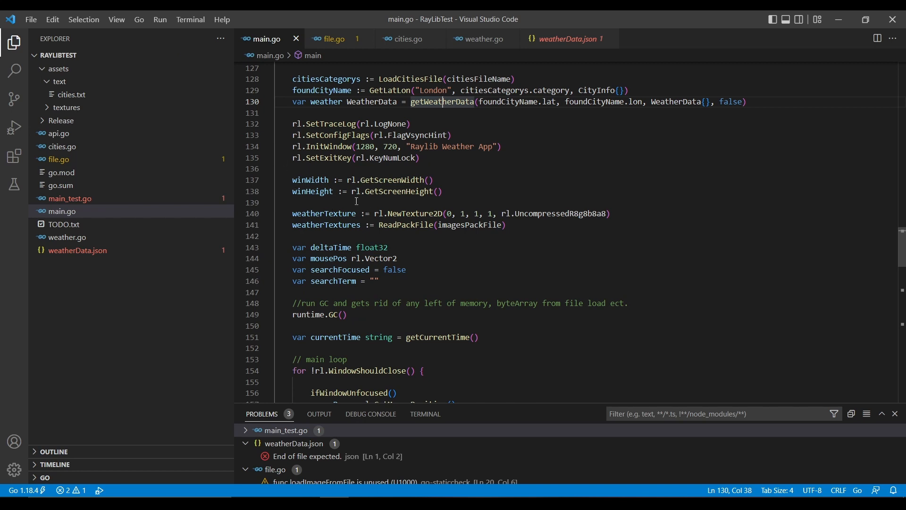
double_click(324, 213)
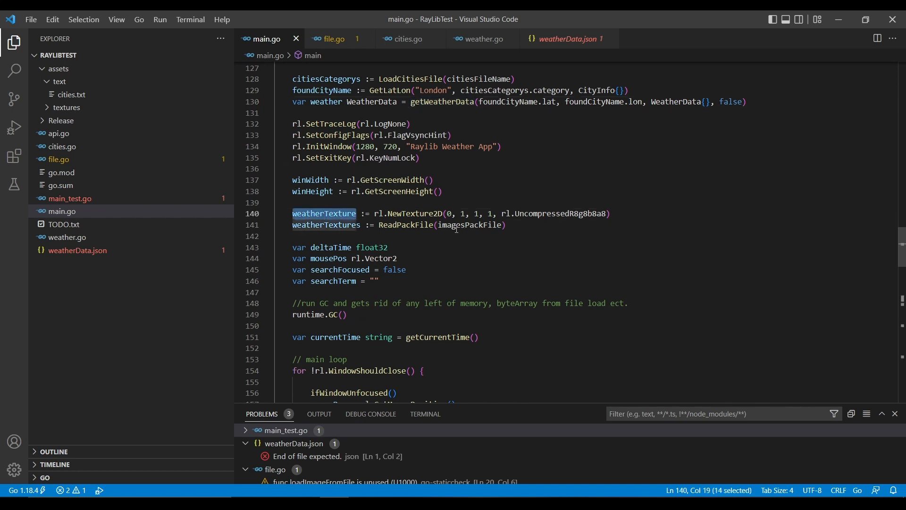
scroll("up", 3)
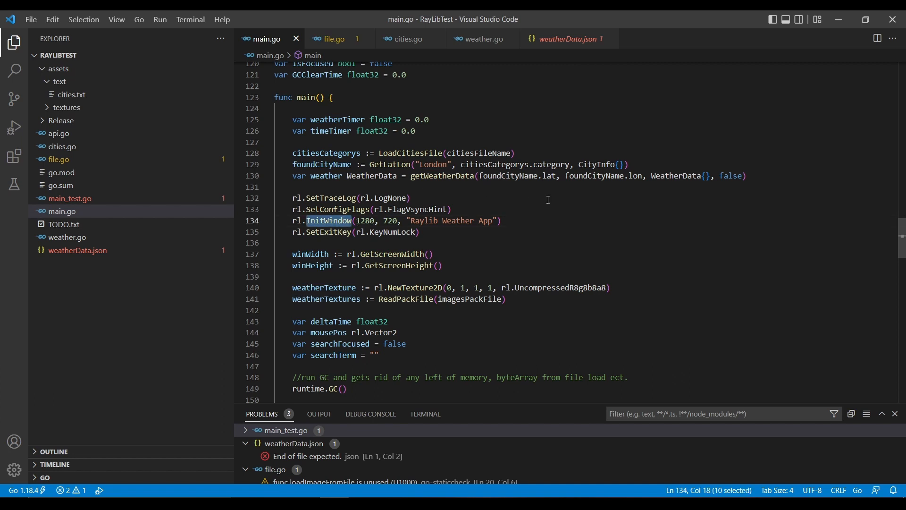
scroll("down", 3)
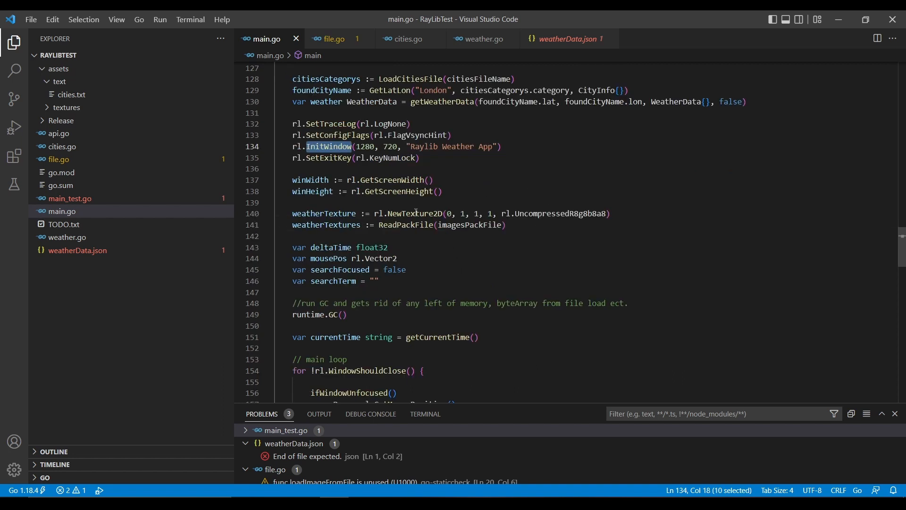
double_click(414, 214)
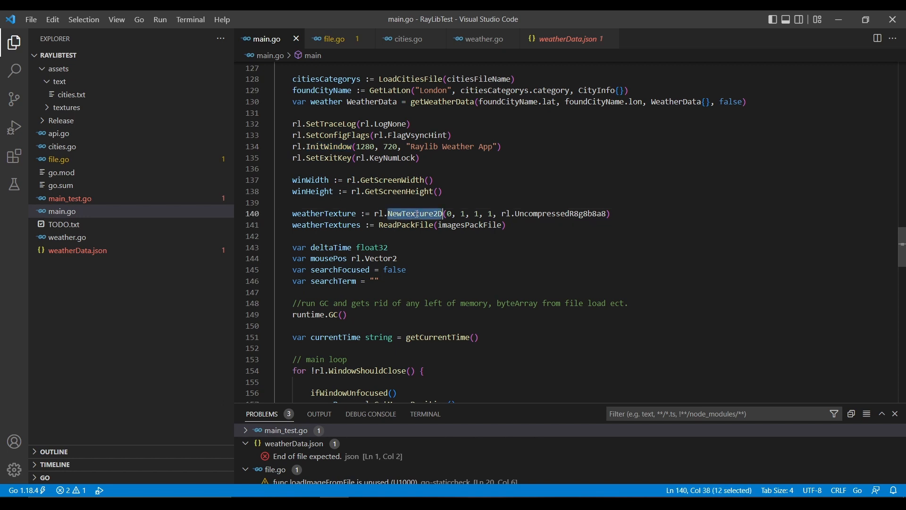
left_click(406, 224)
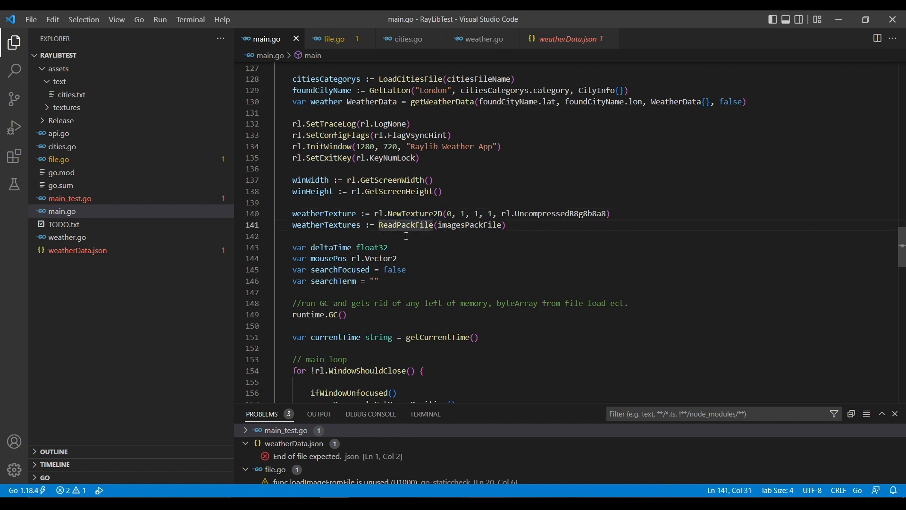
double_click(406, 225)
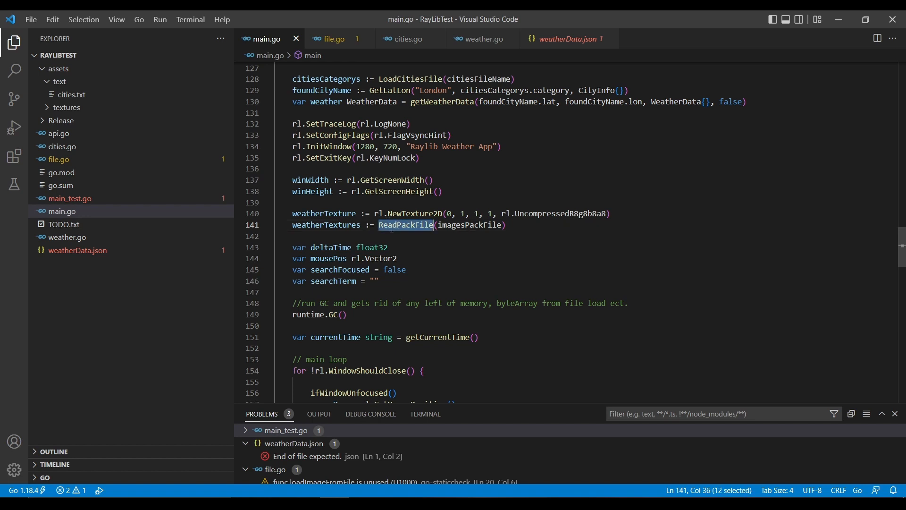
mouse_move(422, 242)
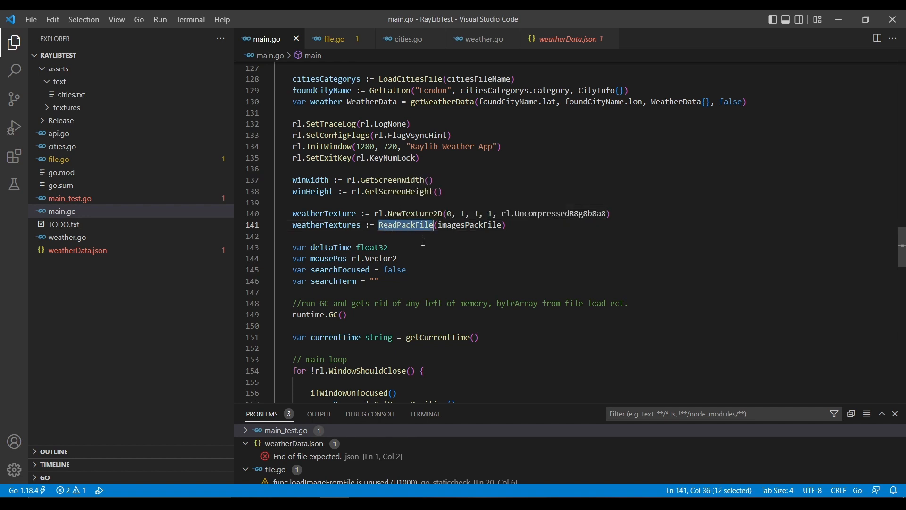
mouse_move(406, 225)
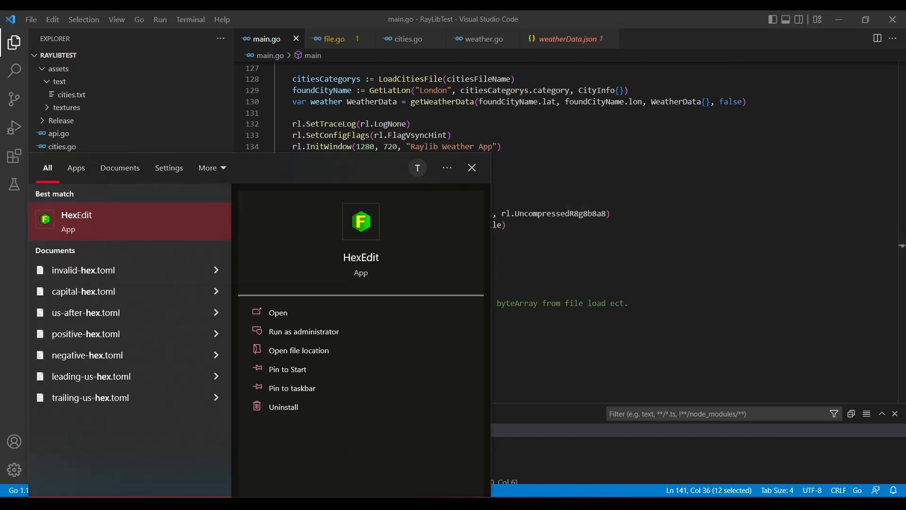
- Launch Frhed and open images.pak from the project's assets/textures folder
left_click(278, 312)
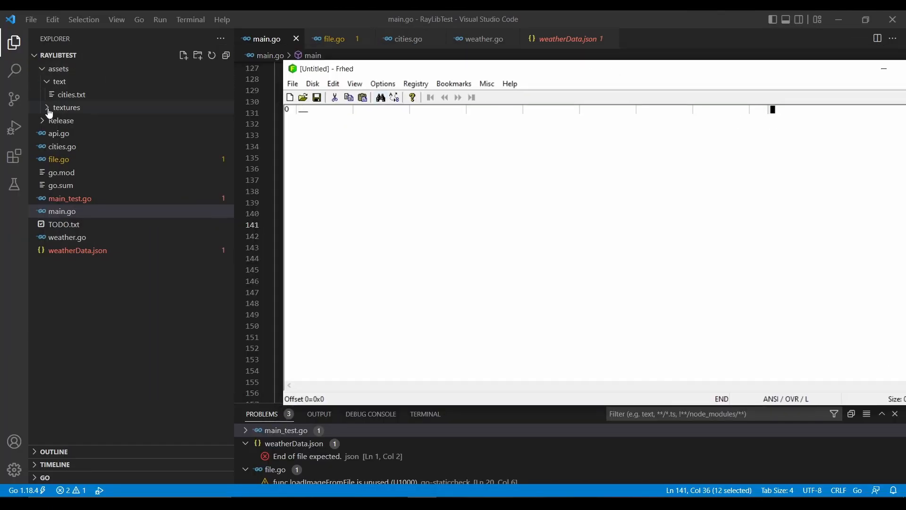
left_click(66, 108)
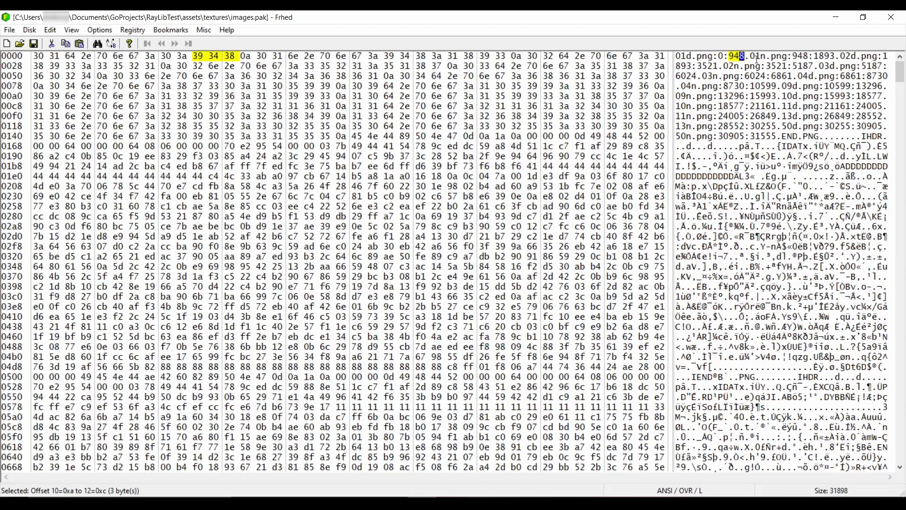
- Select the index bytes 0x0d–0x154, then the first PNG block at 344–1388
left_click(244, 56)
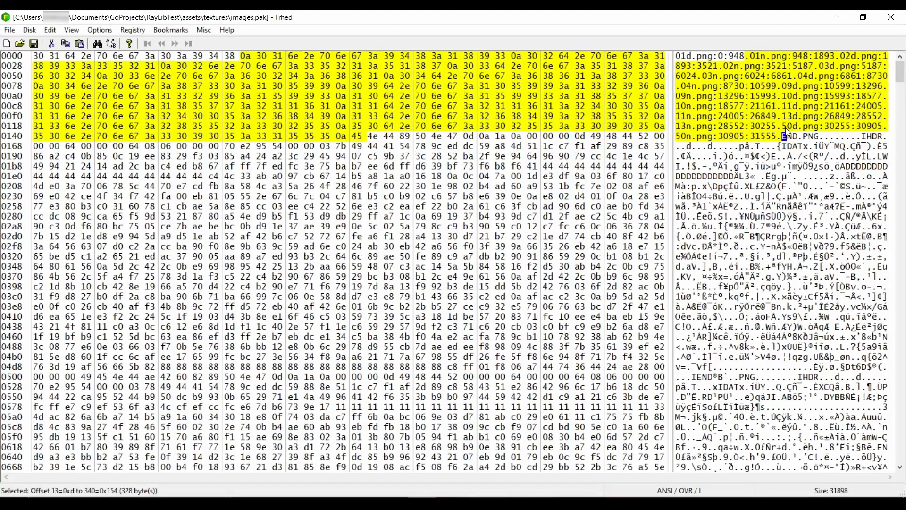
left_click(354, 136)
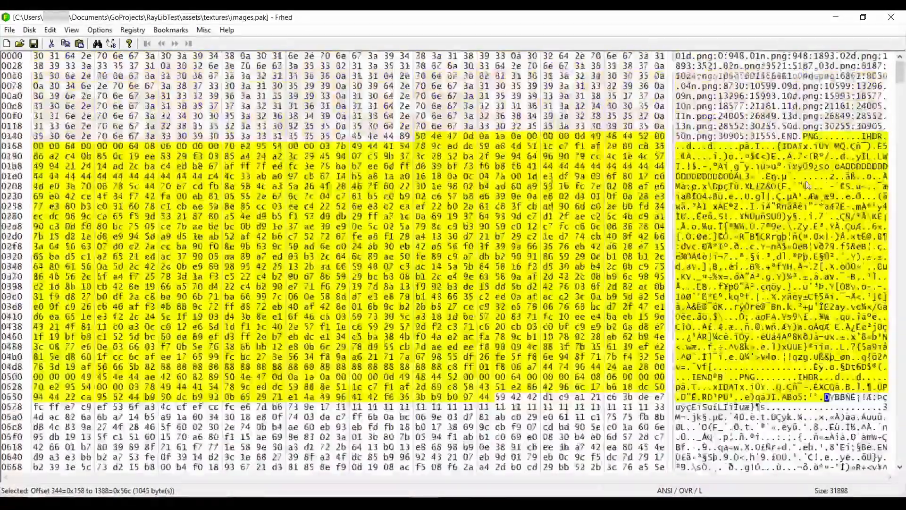
scroll("down", 3)
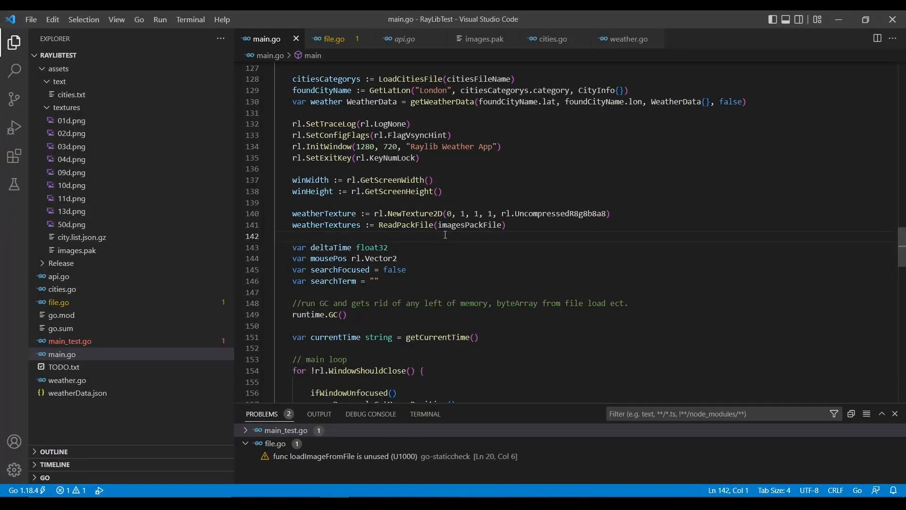
- Review the main loop in main.go and jump to the ifWindowUnfocused definition
scroll("down", 3)
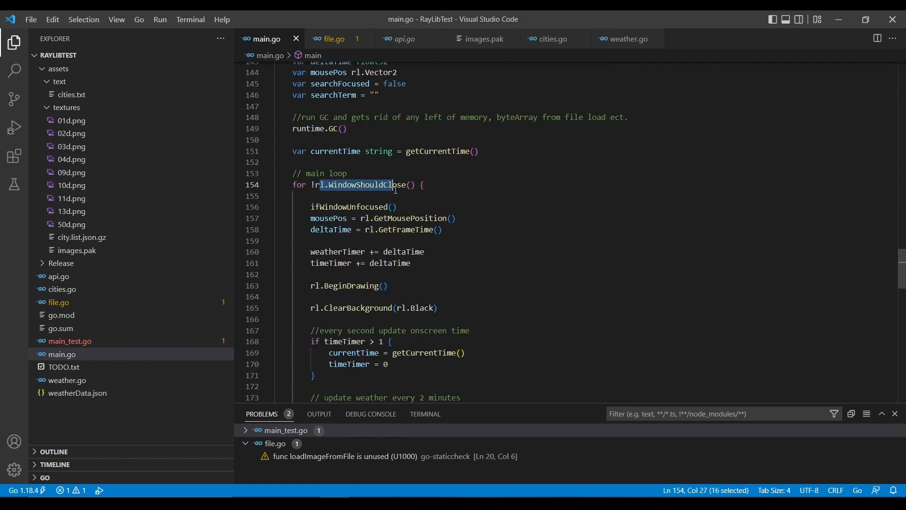
scroll("down", 3)
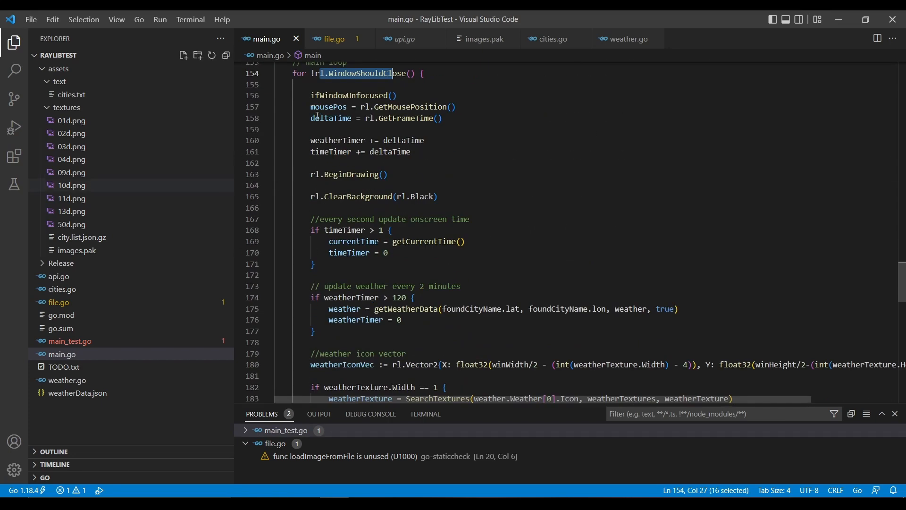
scroll("up", 3)
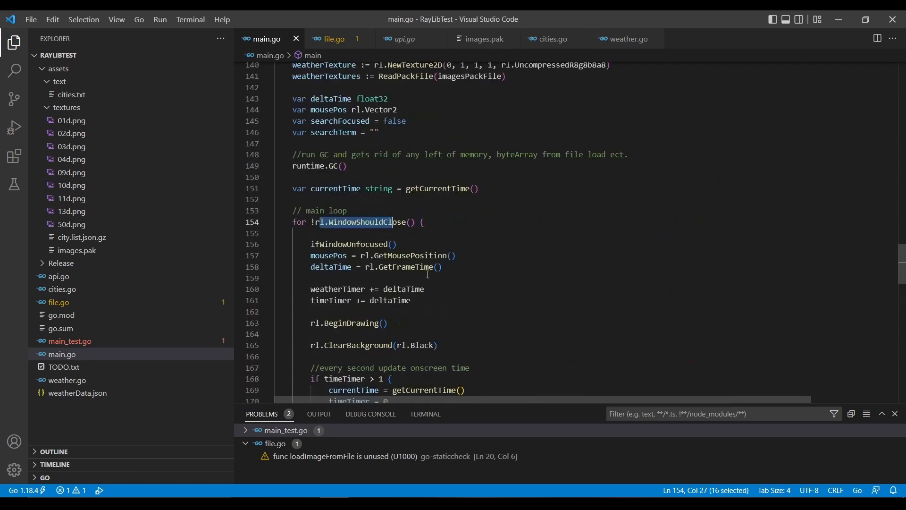
scroll("down", 3)
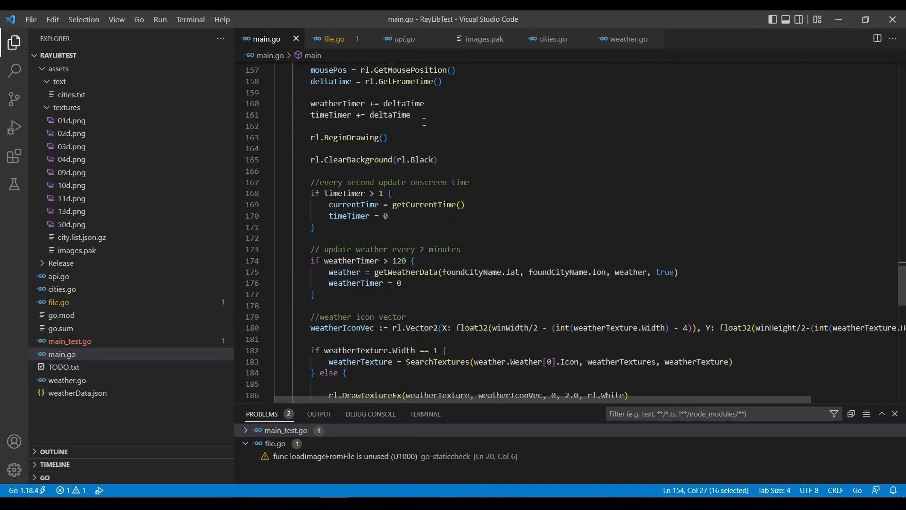
scroll("up", 3)
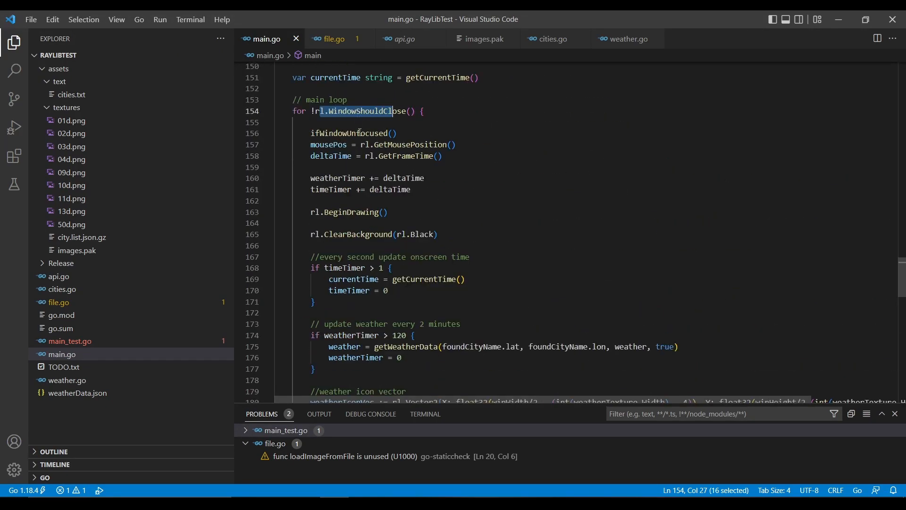
left_click(346, 133)
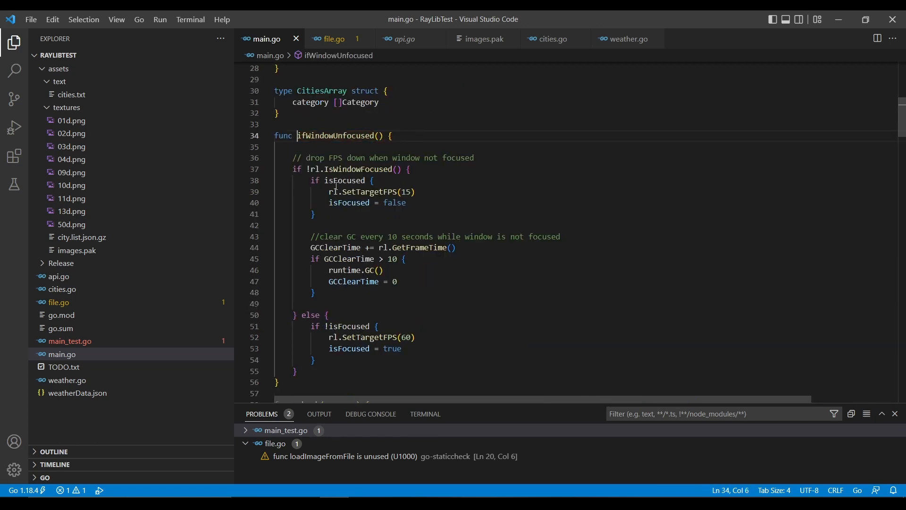
left_click(314, 214)
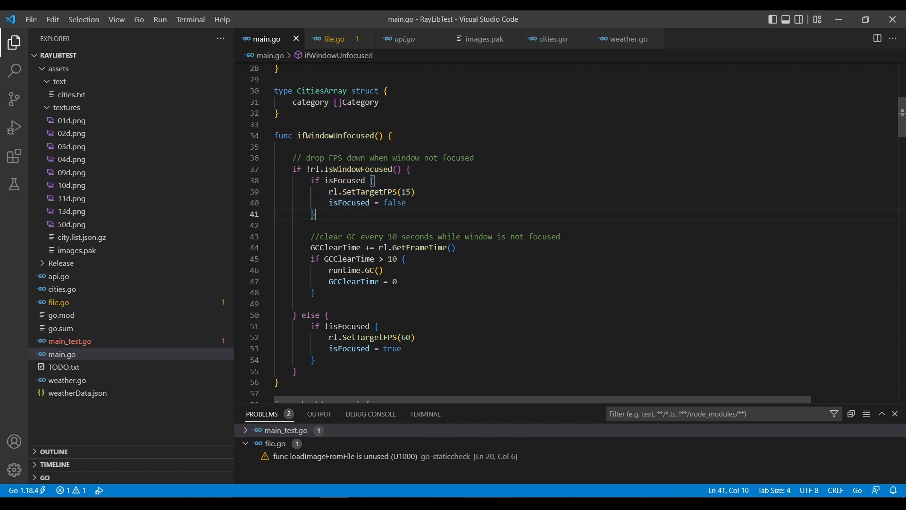
mouse_move(424, 205)
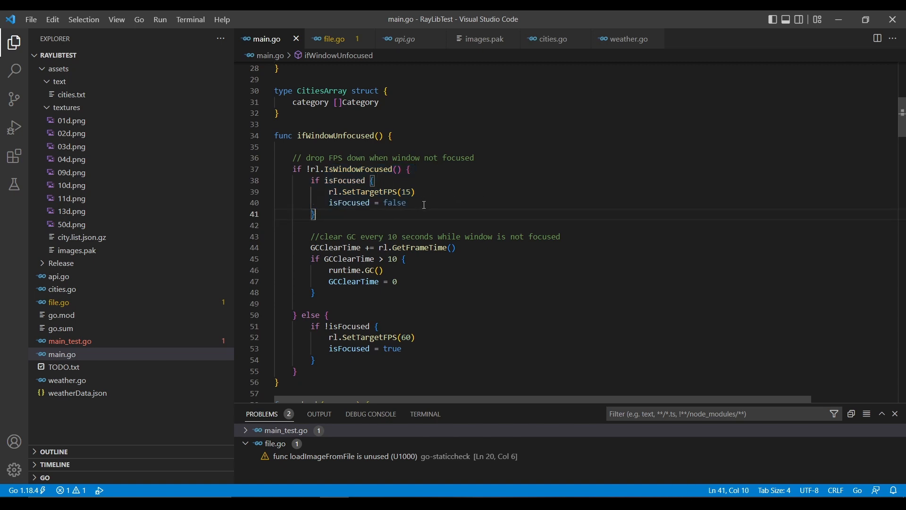
mouse_move(463, 239)
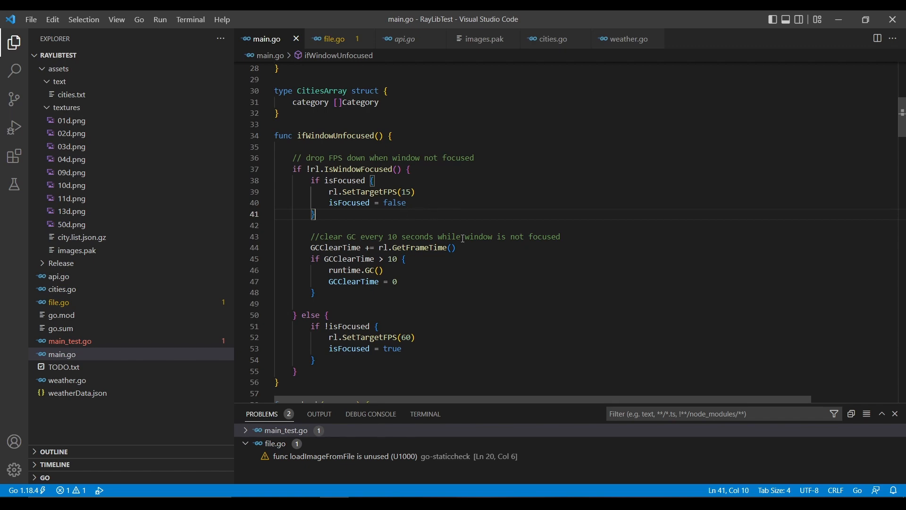
scroll("down", 3)
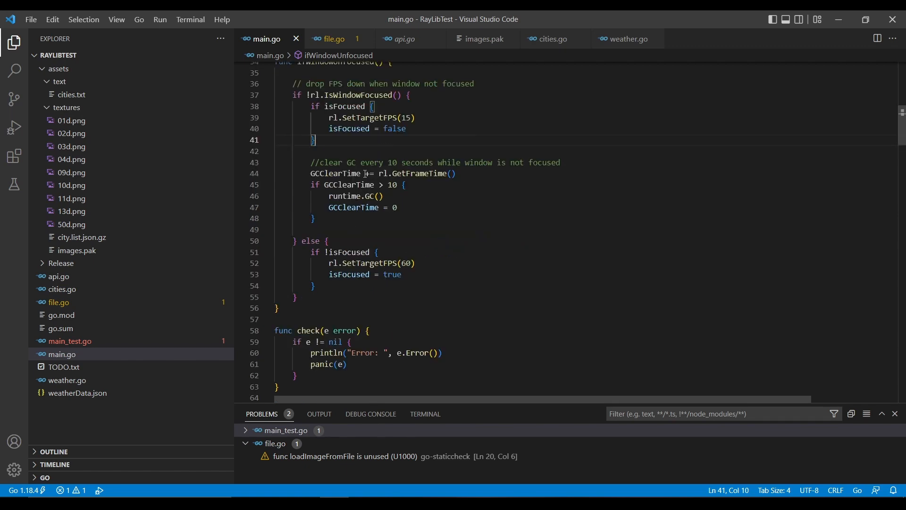
left_click(376, 196)
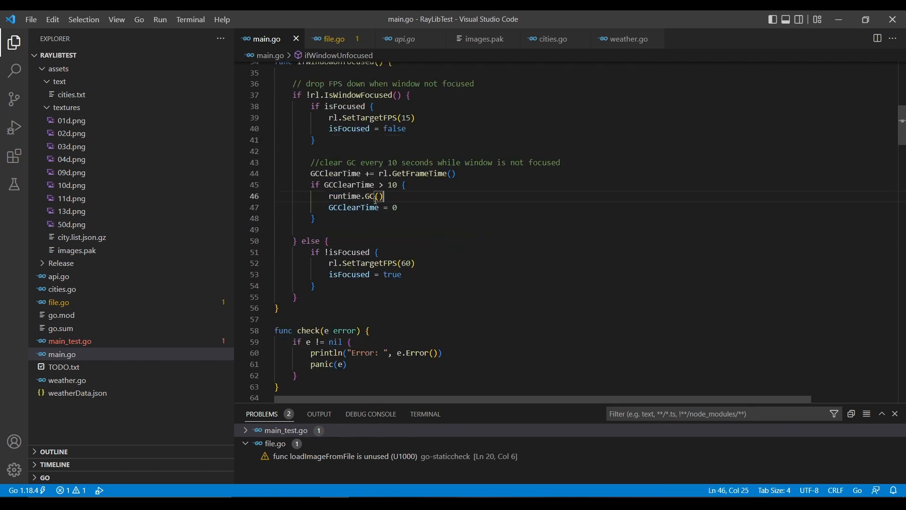
double_click(369, 196)
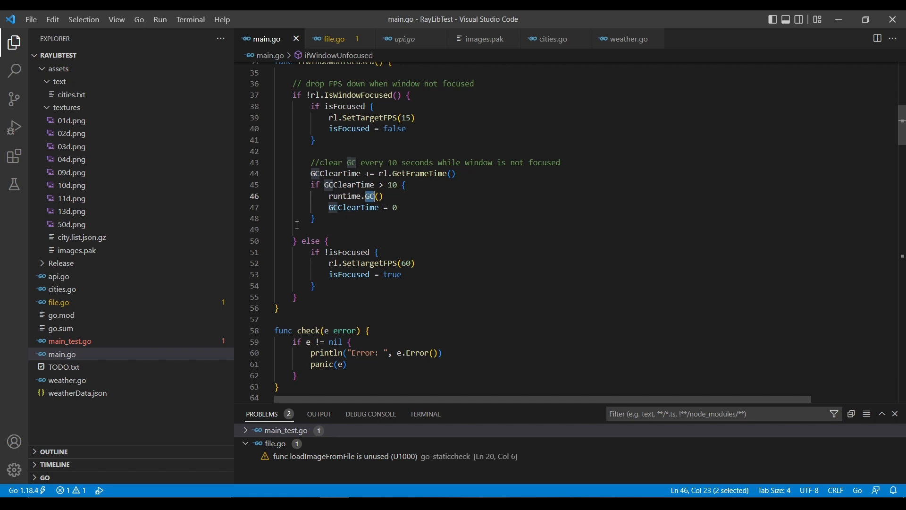
mouse_move(521, 361)
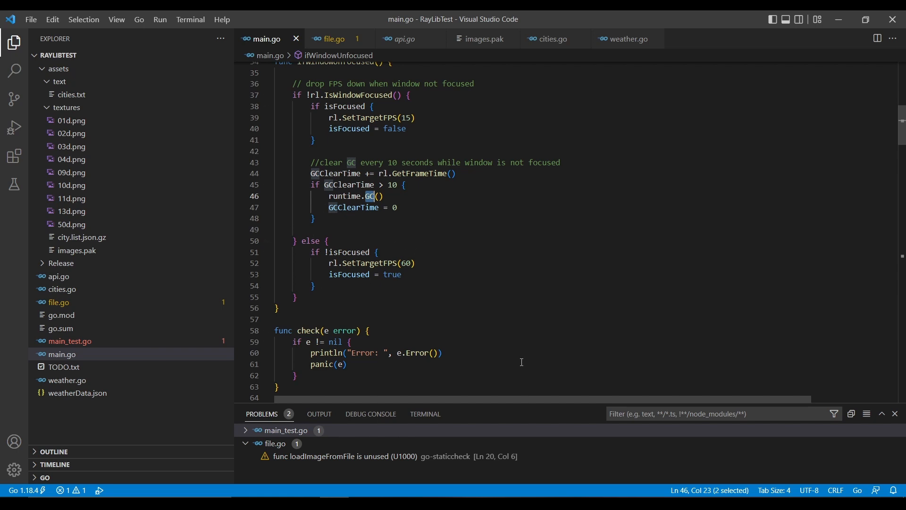
- Scroll to getKeyboardInput, highlight its name and review the letter-filter, Enter and Backspace handling
scroll("down", 3)
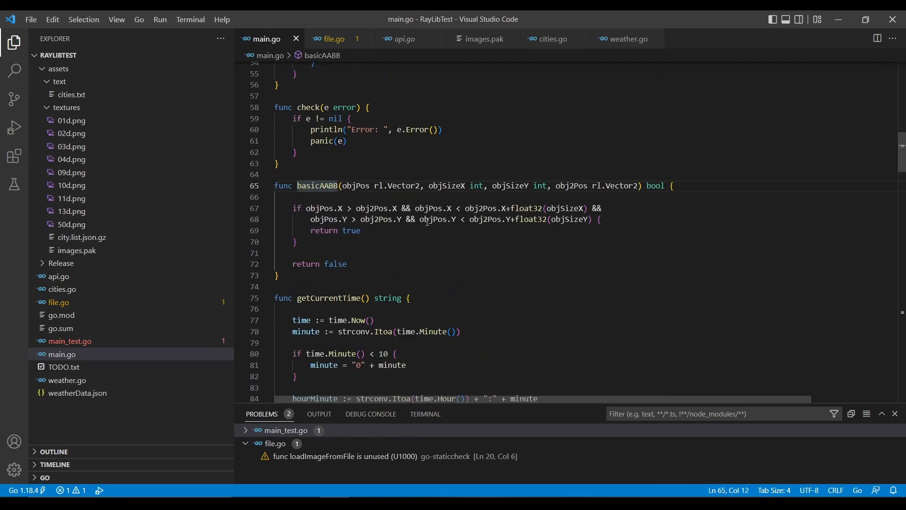
mouse_move(446, 246)
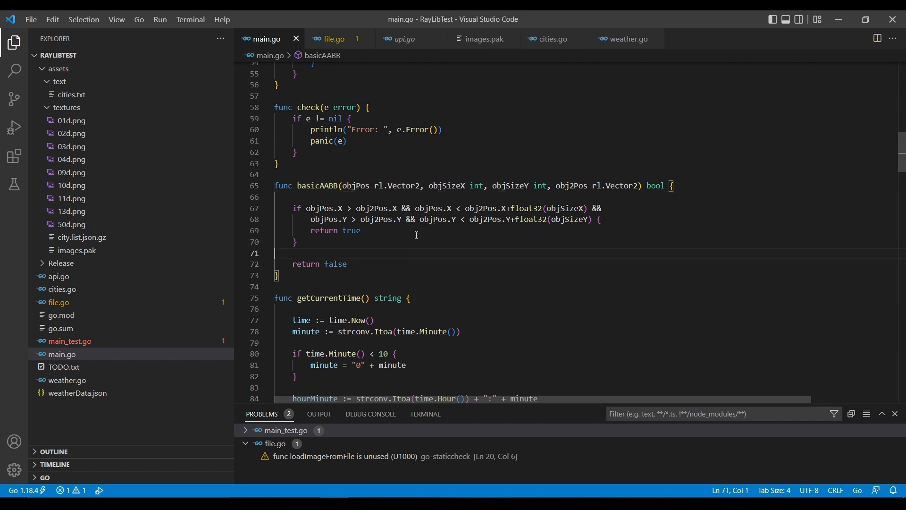
scroll("down", 3)
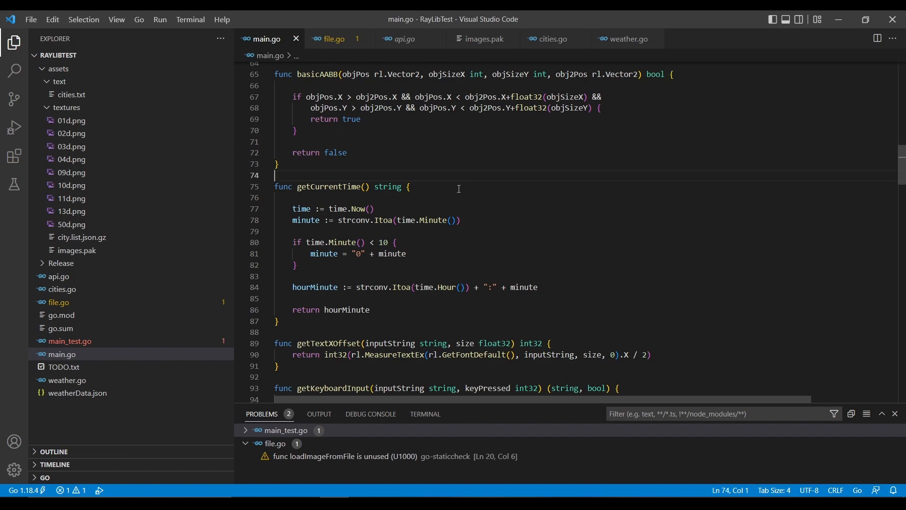
scroll("down", 3)
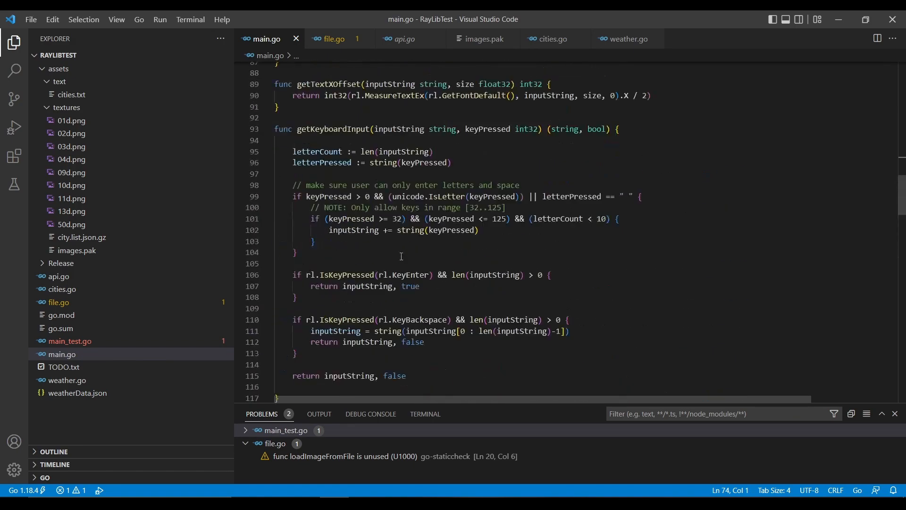
scroll("up", 3)
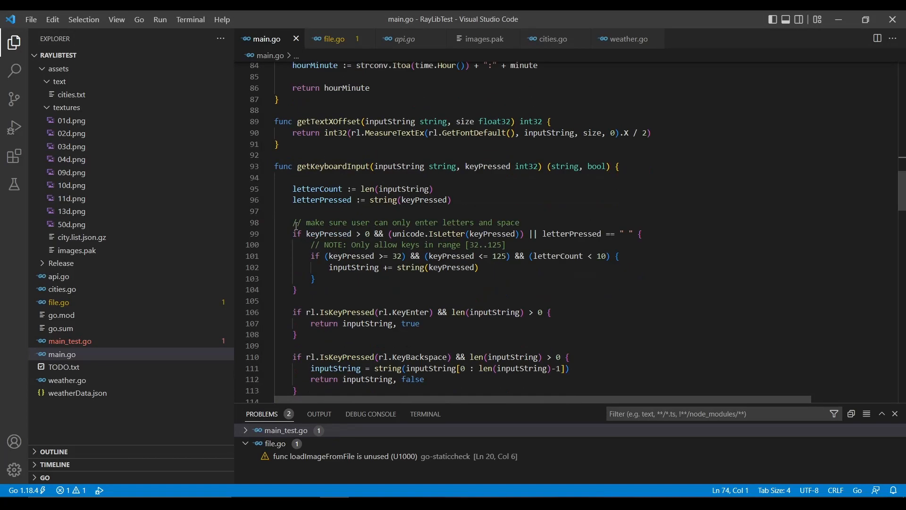
scroll("down", 3)
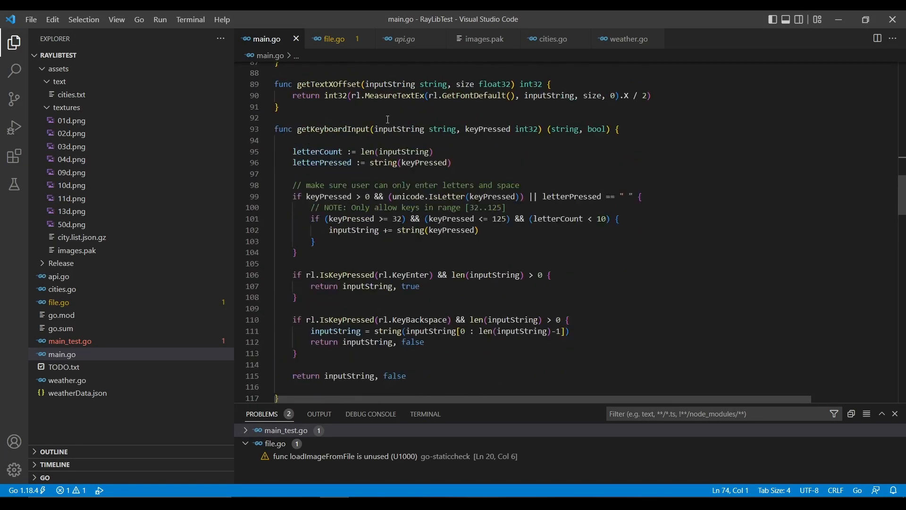
double_click(333, 130)
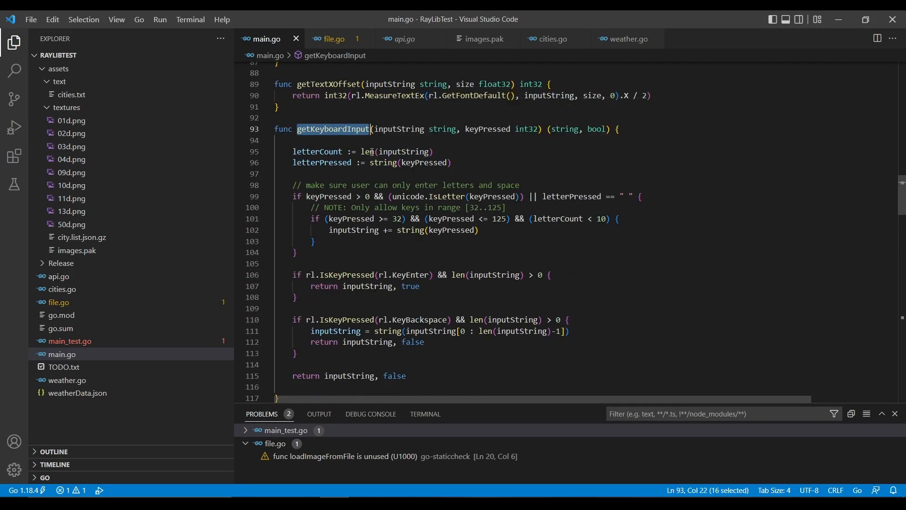
mouse_move(361, 122)
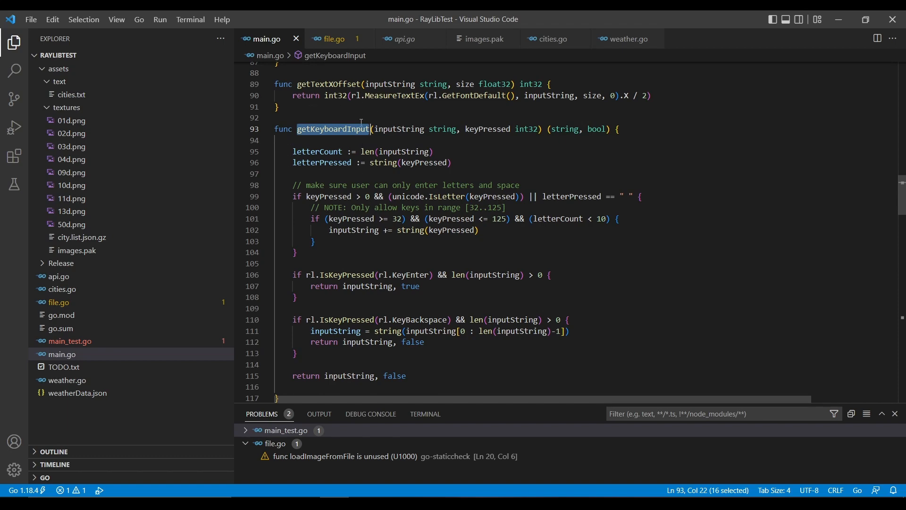
scroll("down", 3)
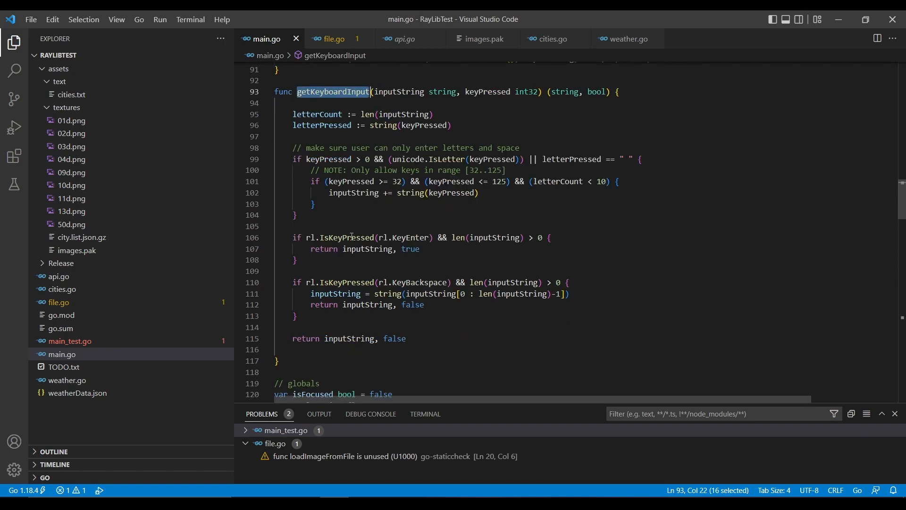
scroll("down", 3)
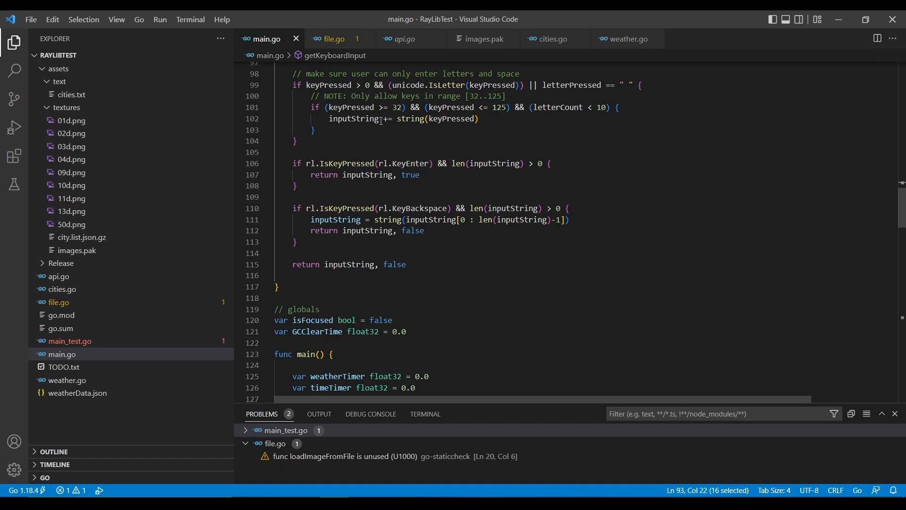
scroll("up", 3)
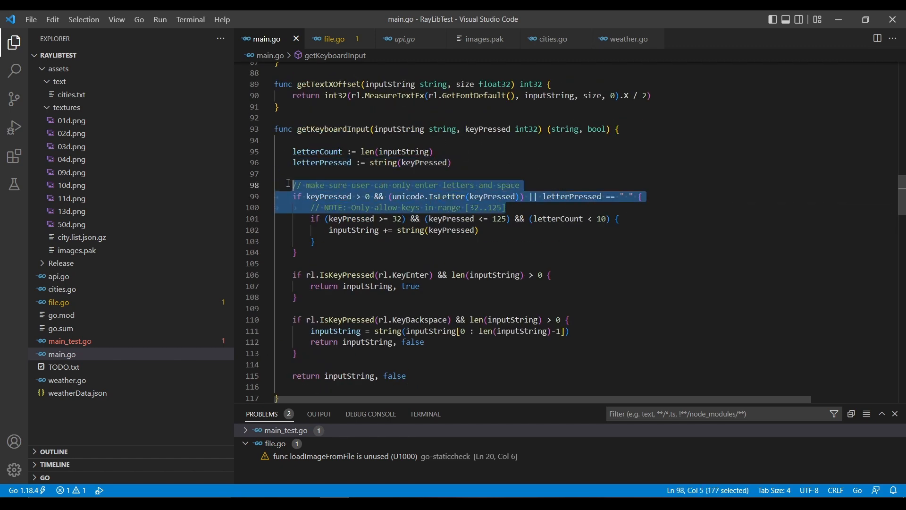
left_click(459, 185)
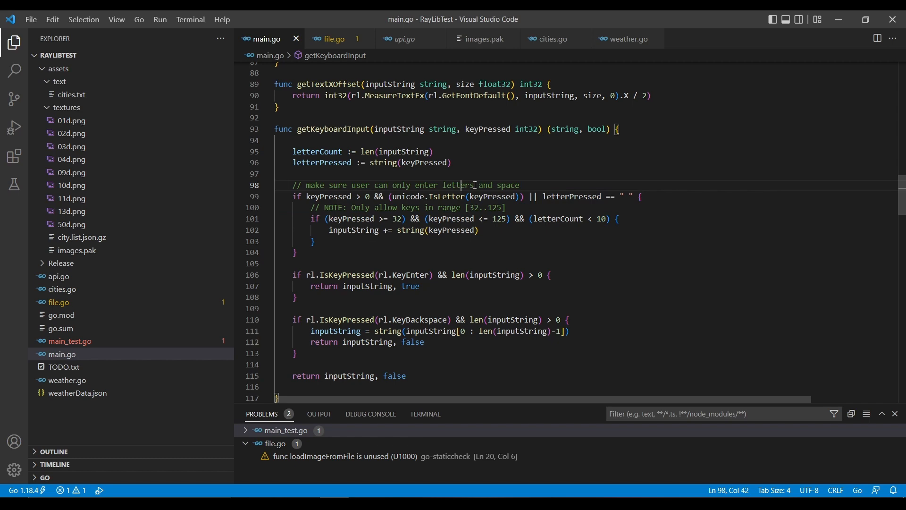
- Switch to cities.go and read through GetCitiesForChar and GetLatLon
left_click(553, 39)
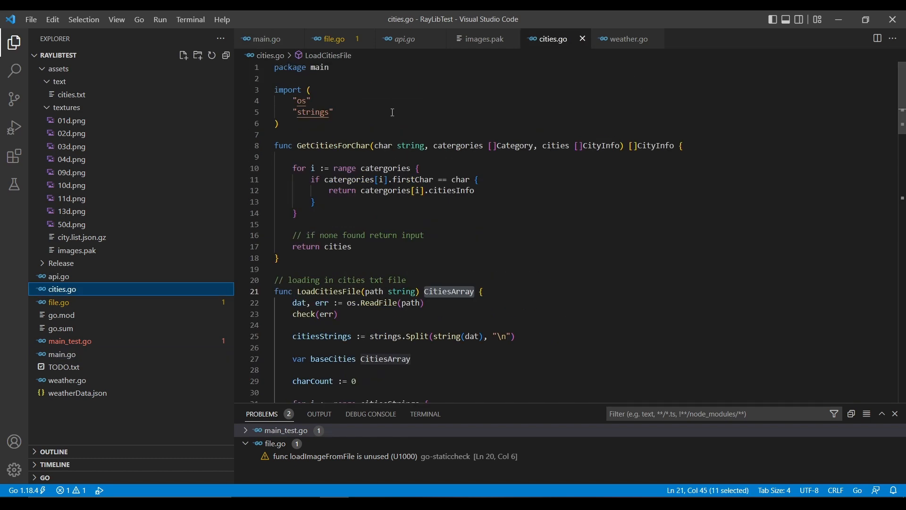
mouse_move(267, 70)
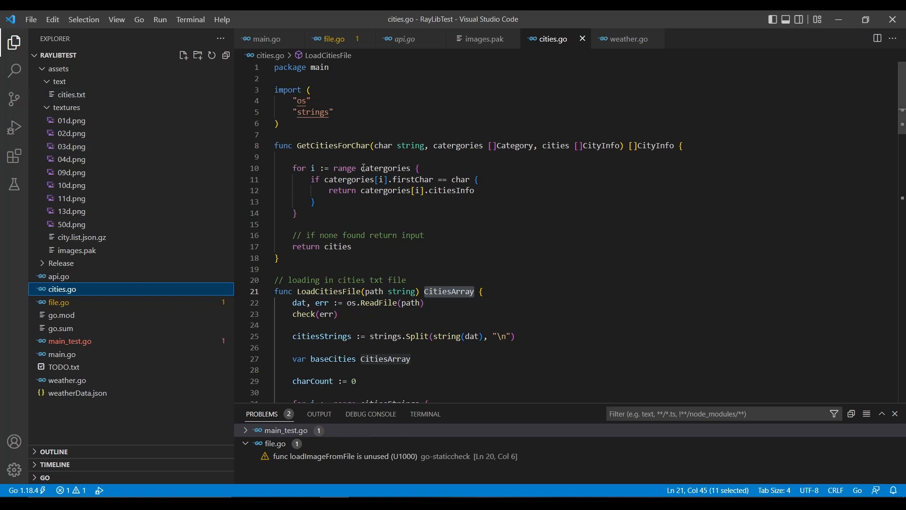
left_click(277, 156)
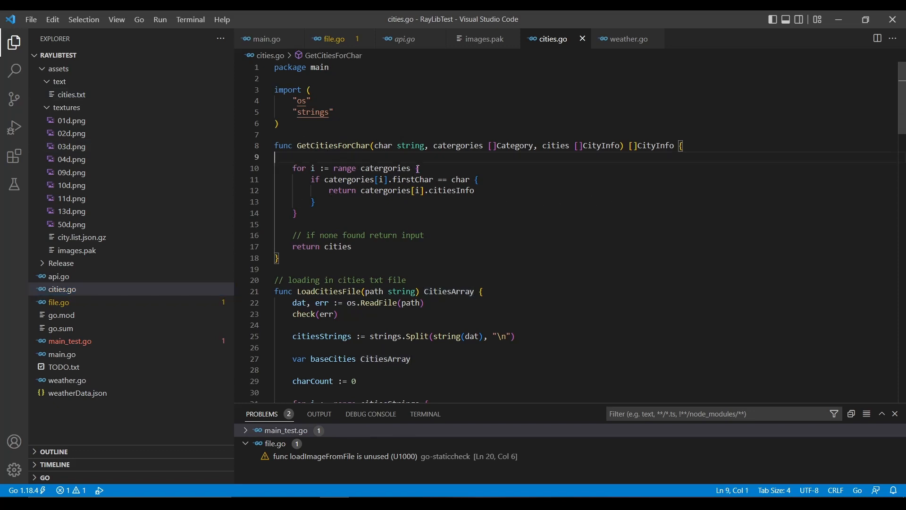
scroll("down", 3)
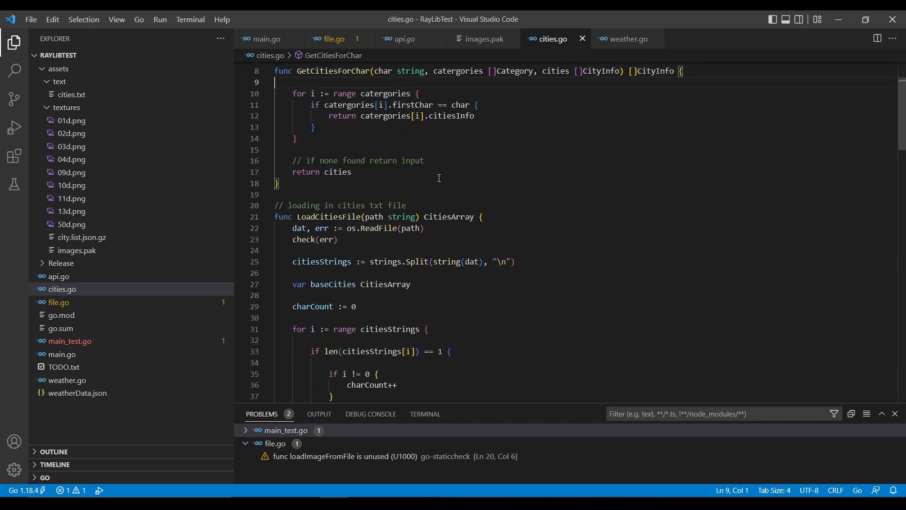
scroll("up", 3)
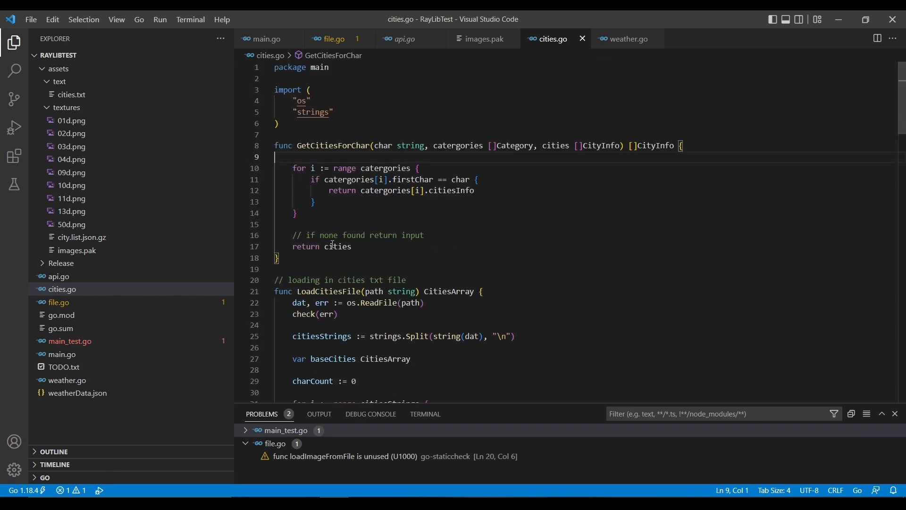
scroll("down", 3)
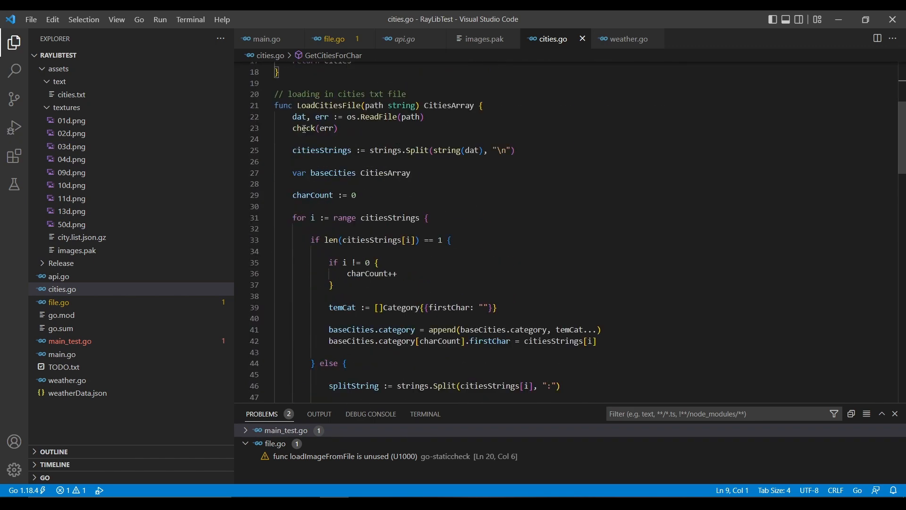
scroll("down", 3)
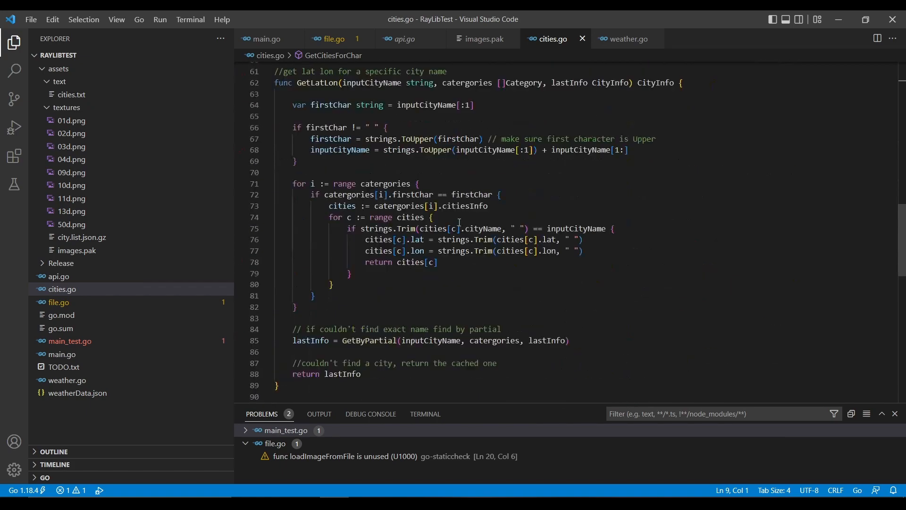
scroll("up", 3)
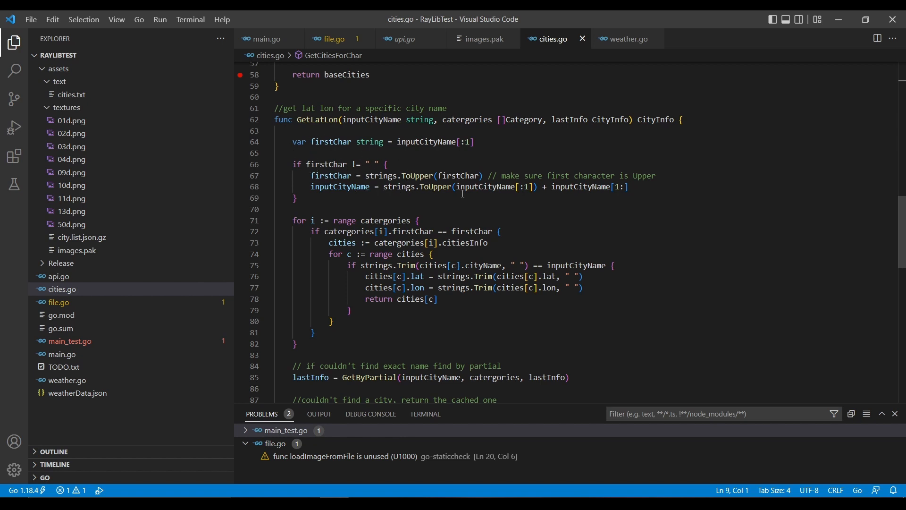
mouse_move(598, 191)
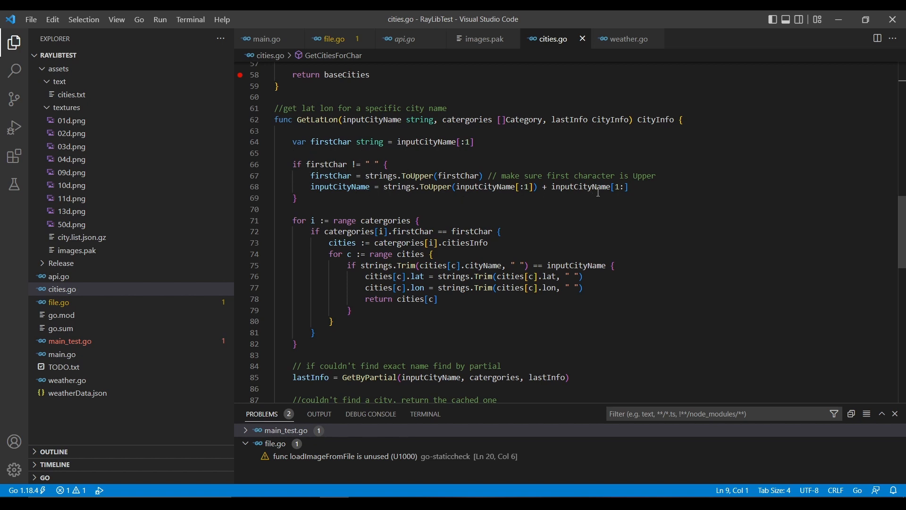
mouse_move(596, 196)
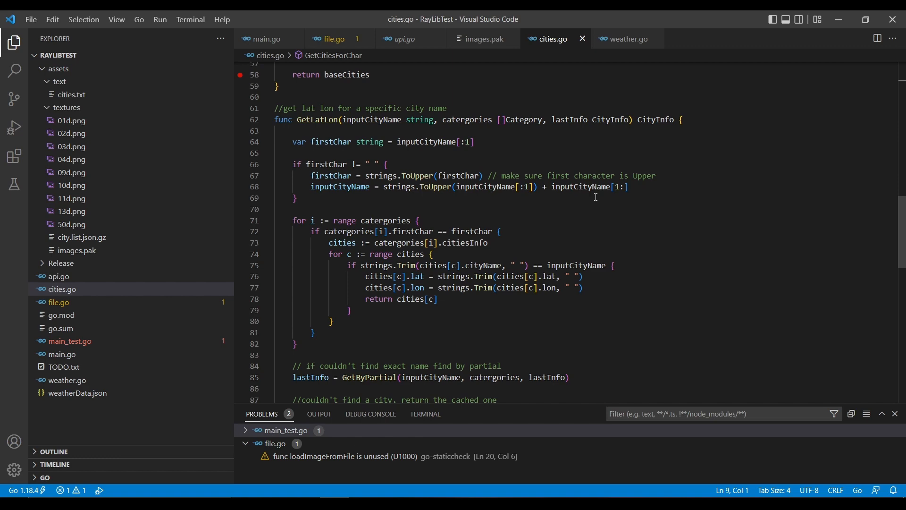
- Highlight GetByPartial in GetLatLon and scroll to its partial-name matching definition
scroll("down", 3)
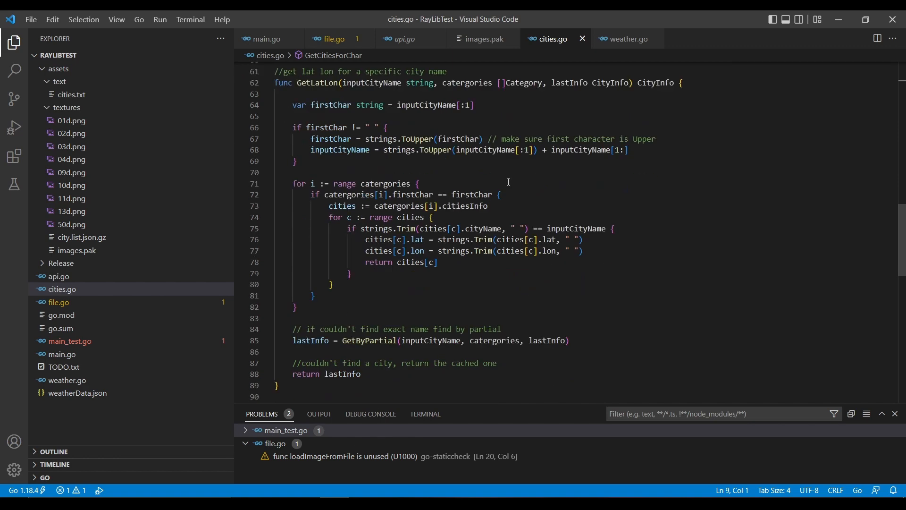
scroll("down", 3)
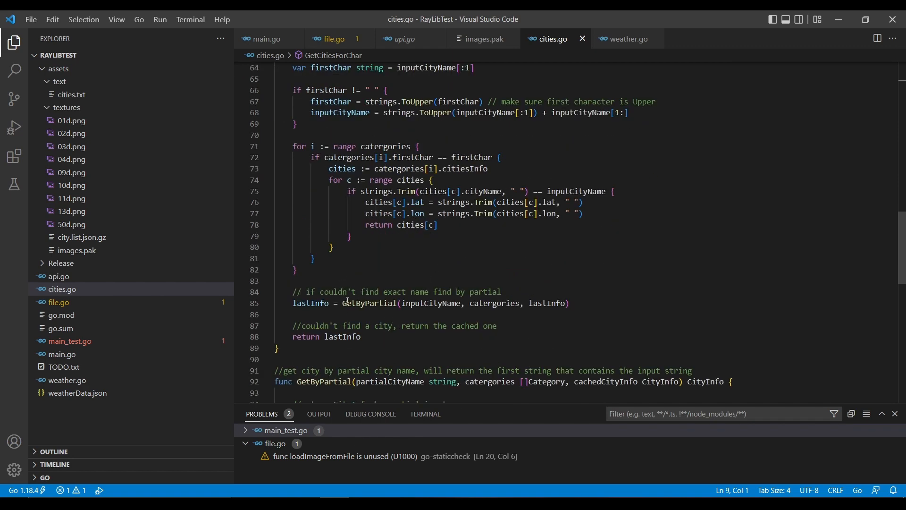
double_click(368, 303)
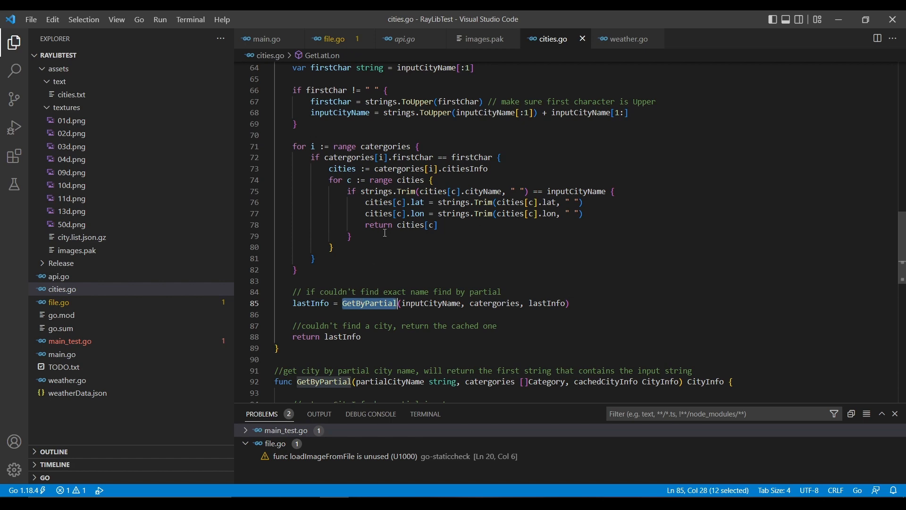
scroll("up", 3)
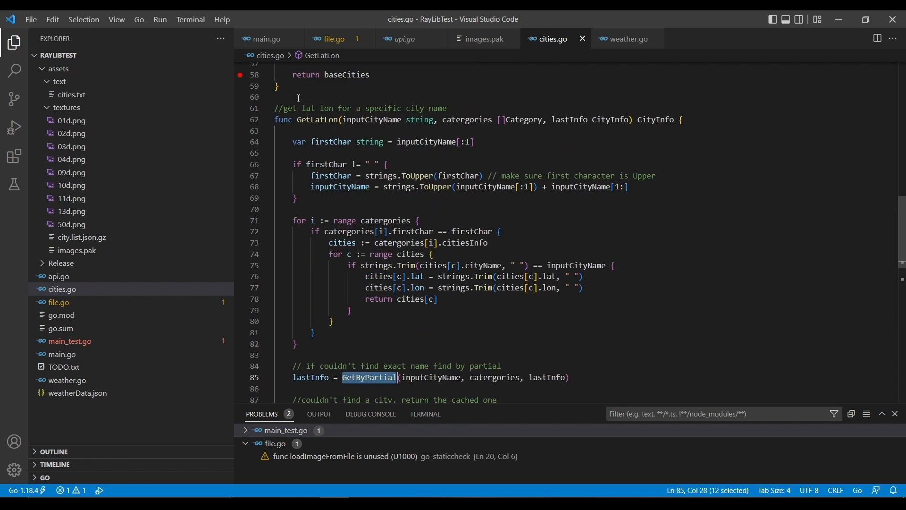
mouse_move(491, 154)
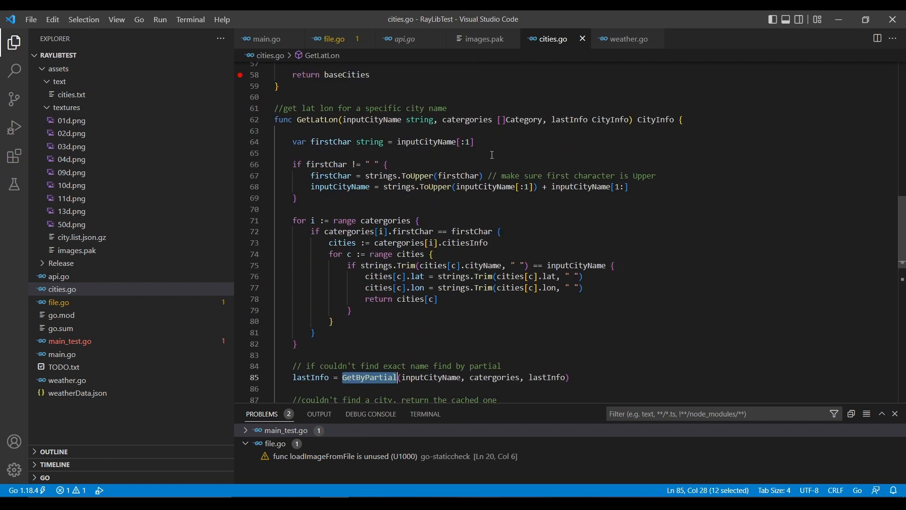
scroll("down", 3)
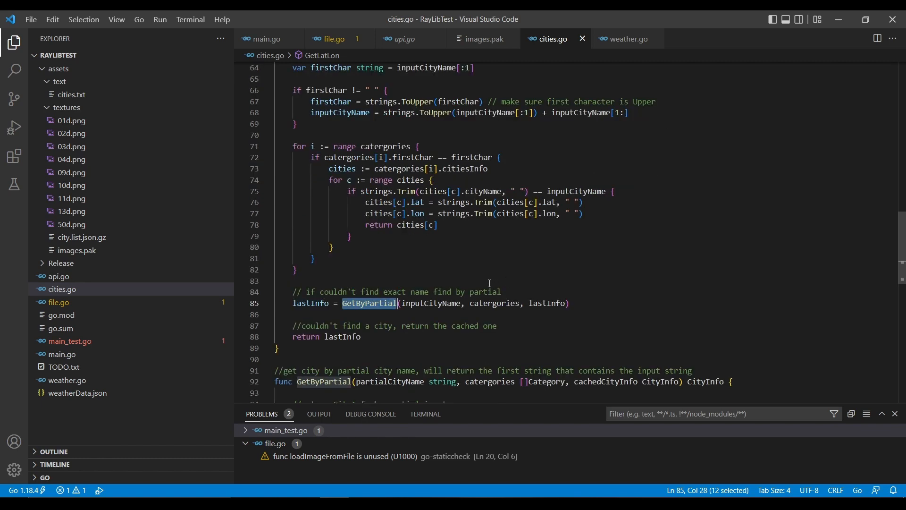
scroll("down", 3)
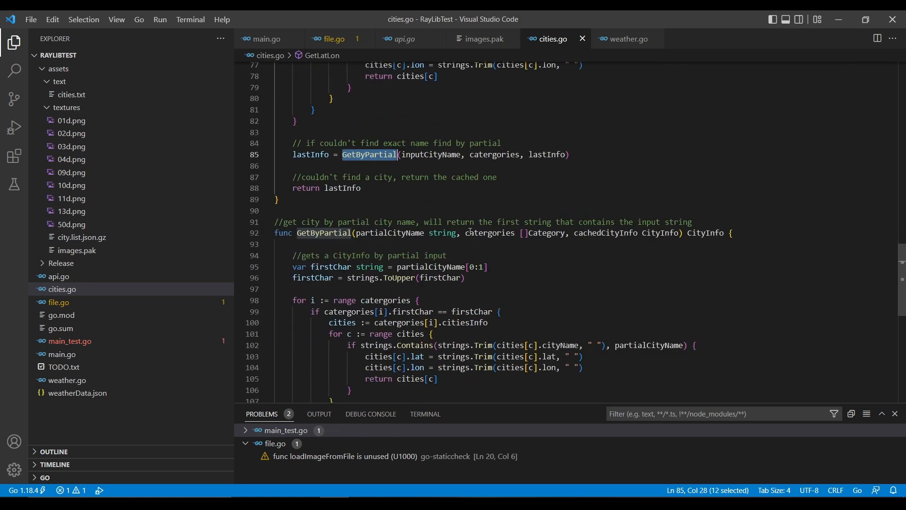
left_click(334, 38)
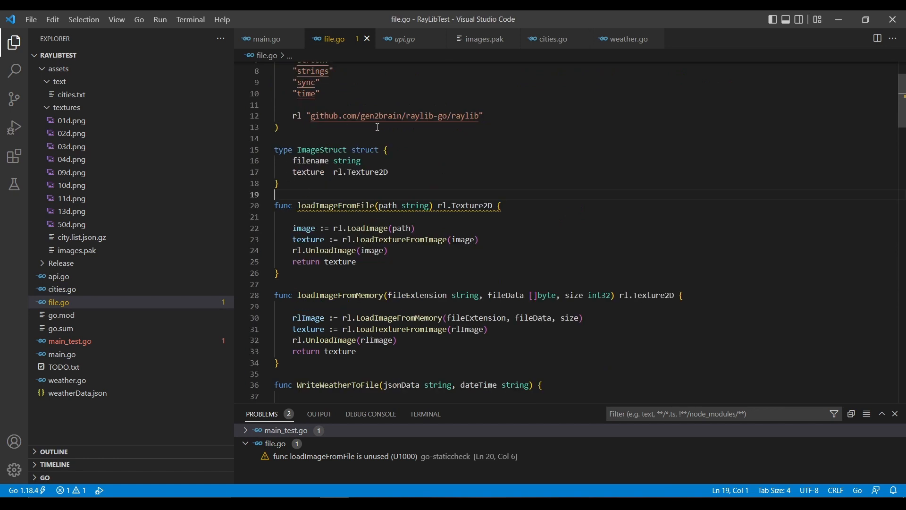
mouse_move(441, 234)
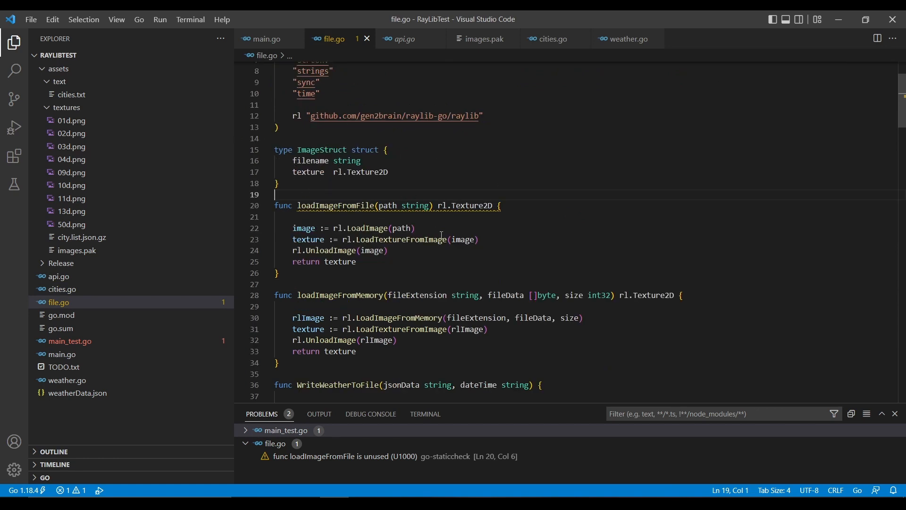
mouse_move(330, 205)
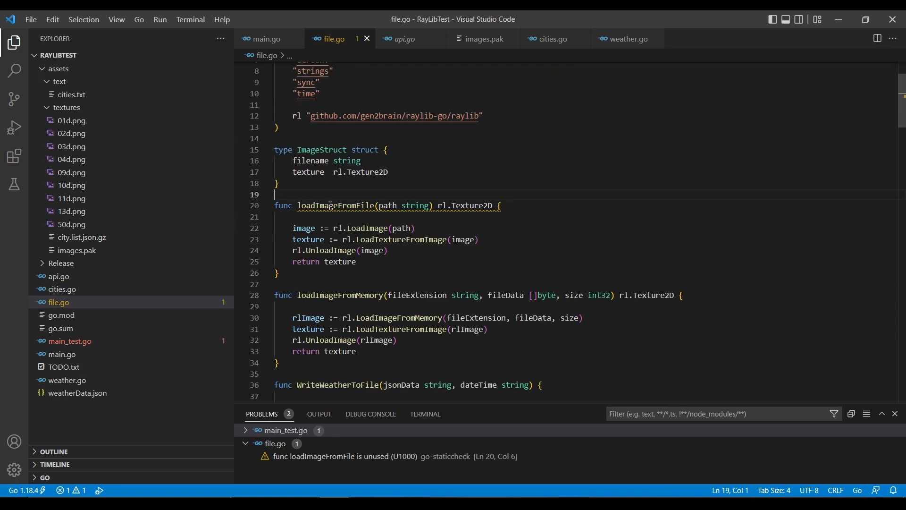
mouse_move(403, 242)
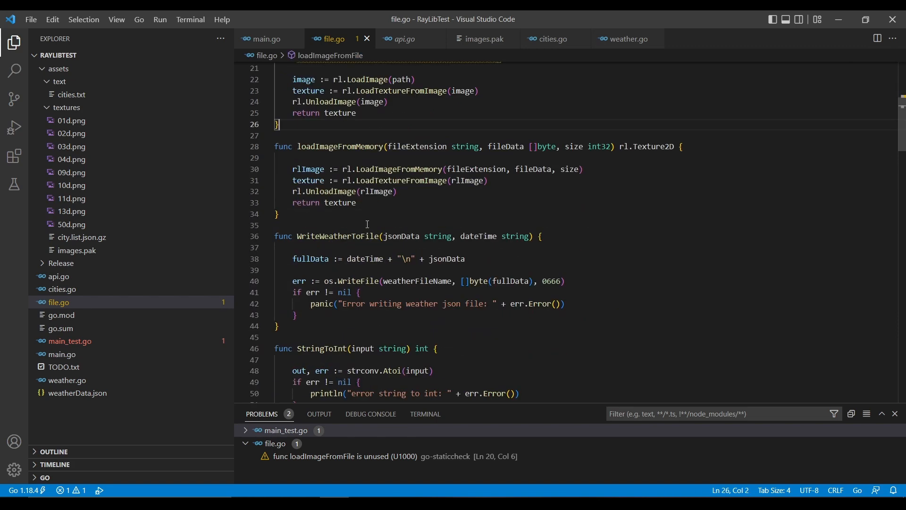
scroll("up", 3)
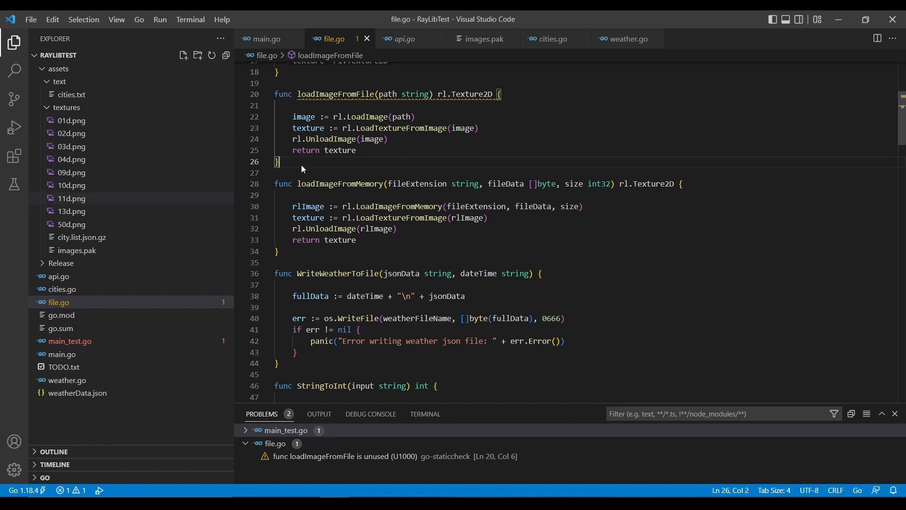
double_click(339, 184)
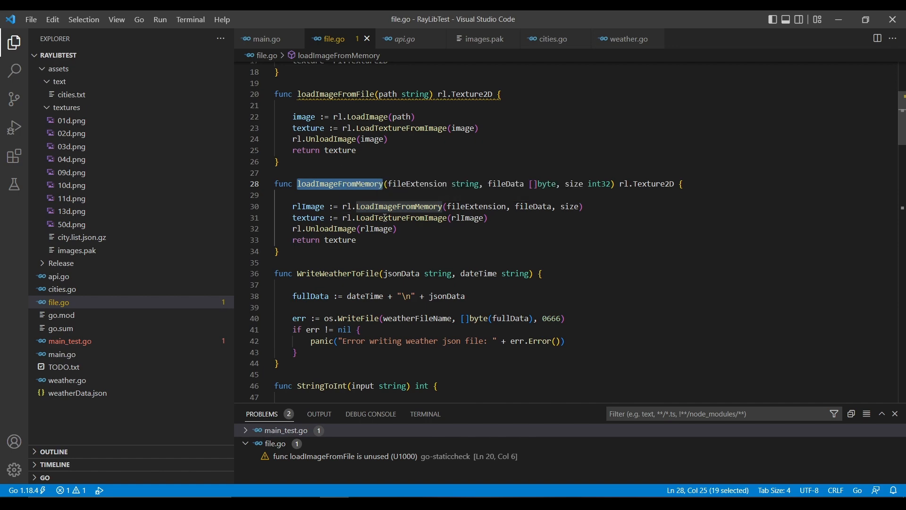
scroll("down", 3)
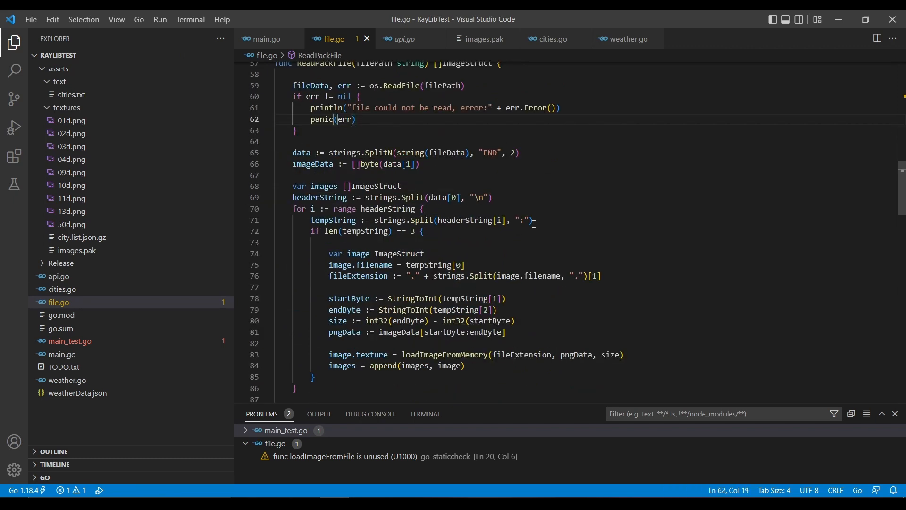
scroll("down", 3)
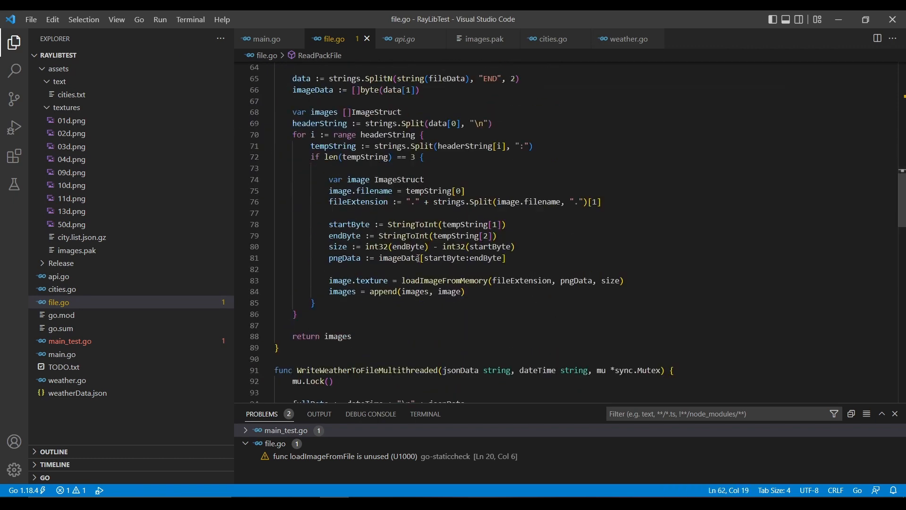
double_click(359, 202)
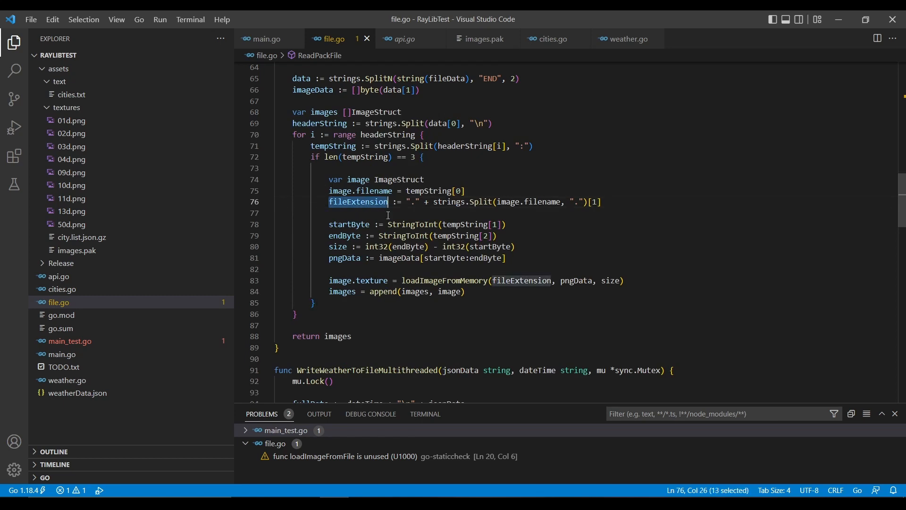
mouse_move(594, 235)
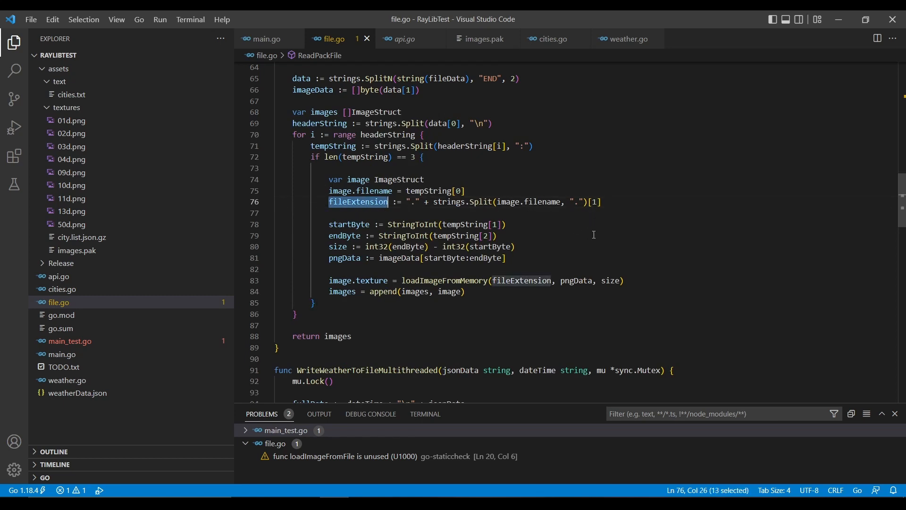
scroll("down", 3)
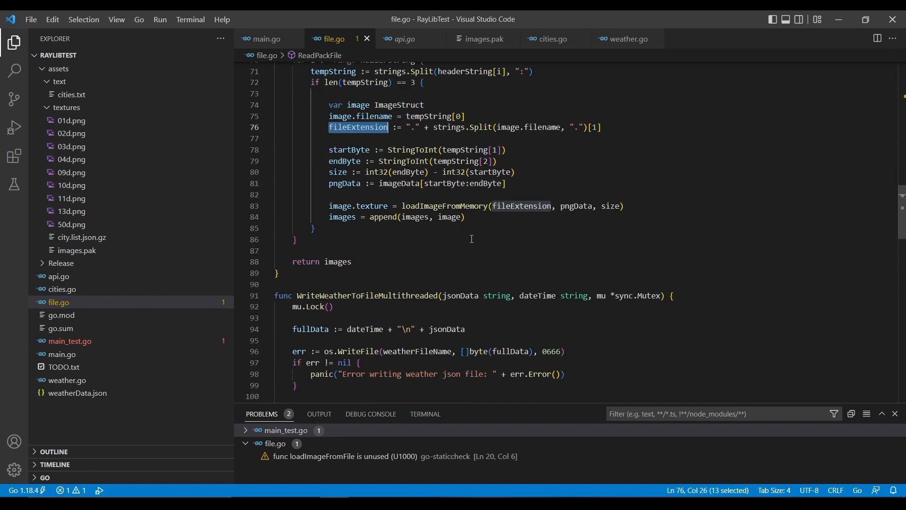
scroll("up", 3)
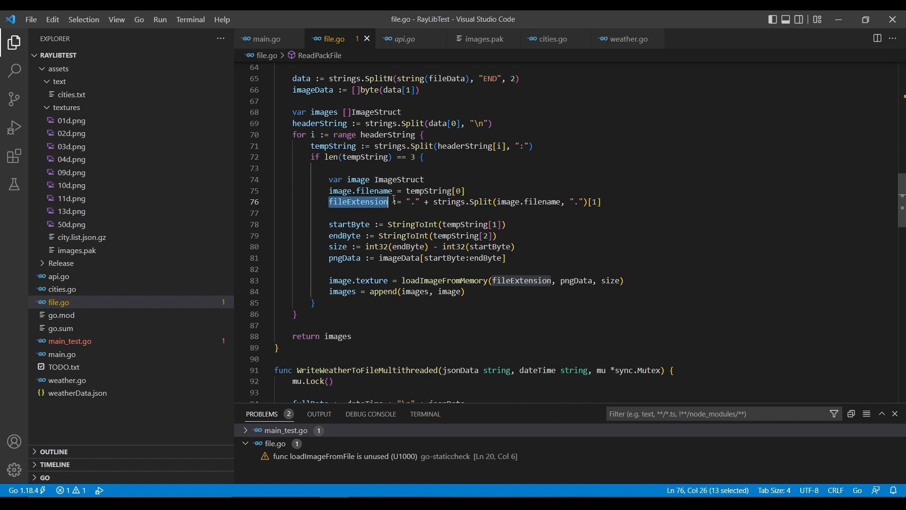
left_click(343, 235)
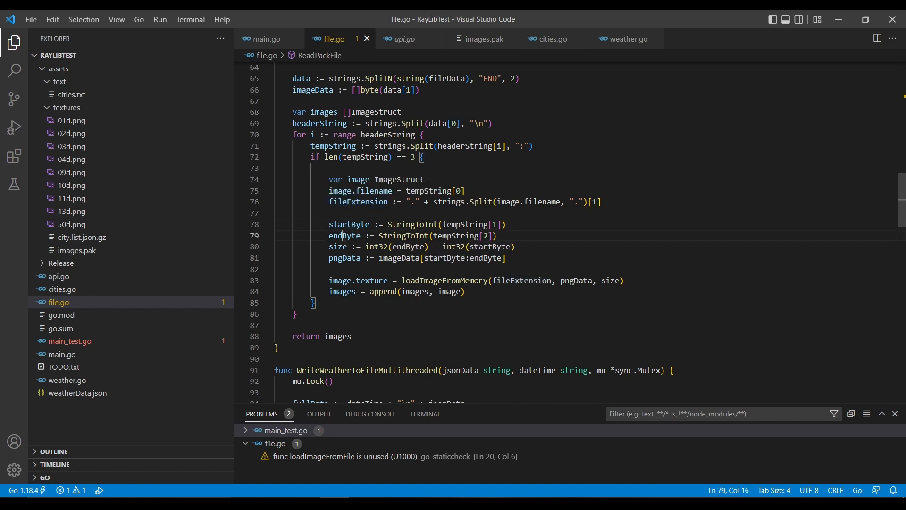
double_click(344, 235)
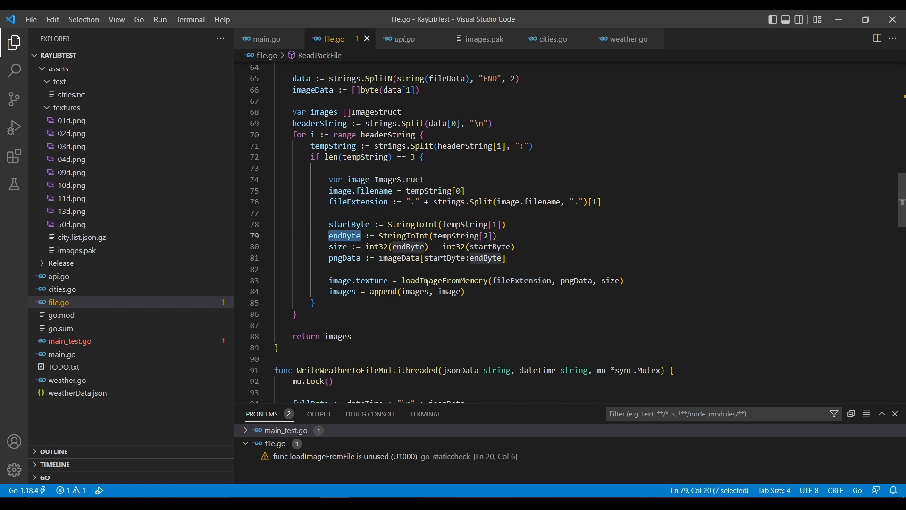
double_click(444, 281)
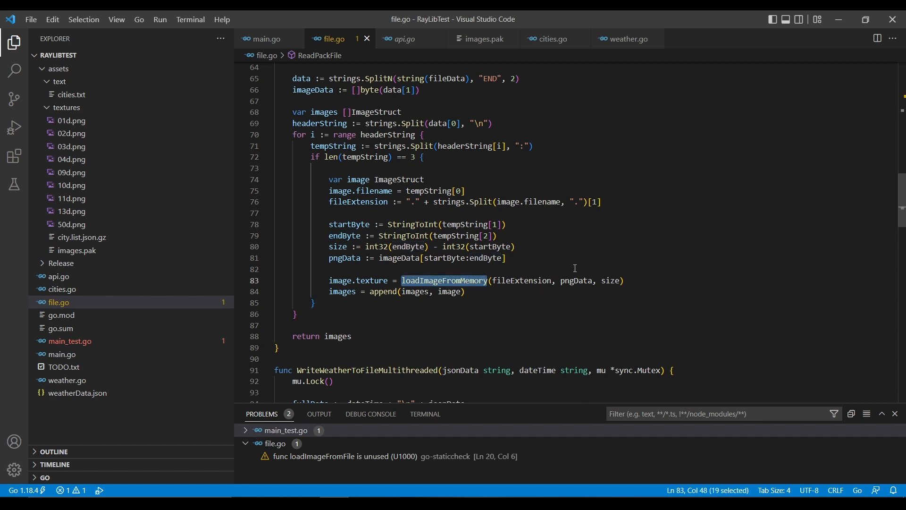
mouse_move(649, 293)
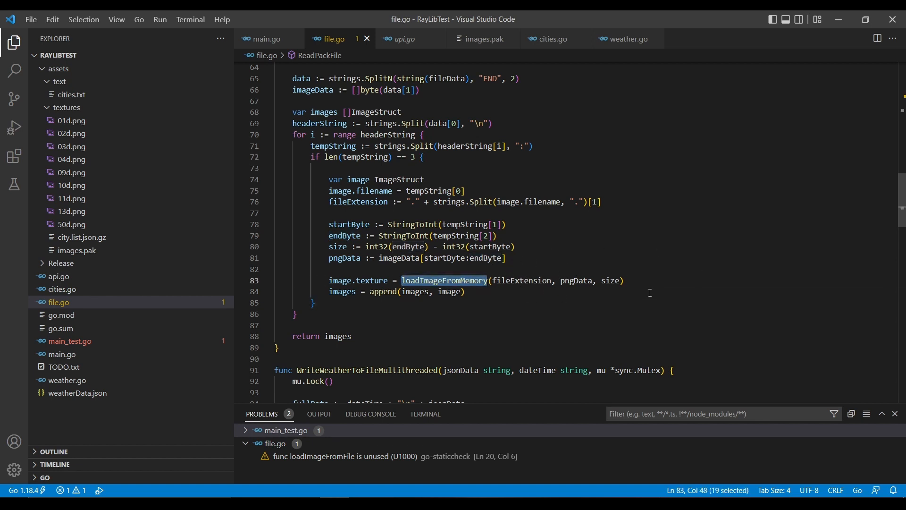
mouse_move(465, 275)
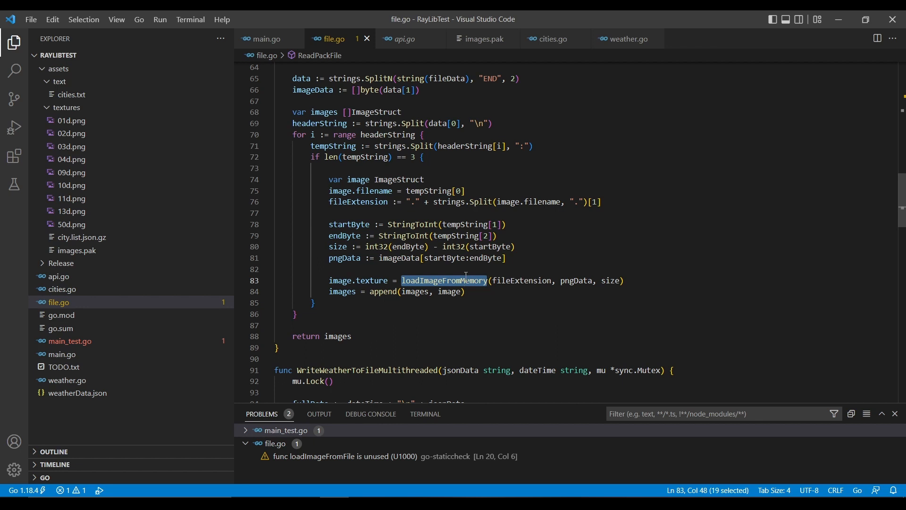
double_click(397, 257)
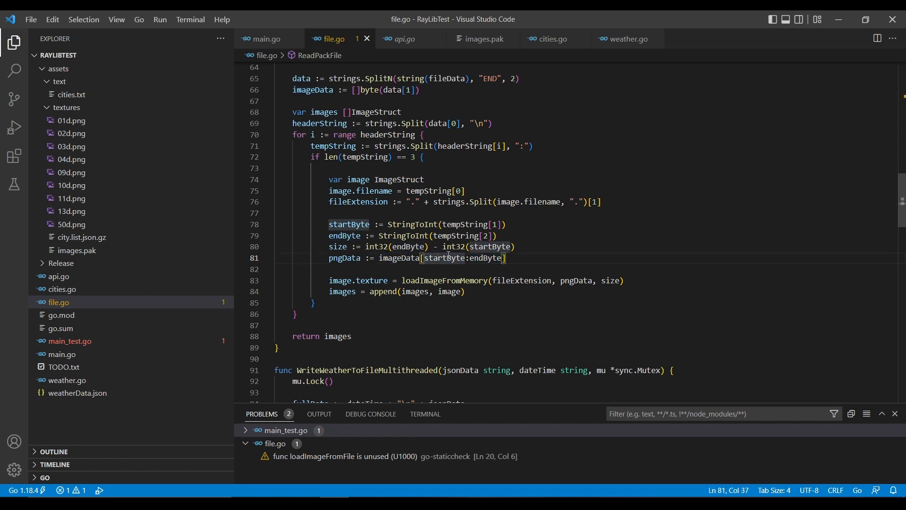
left_click(409, 257)
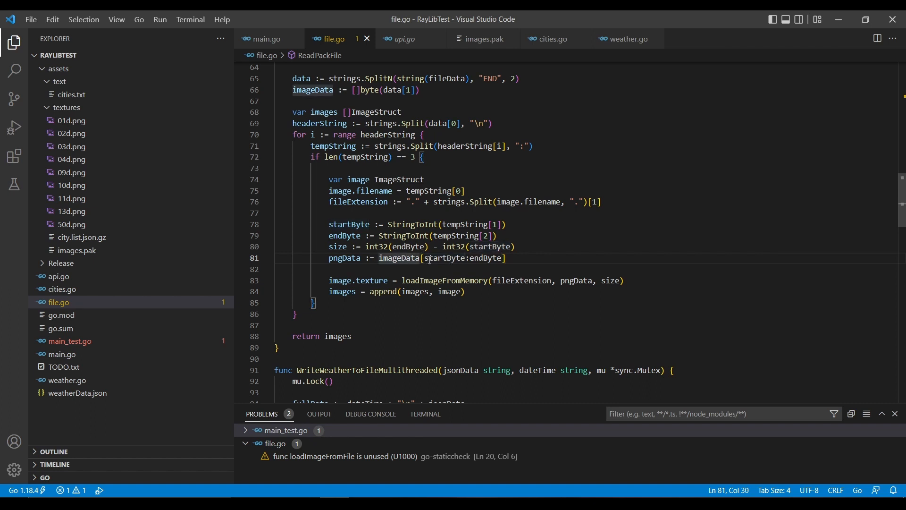
double_click(487, 258)
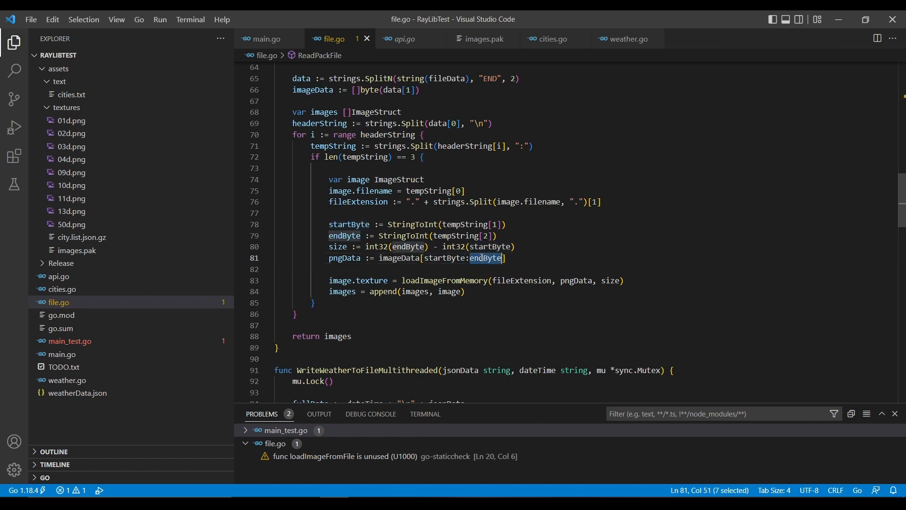
left_click(441, 257)
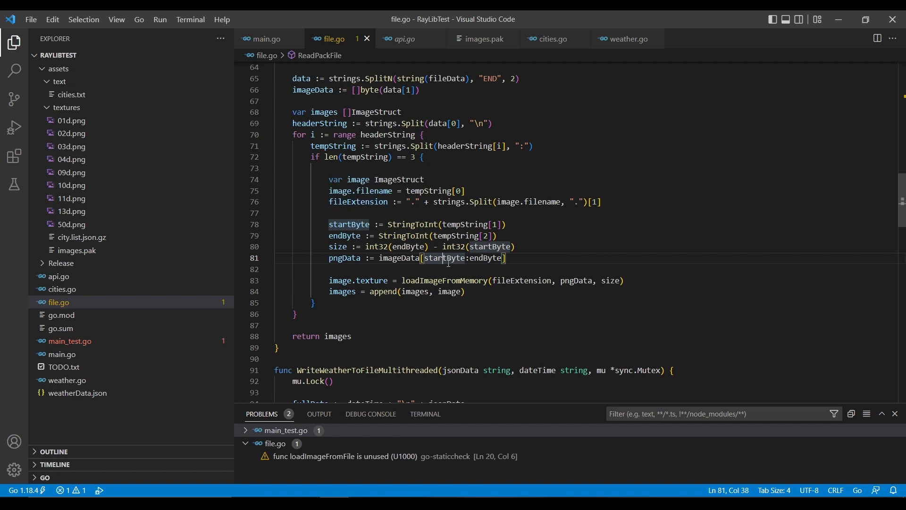
double_click(444, 257)
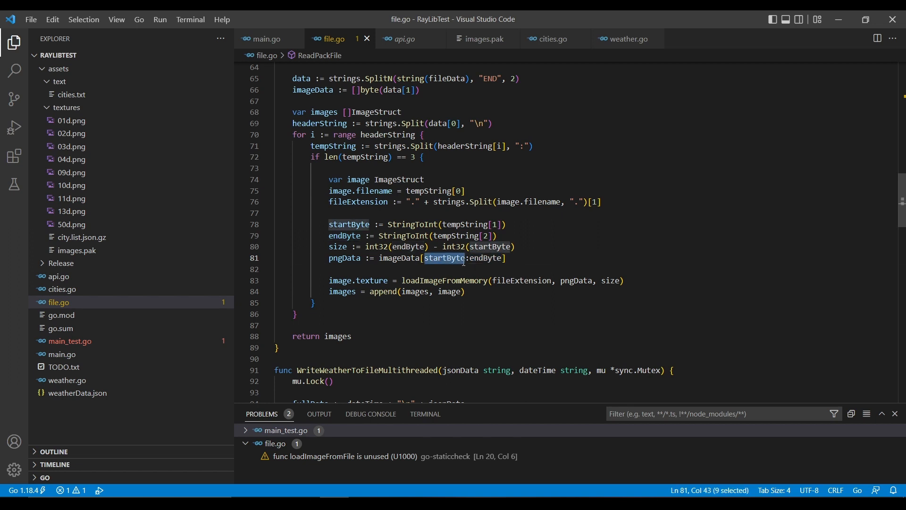
mouse_move(491, 258)
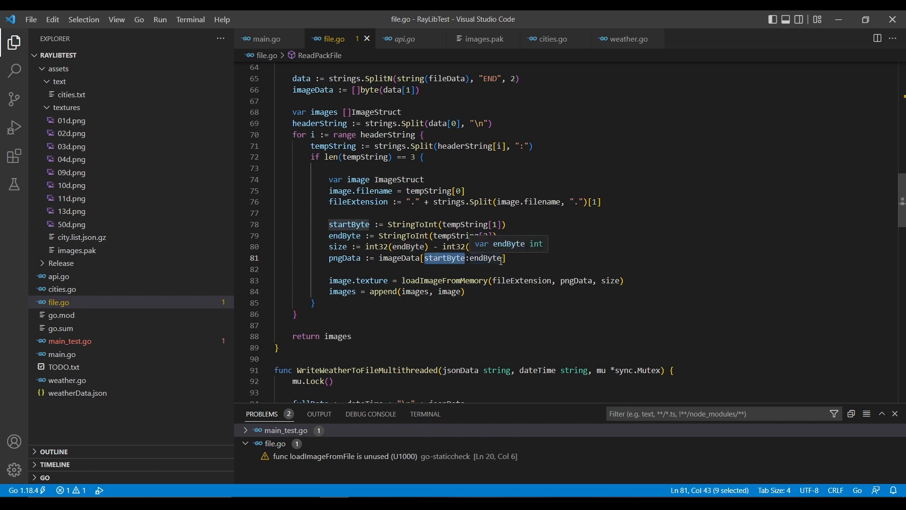
scroll("down", 3)
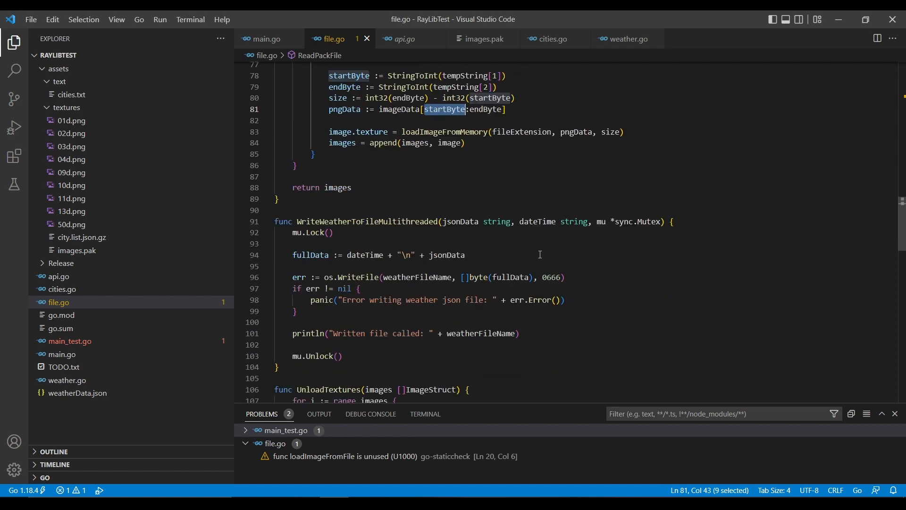
scroll("down", 3)
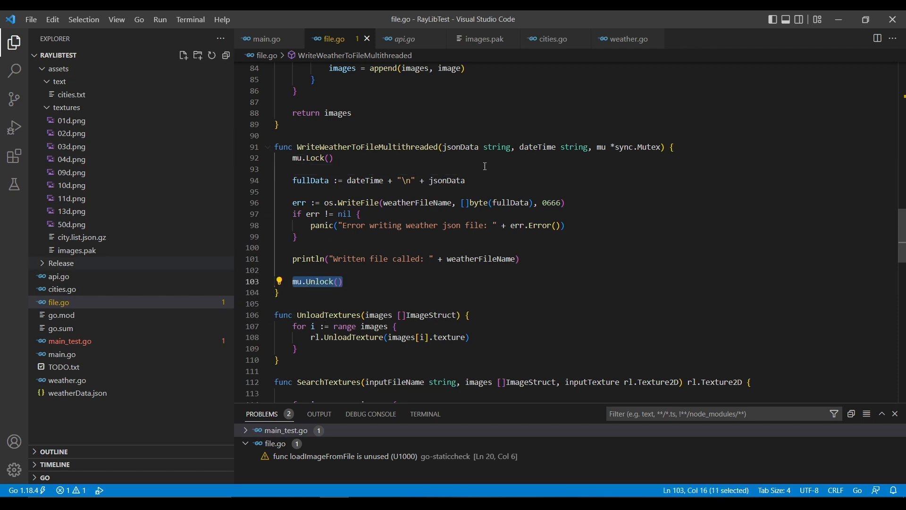
mouse_move(470, 186)
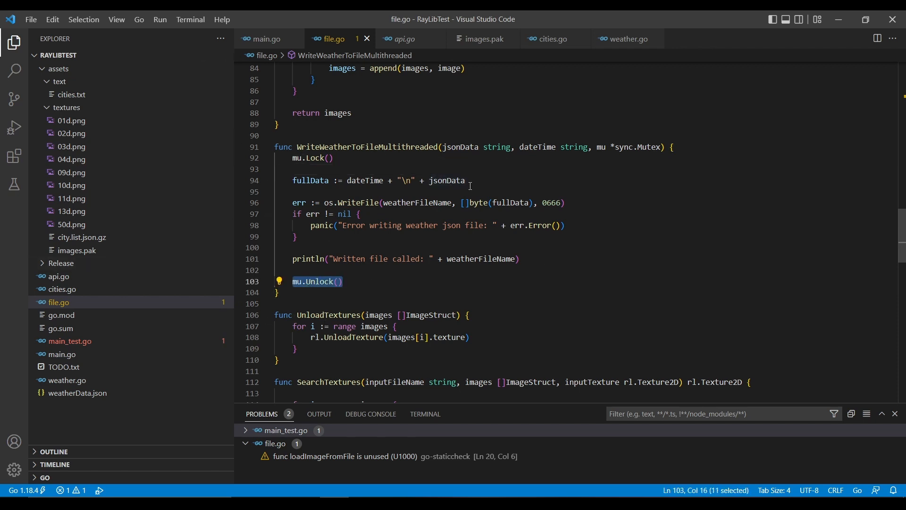
left_click(446, 180)
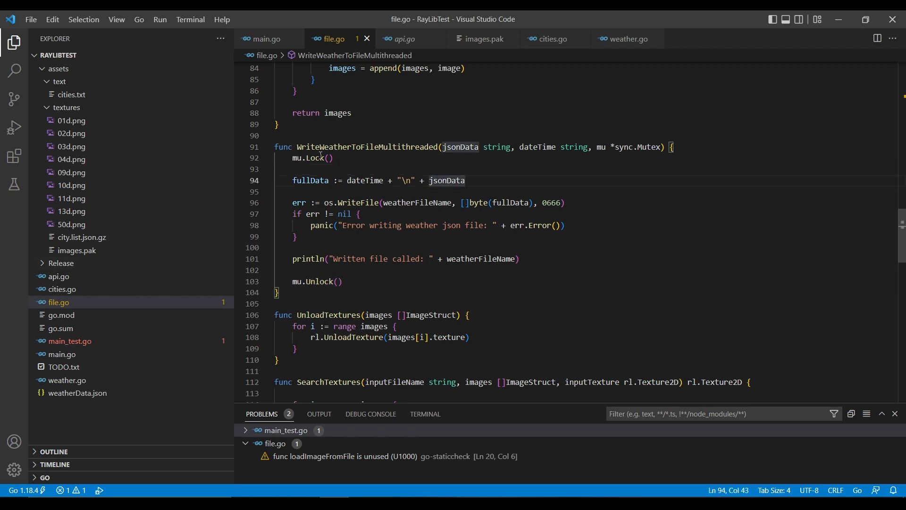
mouse_move(325, 236)
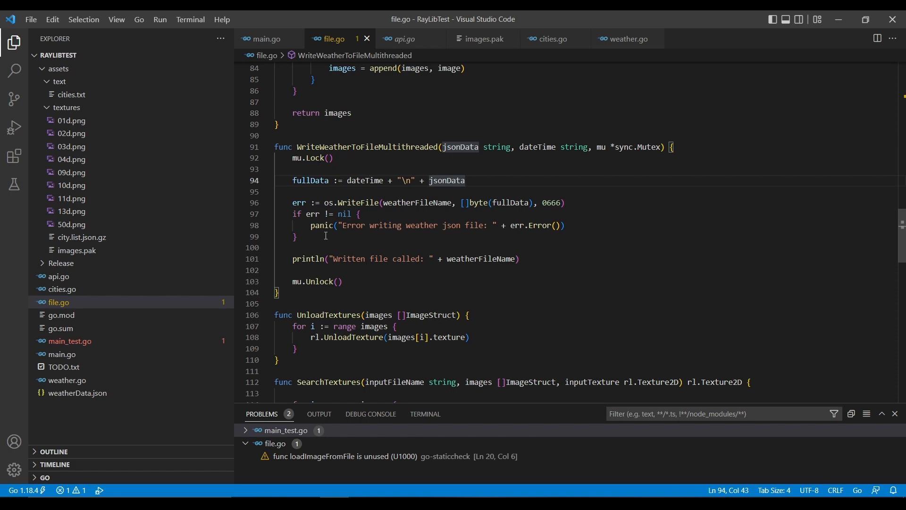
scroll("down", 3)
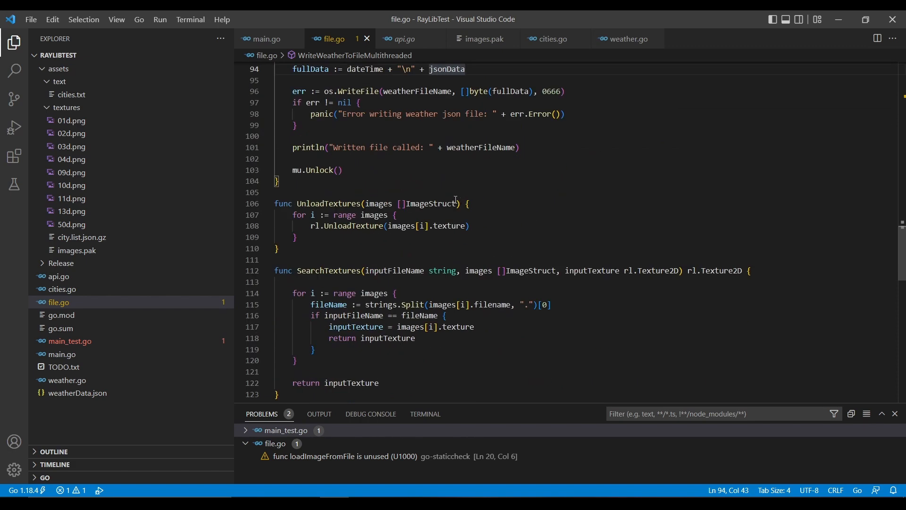
scroll("down", 3)
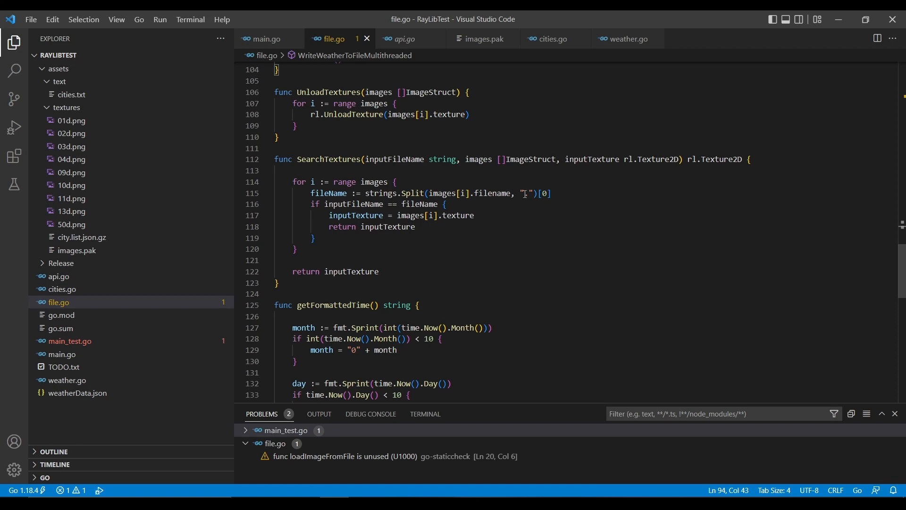
scroll("down", 3)
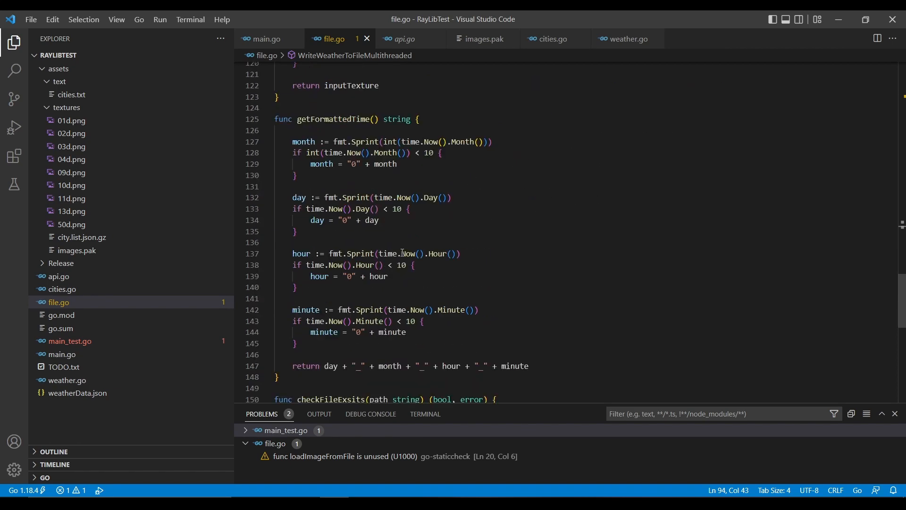
mouse_move(400, 140)
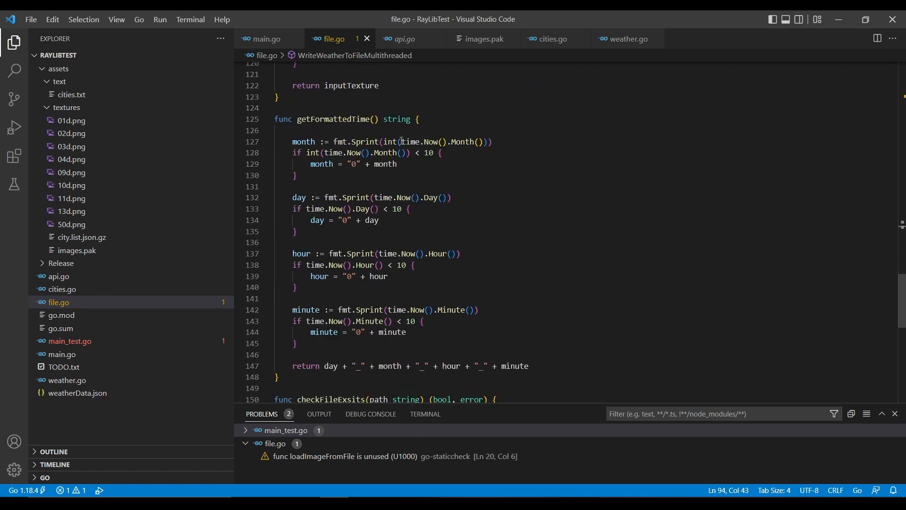
mouse_move(283, 336)
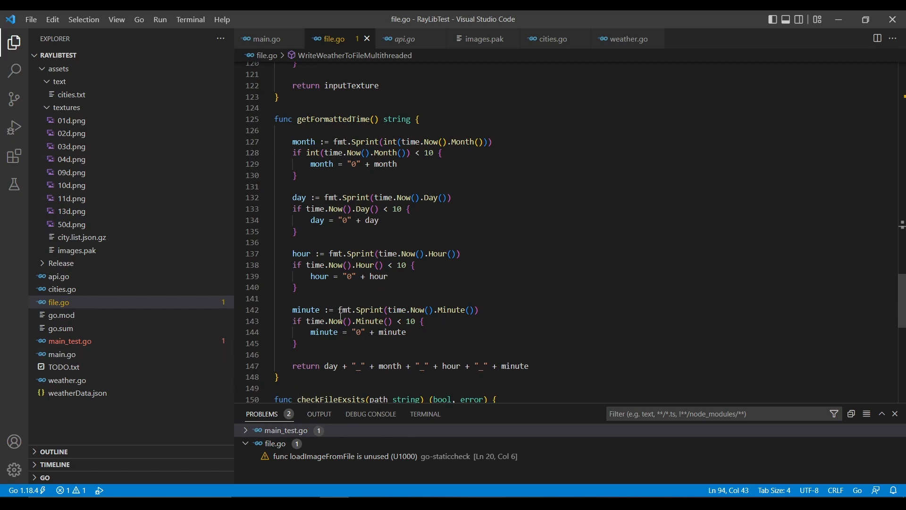
scroll("down", 3)
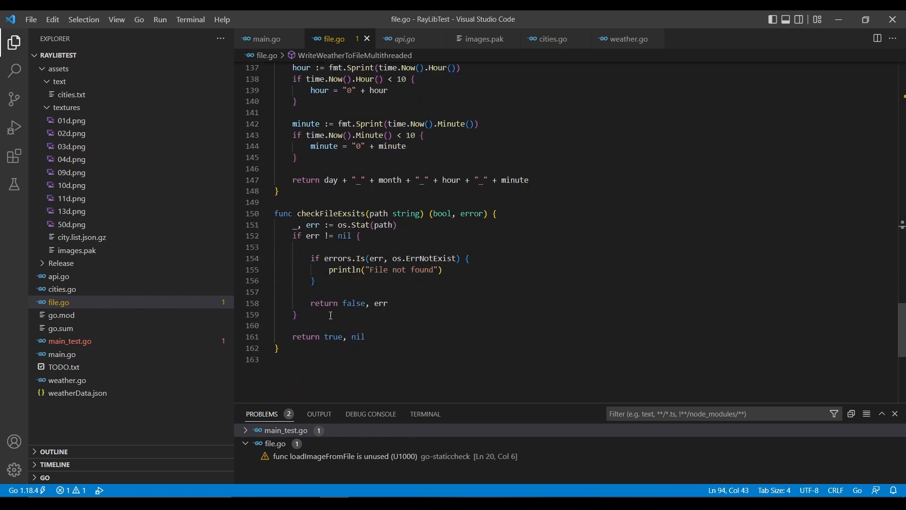
mouse_move(66, 281)
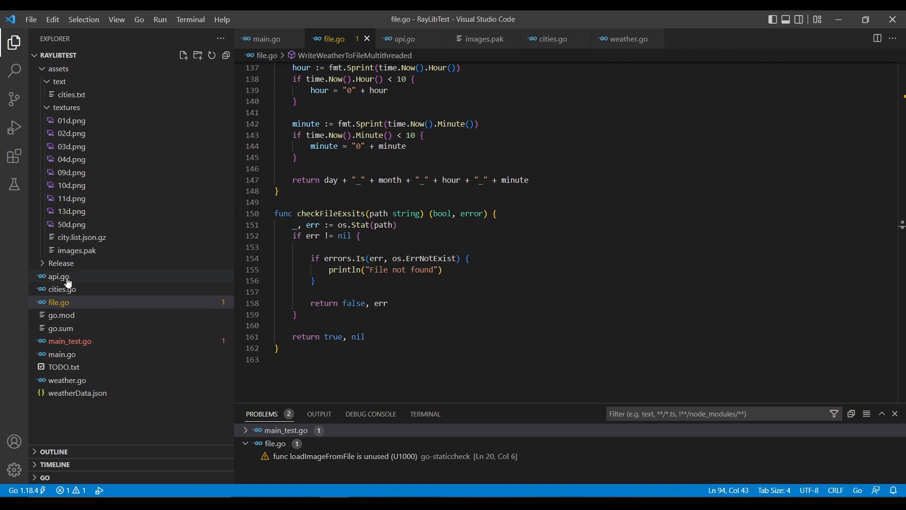
left_click(67, 379)
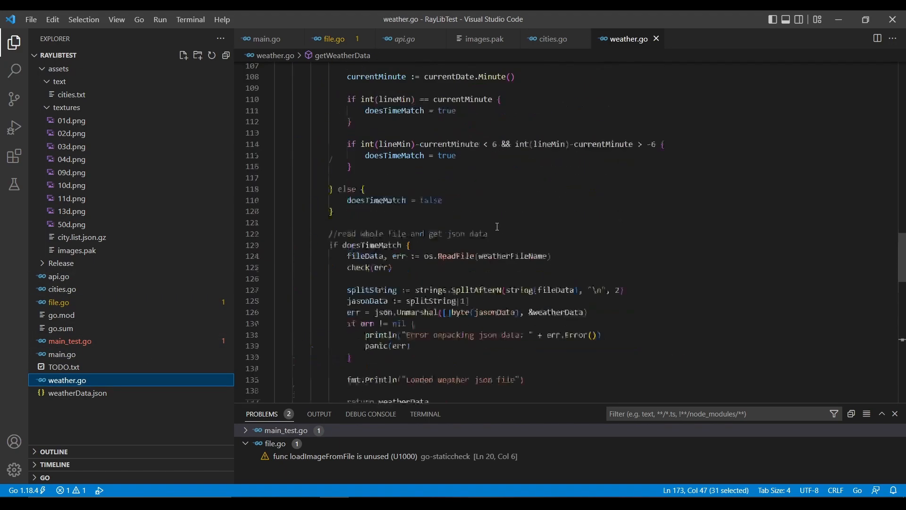
scroll("up", 3)
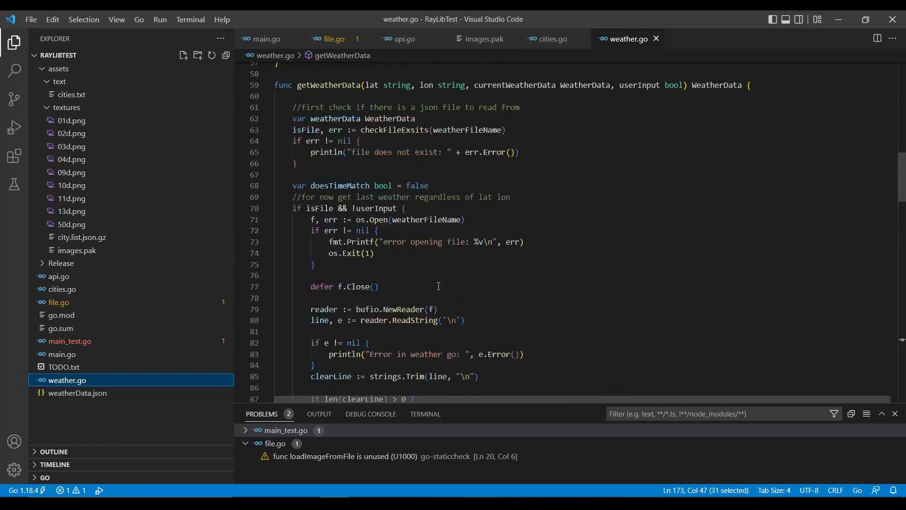
scroll("up", 3)
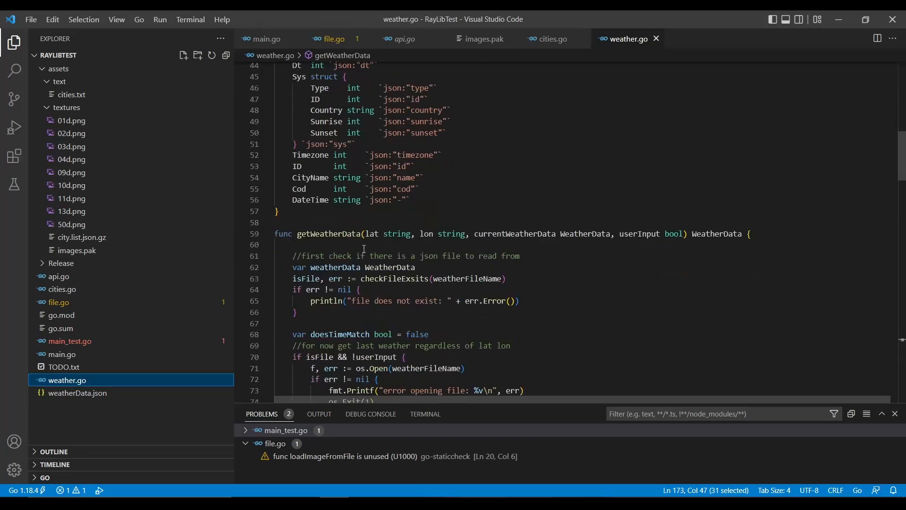
left_click(277, 244)
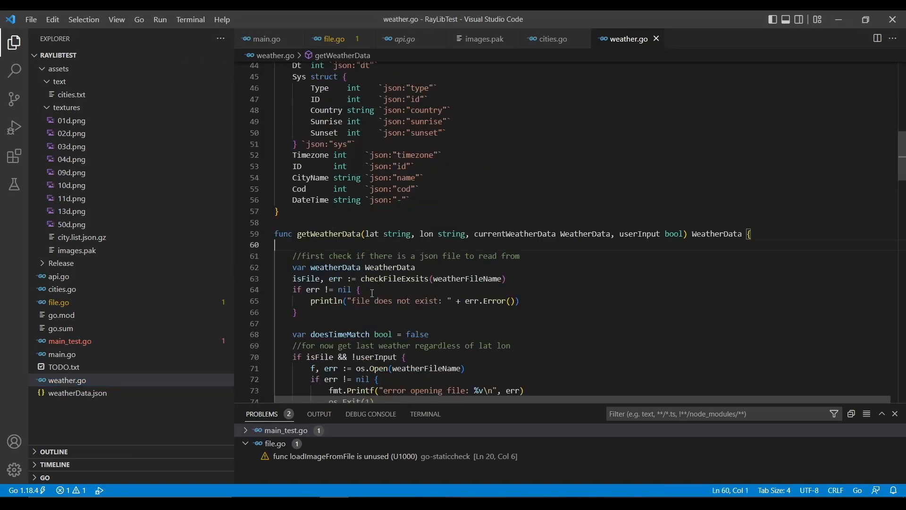
scroll("up", 3)
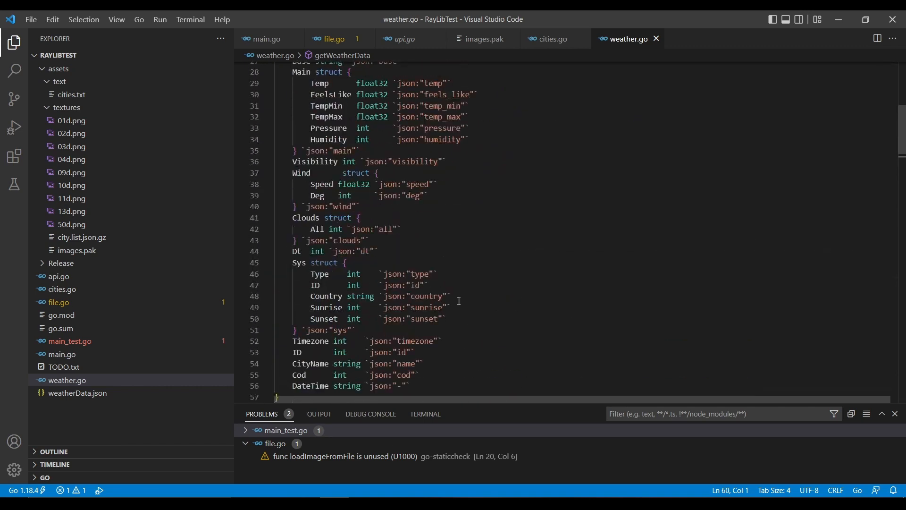
scroll("up", 3)
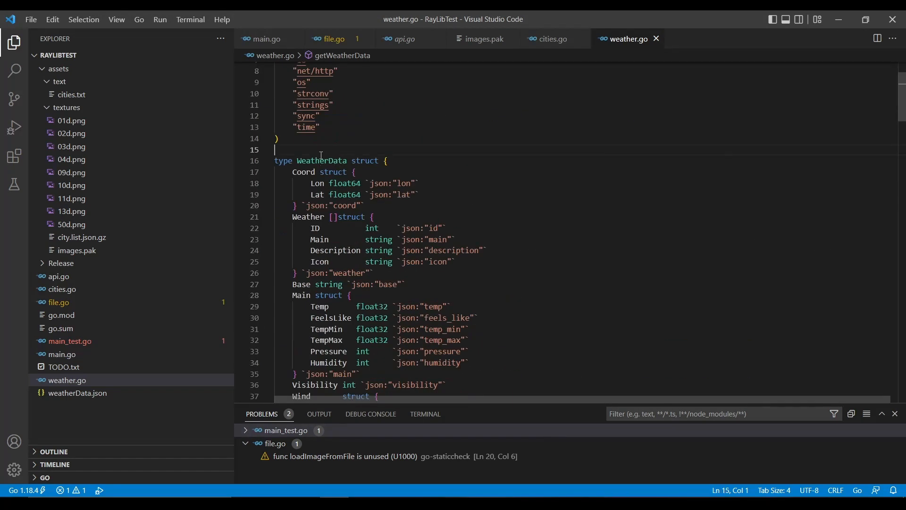
scroll("down", 3)
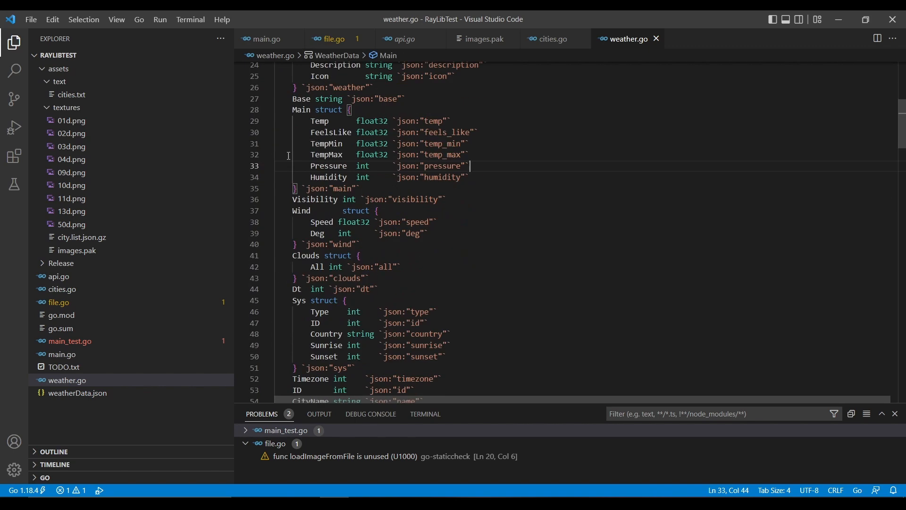
scroll("up", 3)
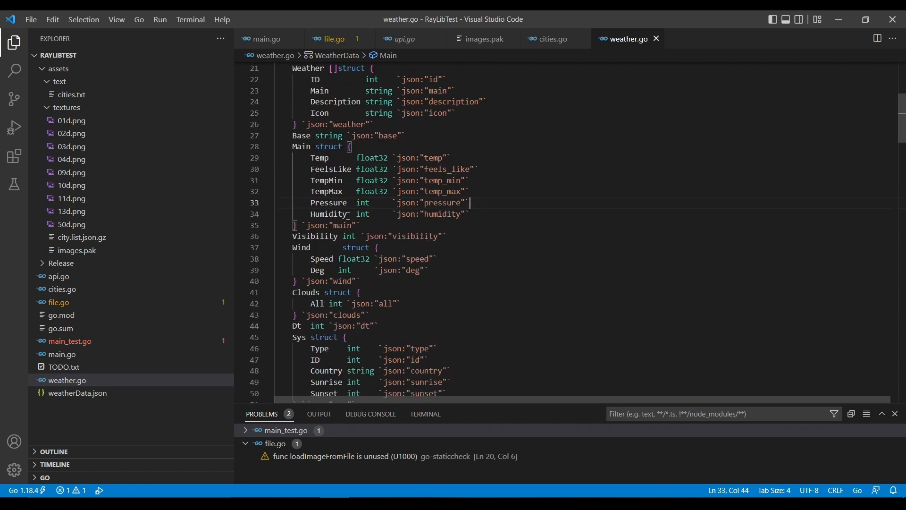
scroll("down", 3)
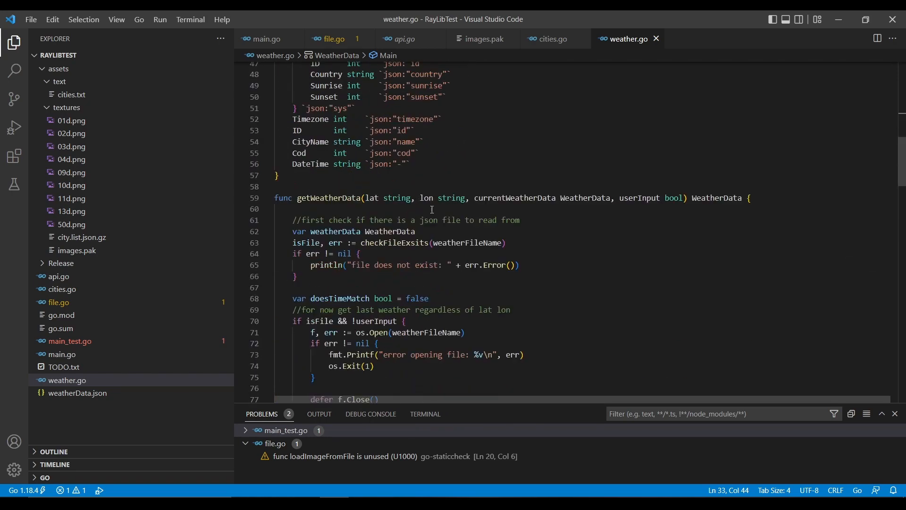
scroll("down", 3)
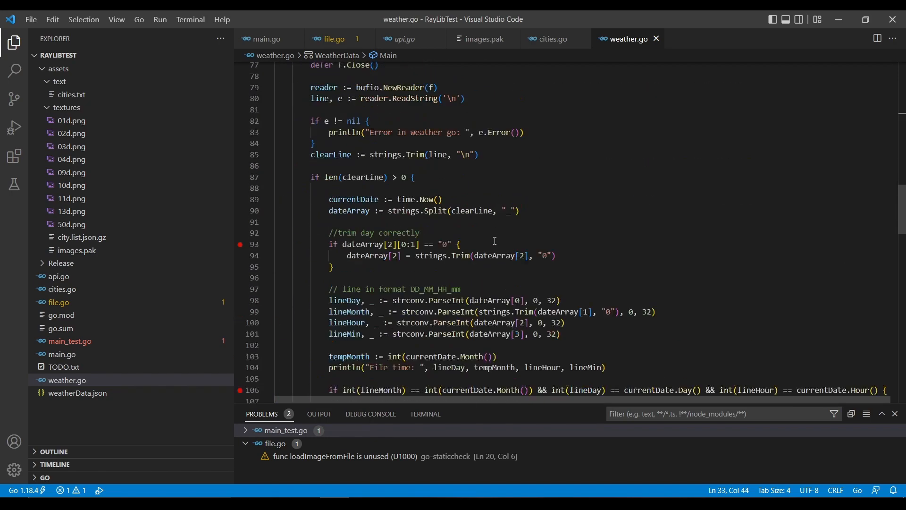
scroll("down", 3)
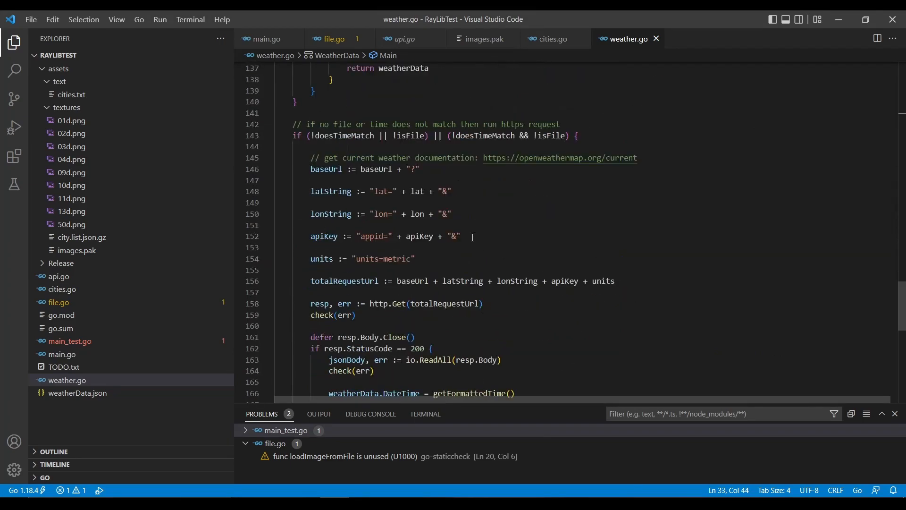
scroll("down", 3)
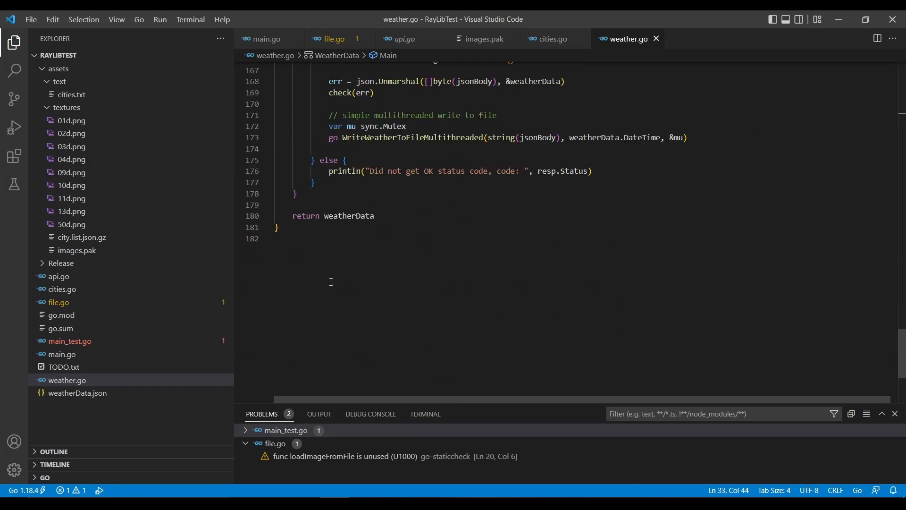
scroll("up", 3)
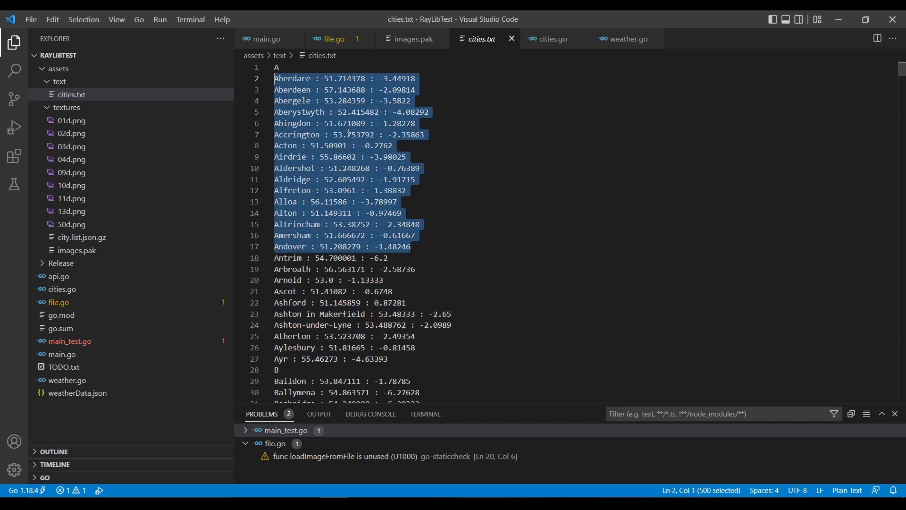
- Scroll through cities.txt down to the B cities from Banbridge to Berkhamsted
scroll("down", 3)
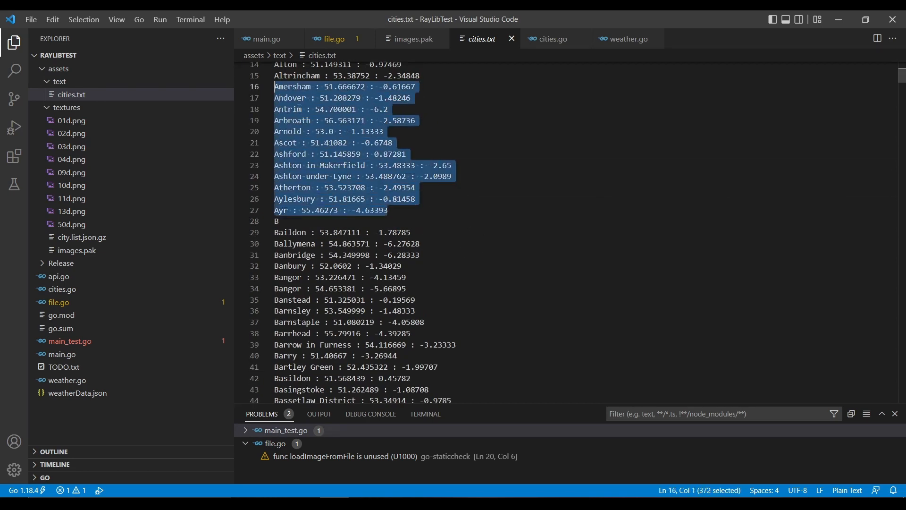
scroll("up", 3)
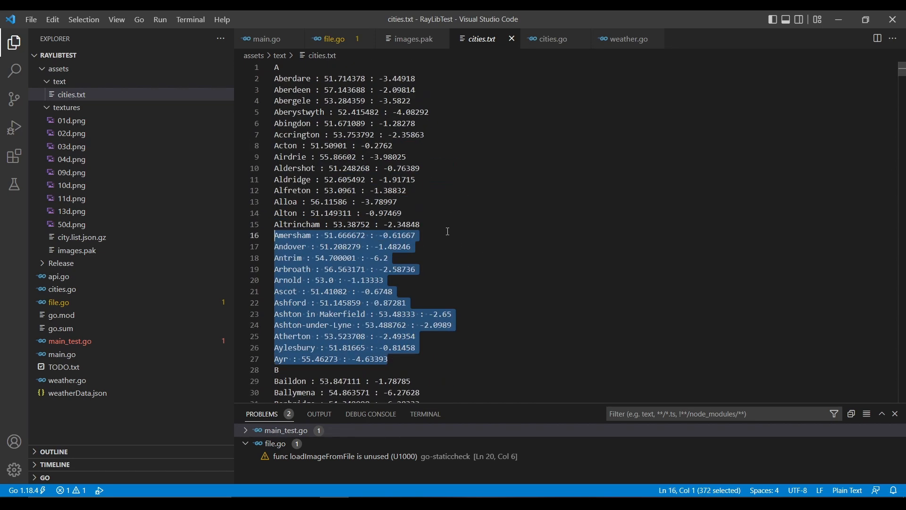
mouse_move(424, 210)
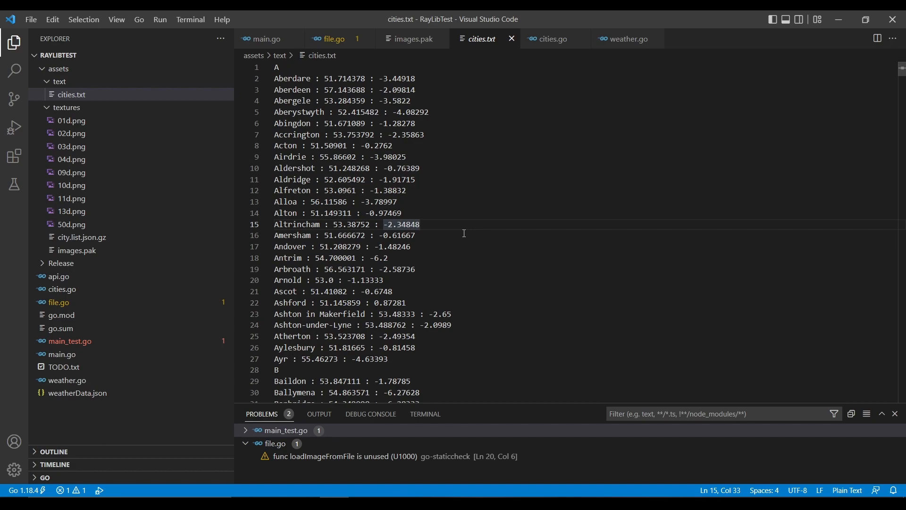
scroll("down", 3)
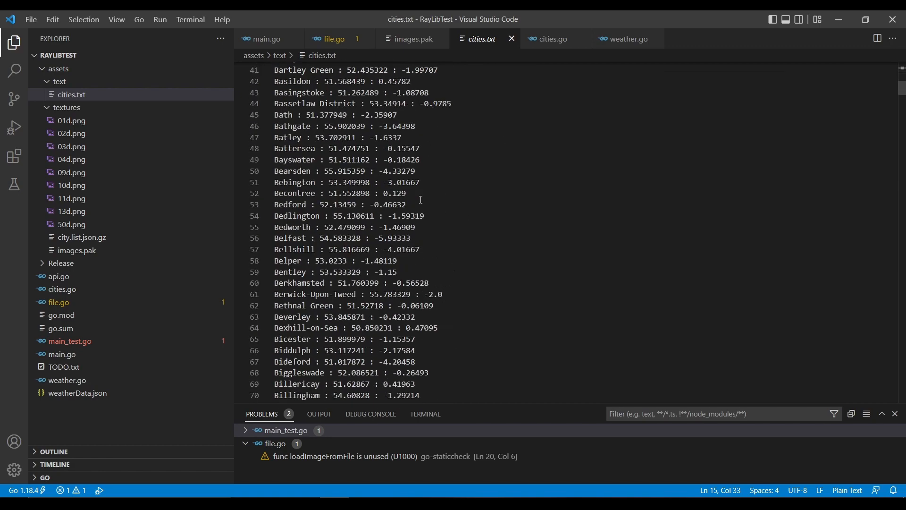
scroll("down", 3)
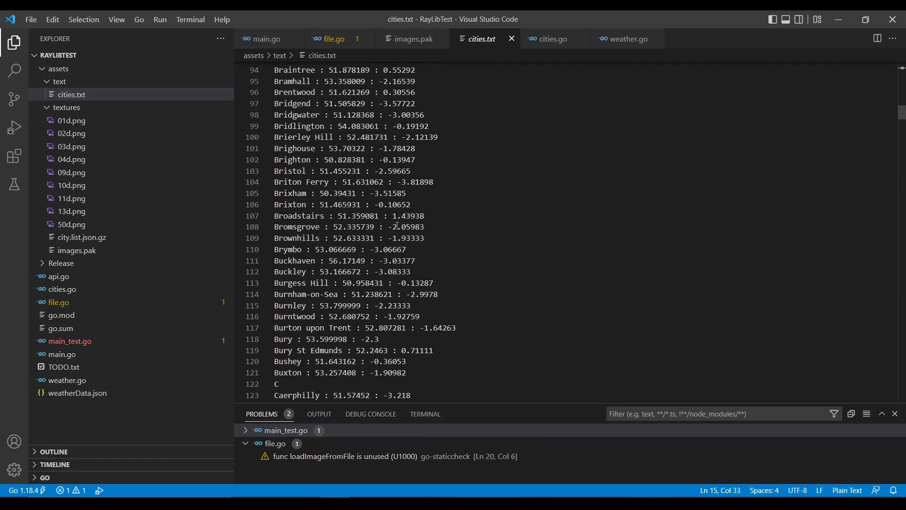
scroll("up", 3)
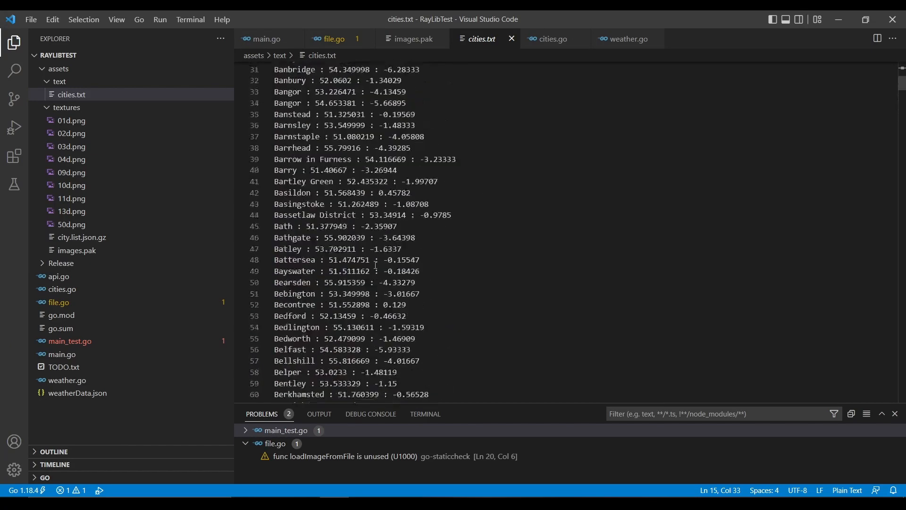
- Show main.go's search-box block, highlighting uses of basicAABB and weatherTexture
left_click(63, 354)
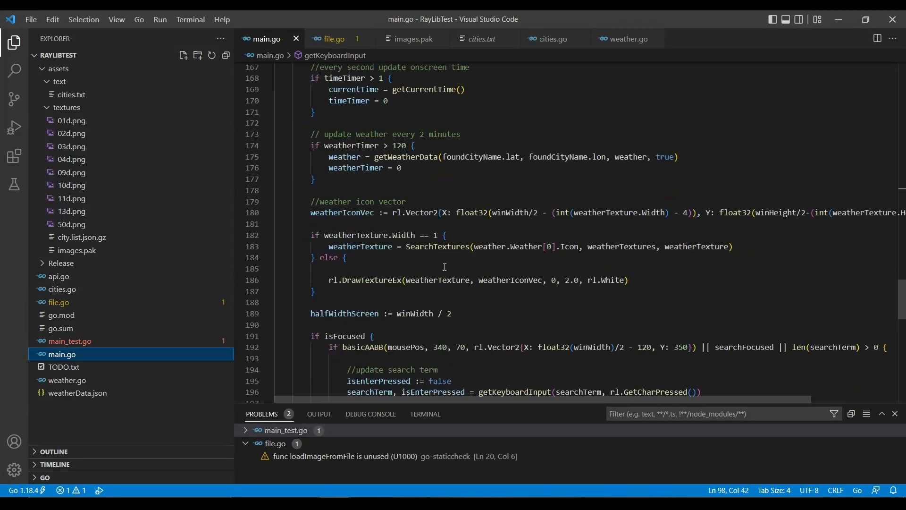
scroll("down", 3)
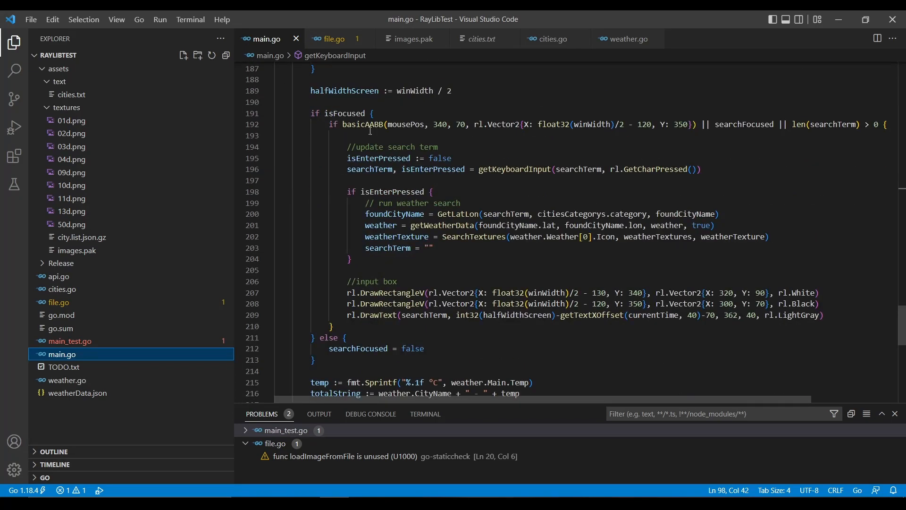
scroll("up", 3)
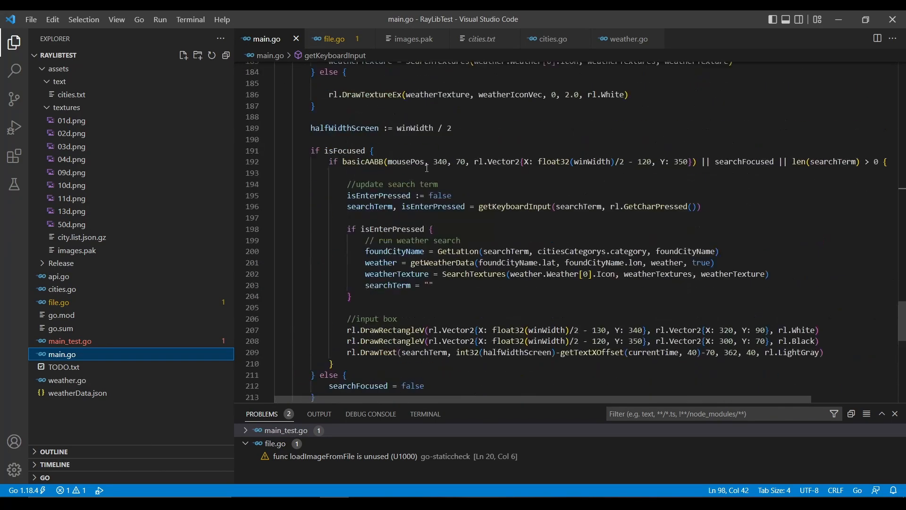
double_click(361, 161)
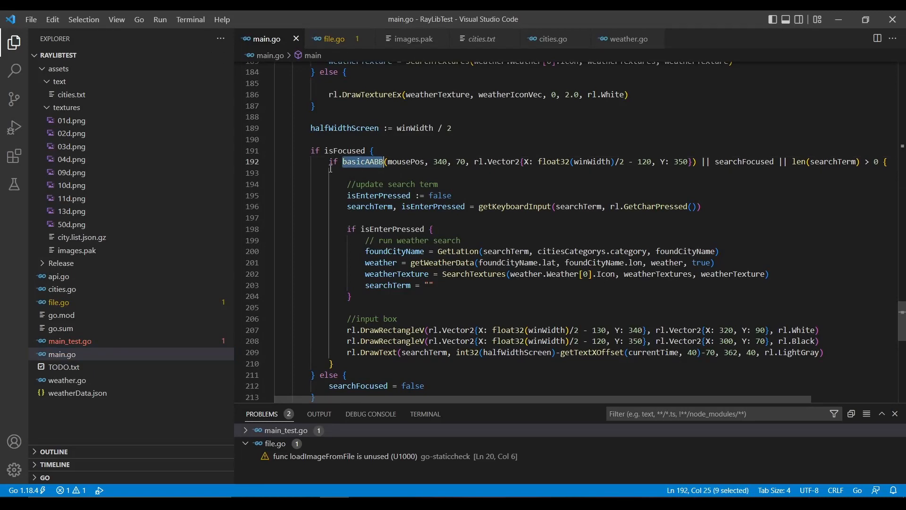
scroll("down", 3)
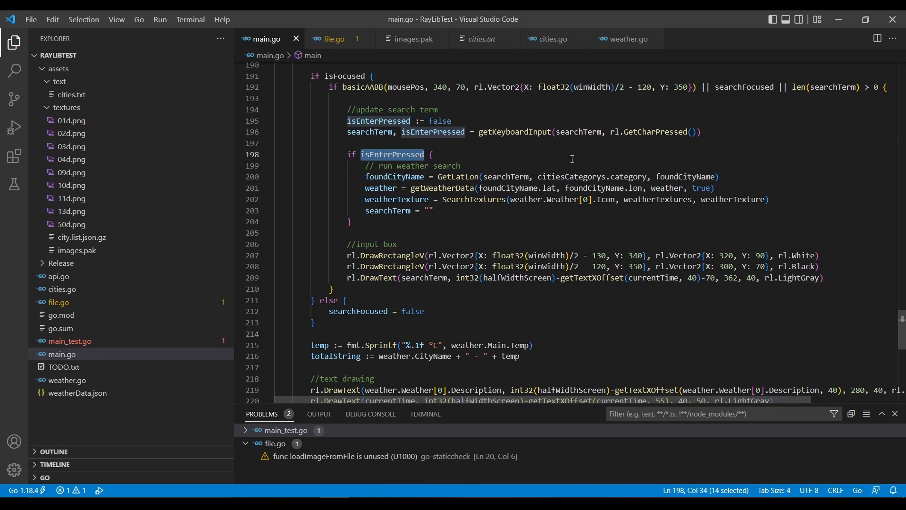
mouse_move(372, 202)
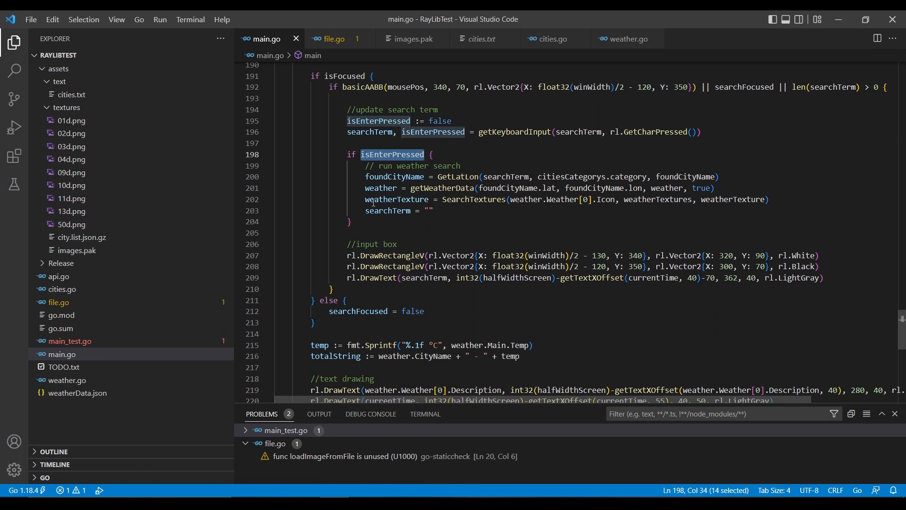
double_click(397, 199)
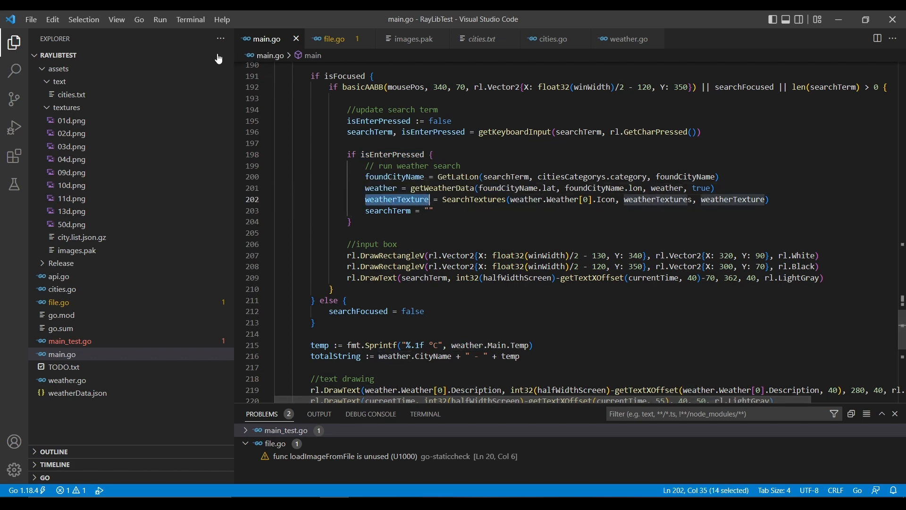
- Run the app without debugging, search Birmingham (19.3 °C, clear sky), then close it
left_click(161, 19)
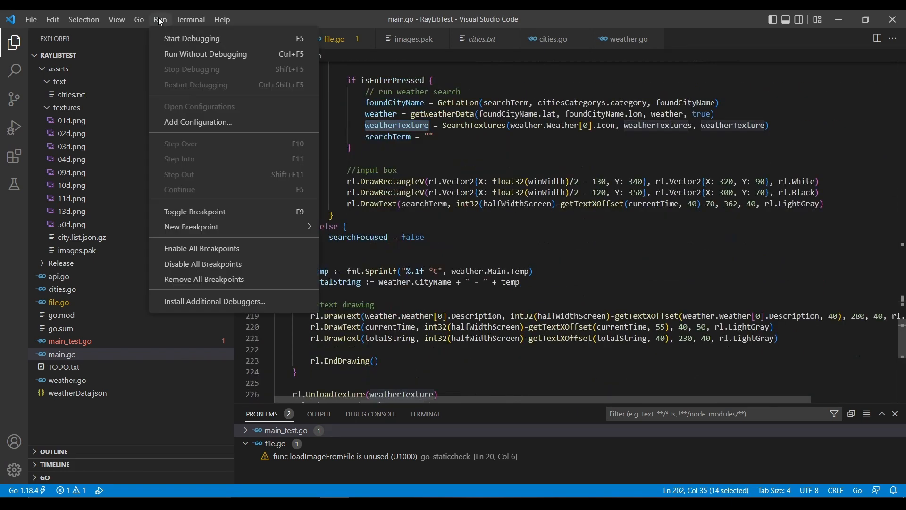
mouse_move(205, 54)
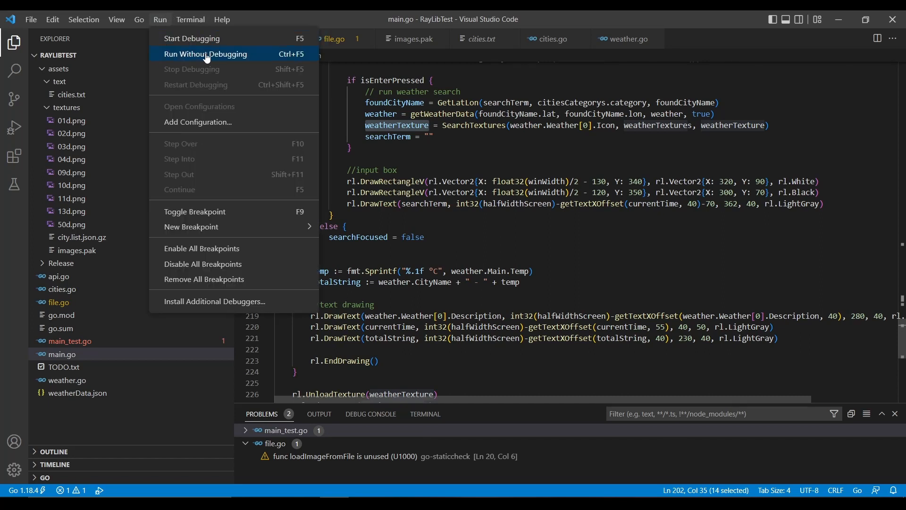
left_click(205, 54)
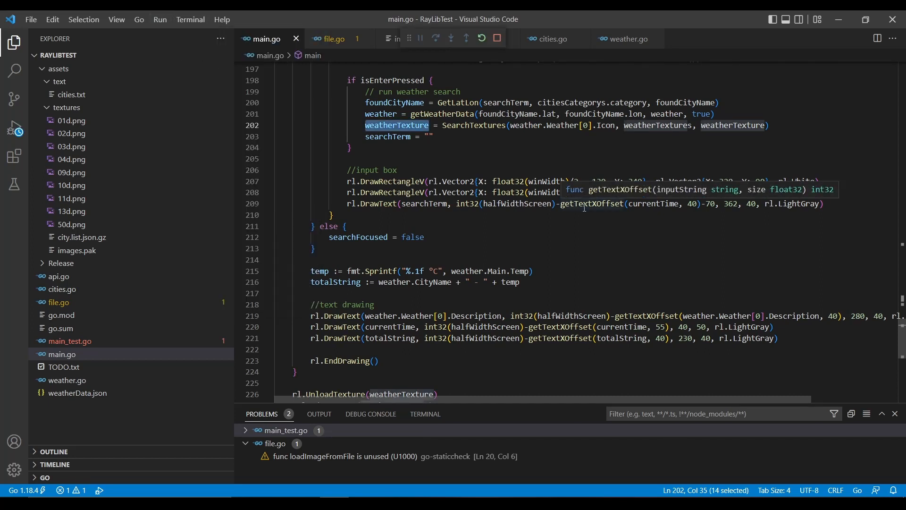
left_click(435, 38)
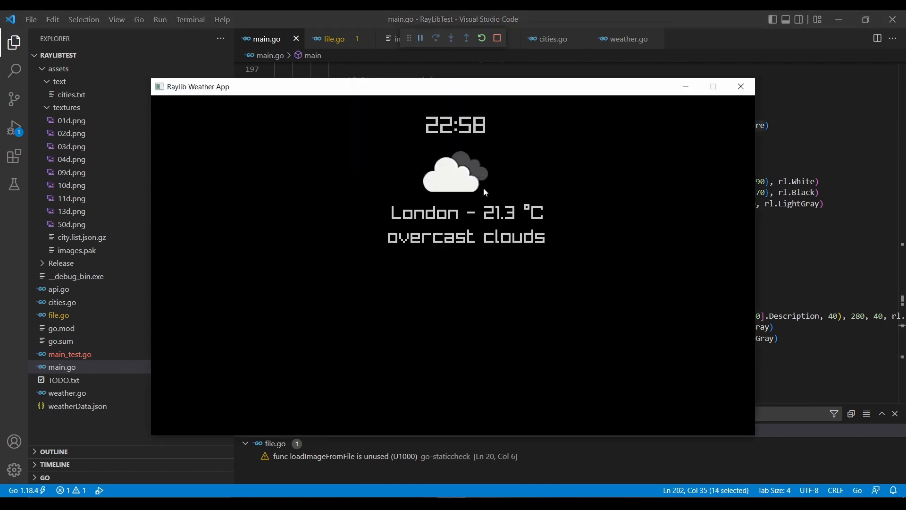
mouse_move(491, 184)
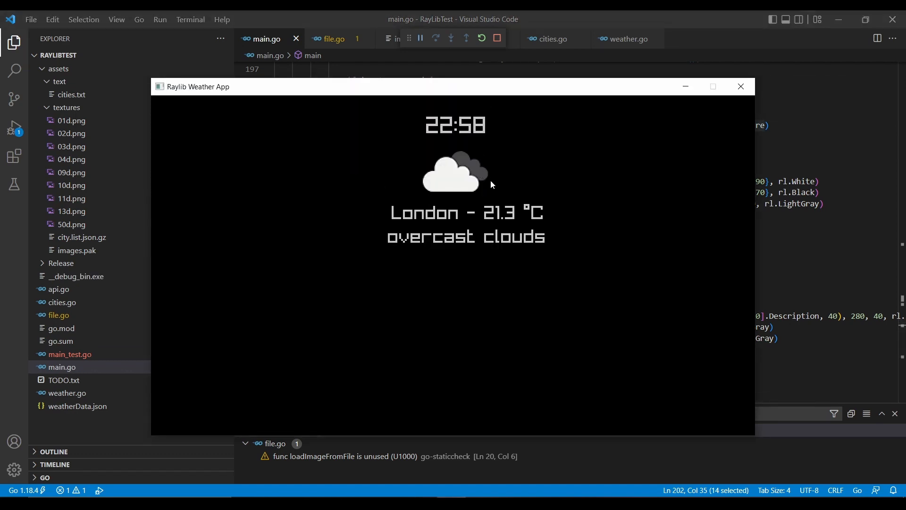
mouse_move(421, 150)
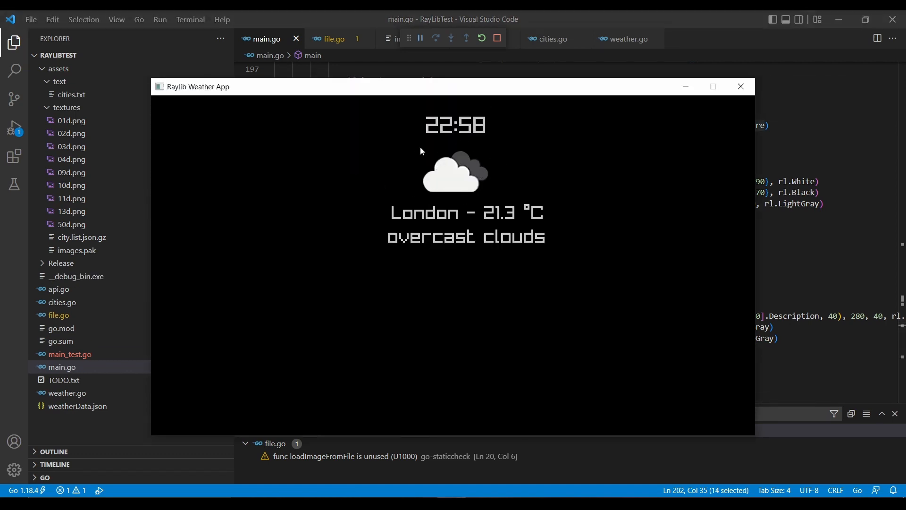
mouse_move(447, 213)
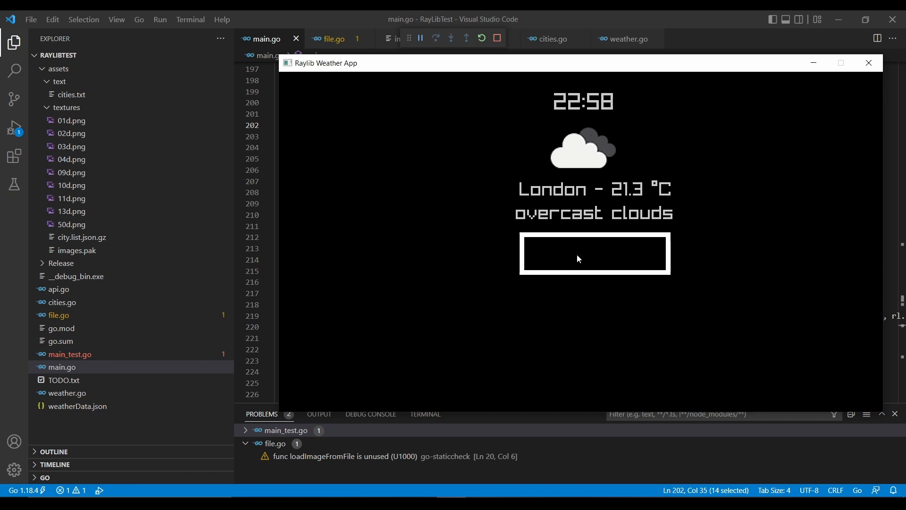
type("B")
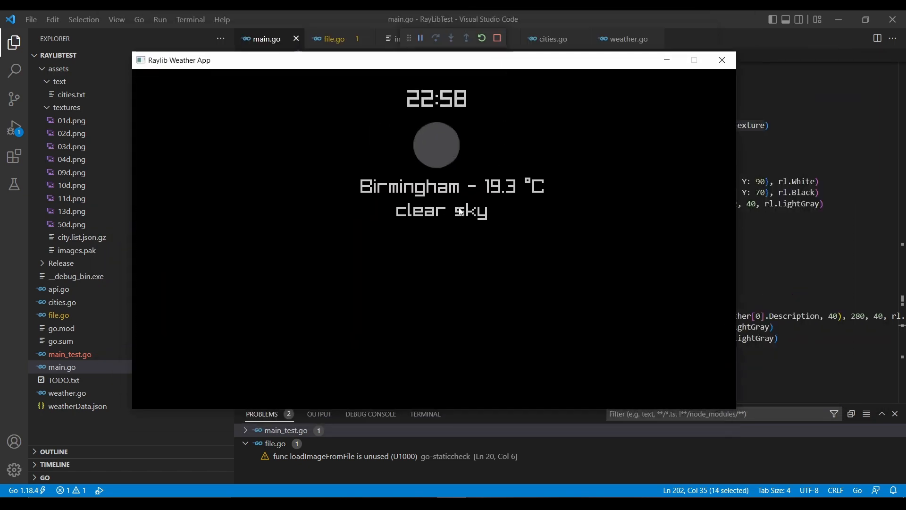
mouse_move(546, 233)
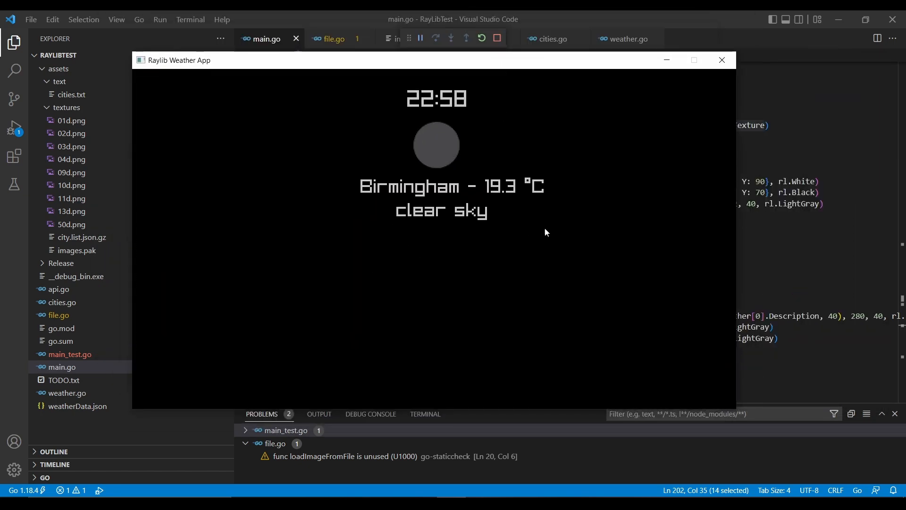
left_click(720, 60)
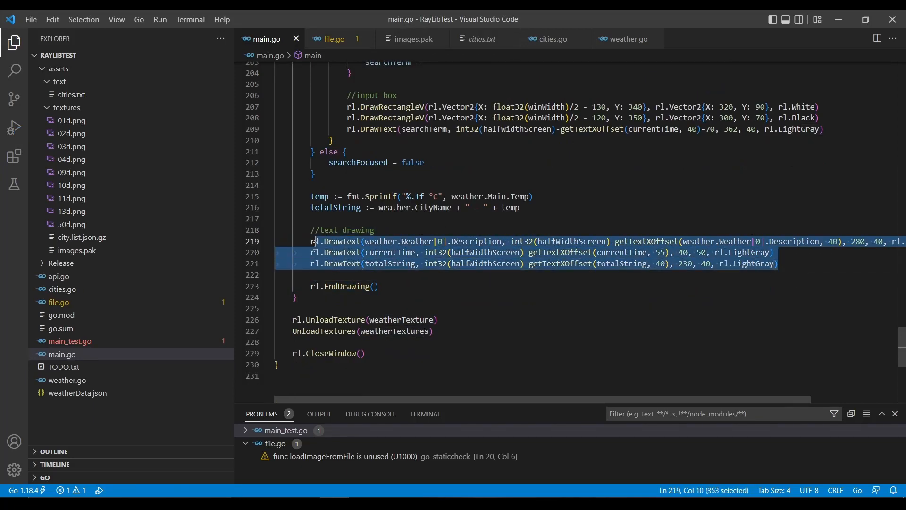
scroll("up", 3)
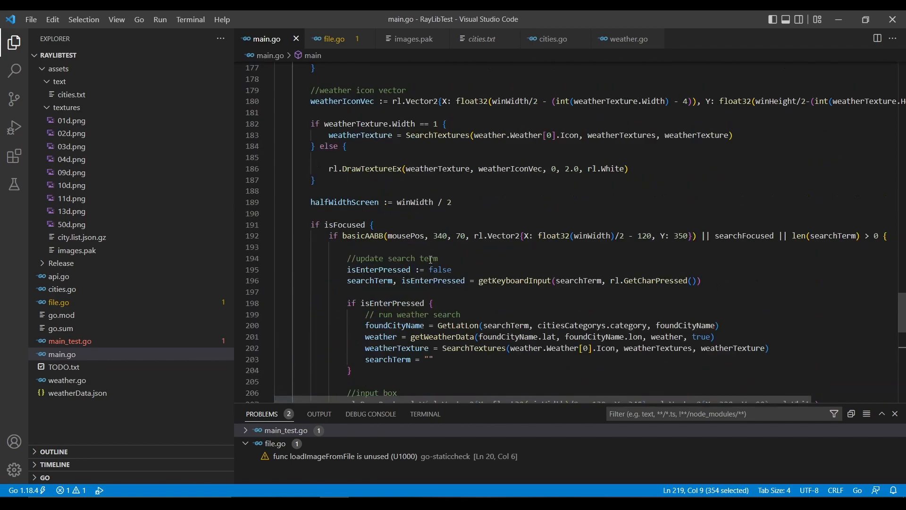
scroll("down", 3)
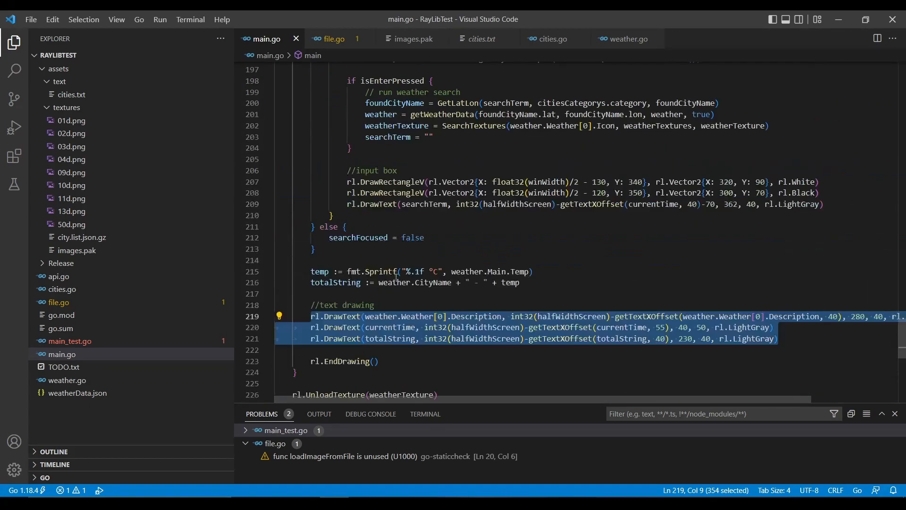
scroll("up", 3)
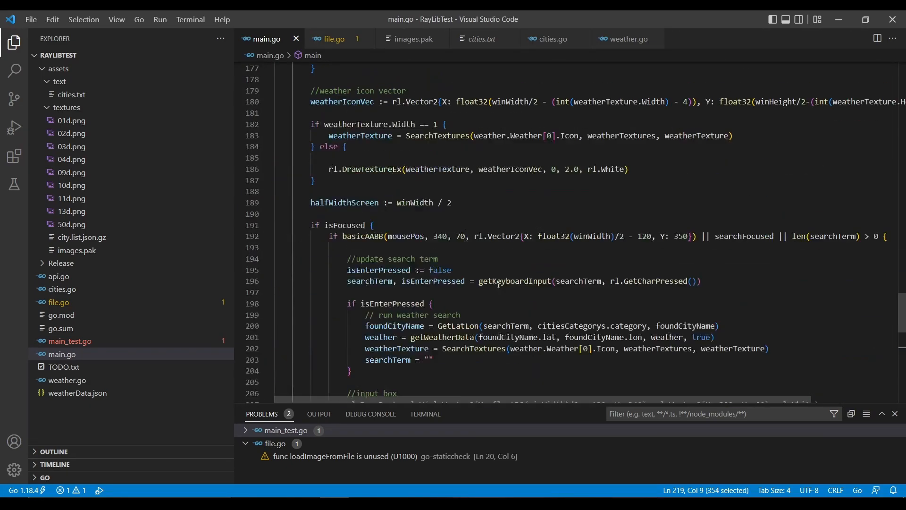
scroll("up", 3)
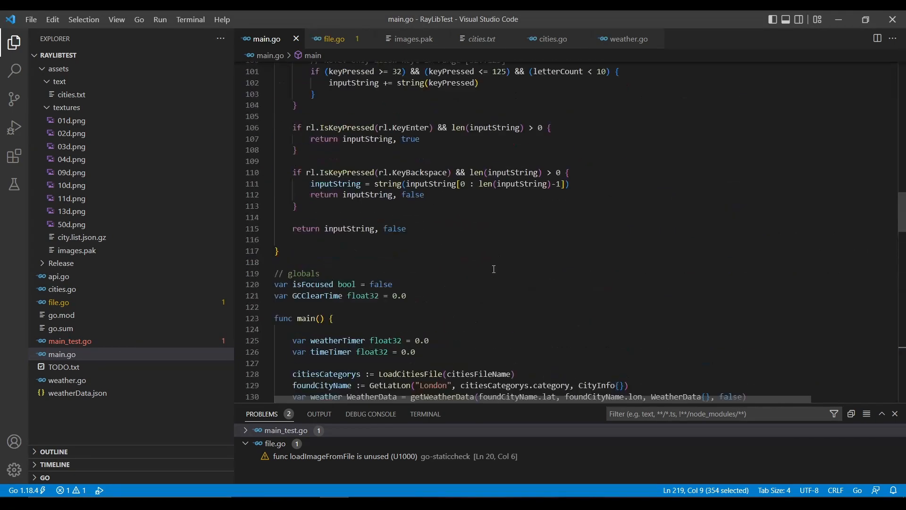
scroll("up", 3)
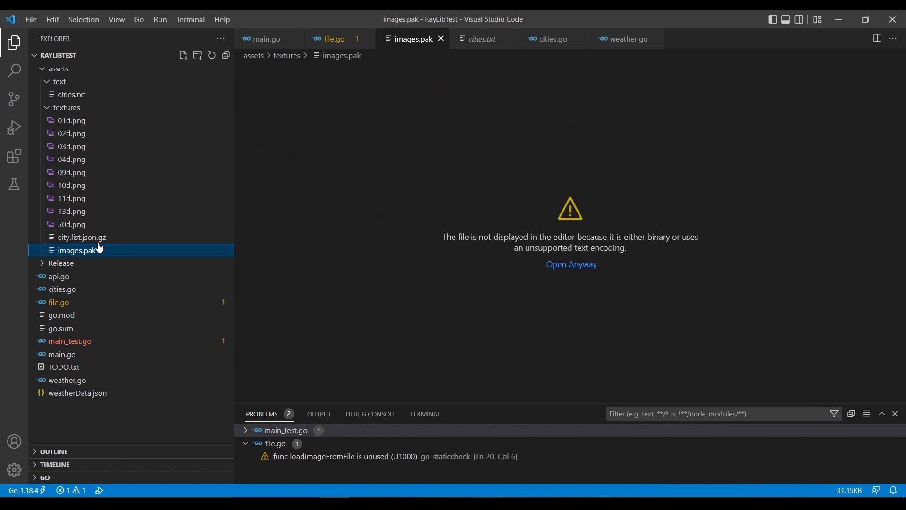
mouse_move(432, 147)
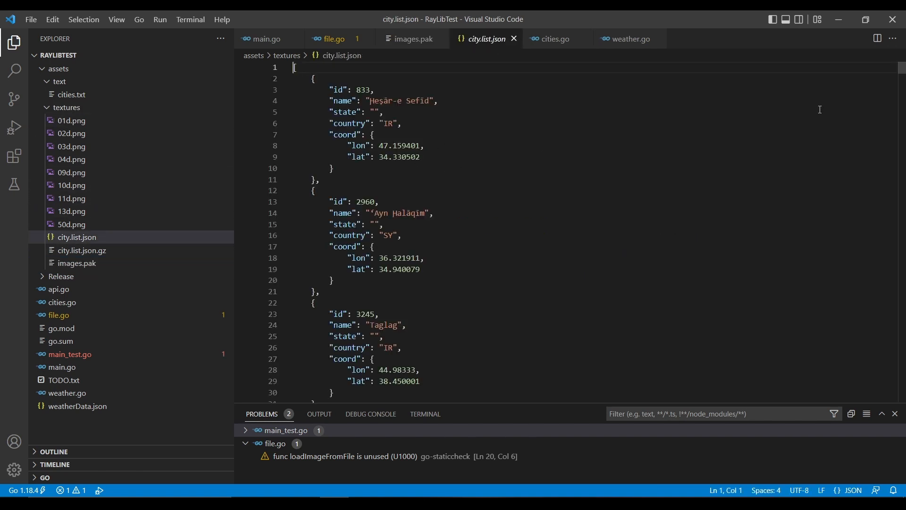
mouse_move(310, 77)
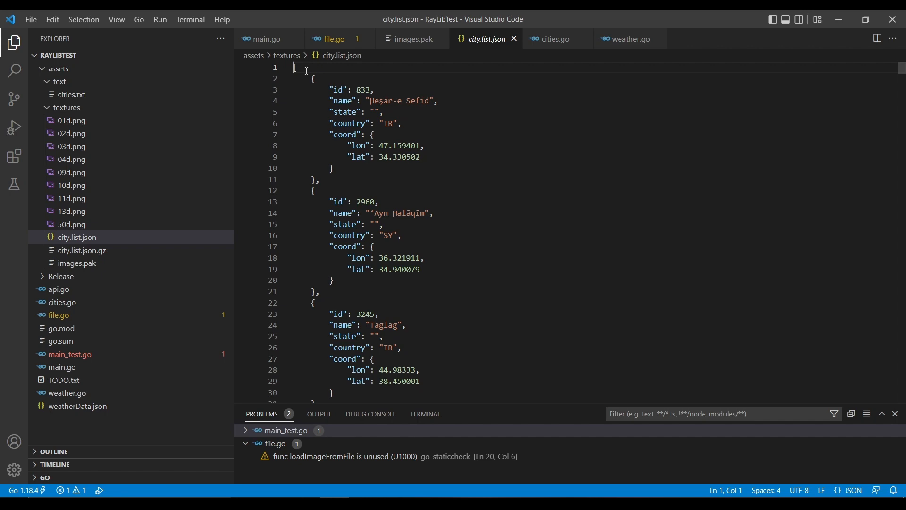
- Scroll through city.list.json's records with ids, countries and coordinates
scroll("down", 3)
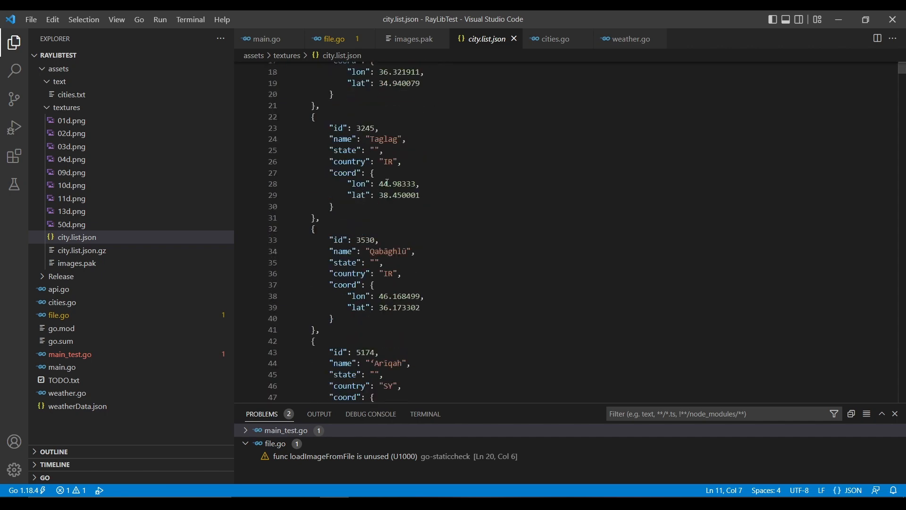
scroll("down", 3)
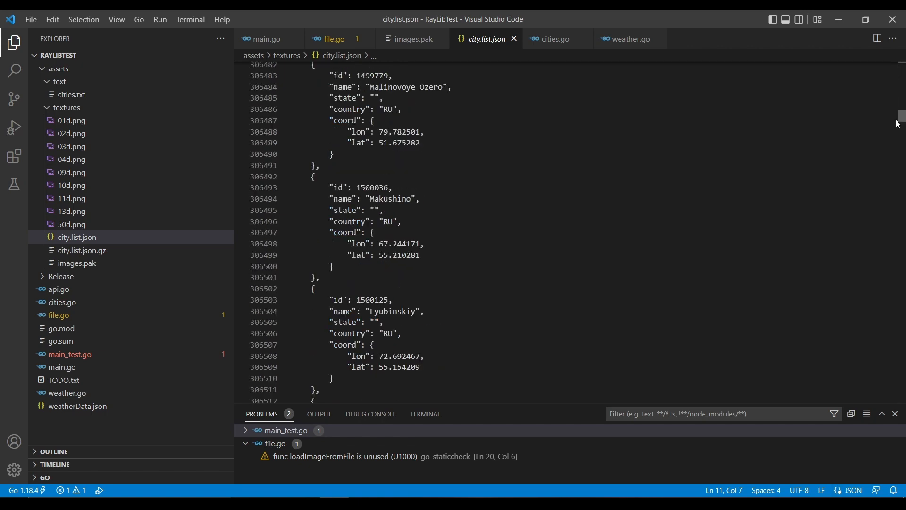
scroll("down", 3)
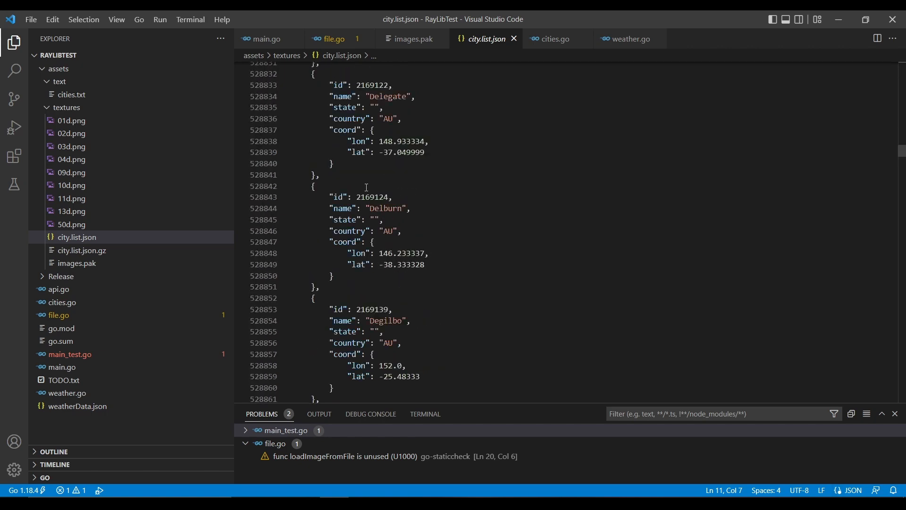
scroll("down", 3)
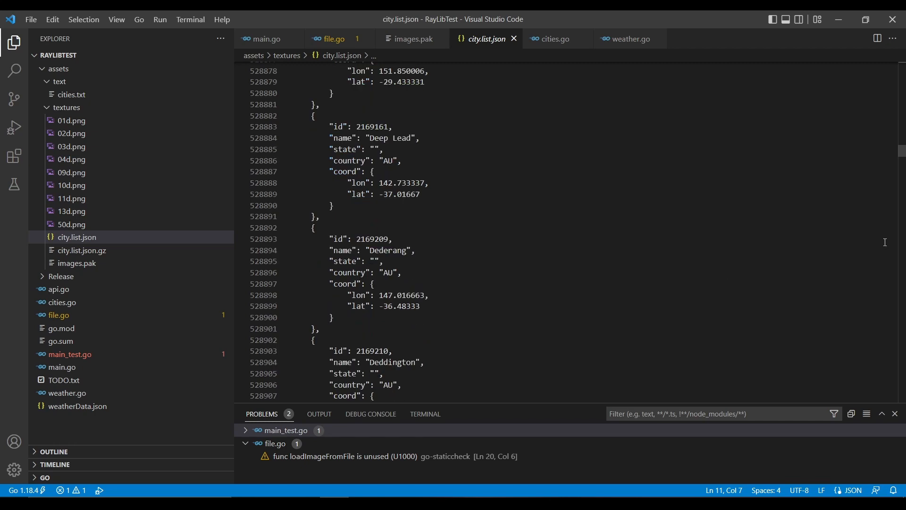
scroll("down", 3)
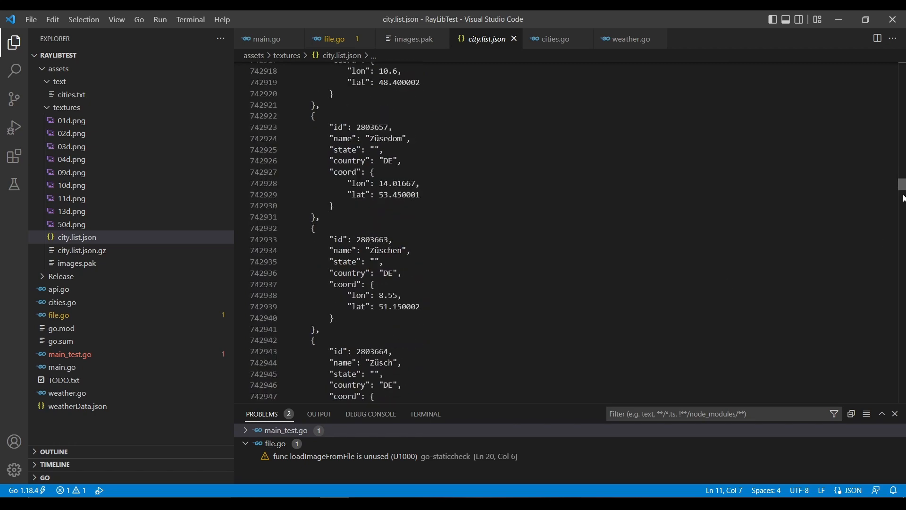
scroll("down", 3)
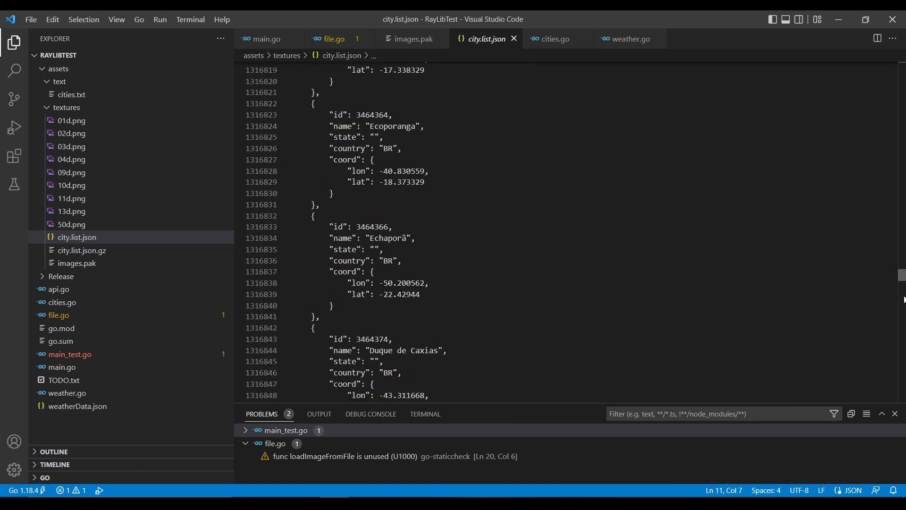
scroll("down", 3)
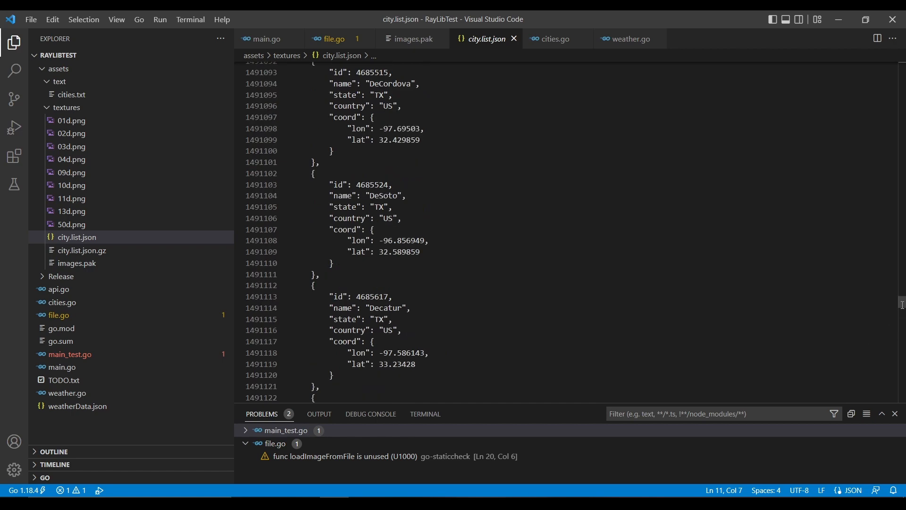
scroll("down", 3)
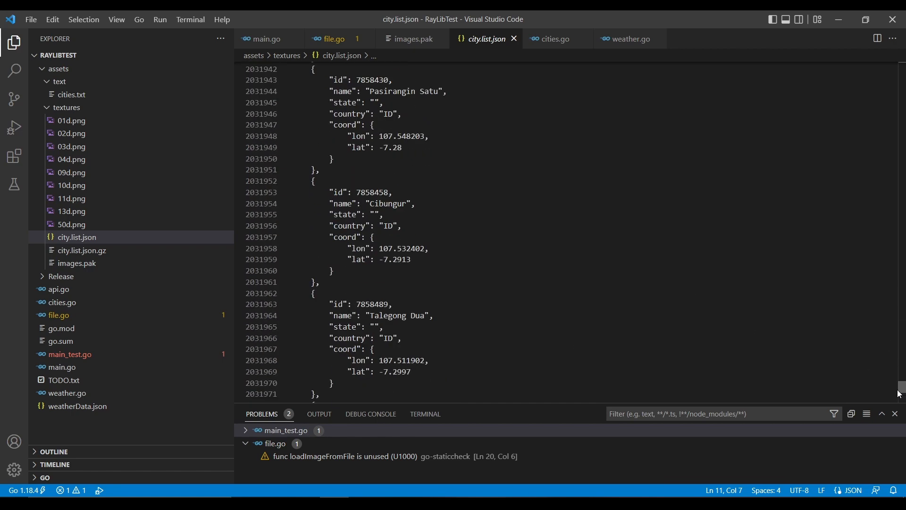
scroll("up", 3)
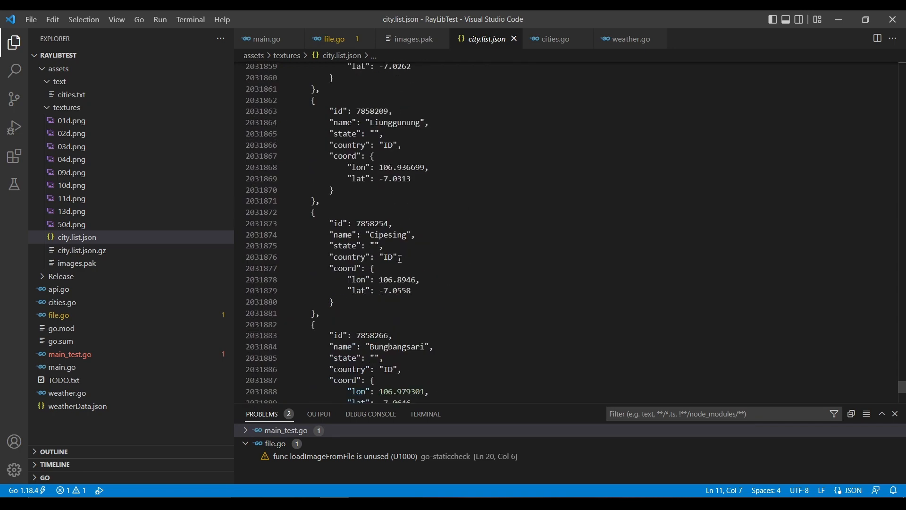
scroll("up", 3)
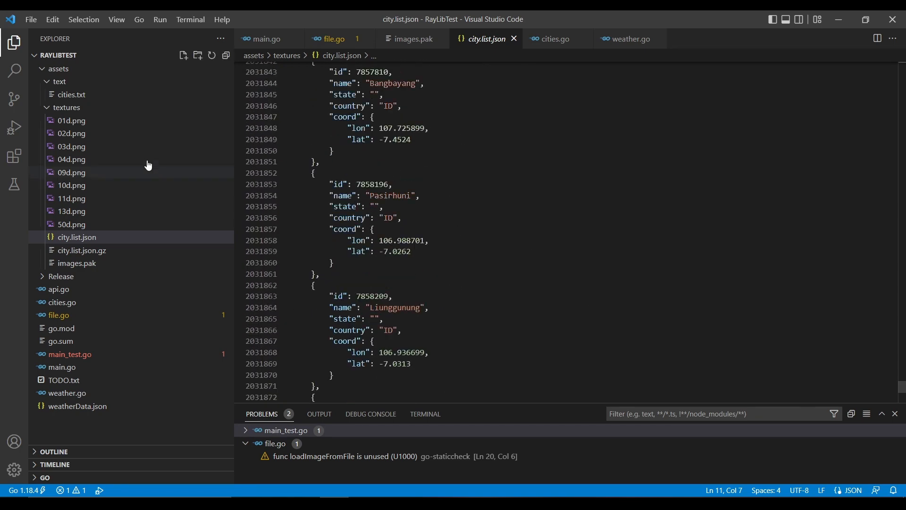
- Show cities.txt listing A cities from Aberdare to Ayr with coordinates
left_click(72, 94)
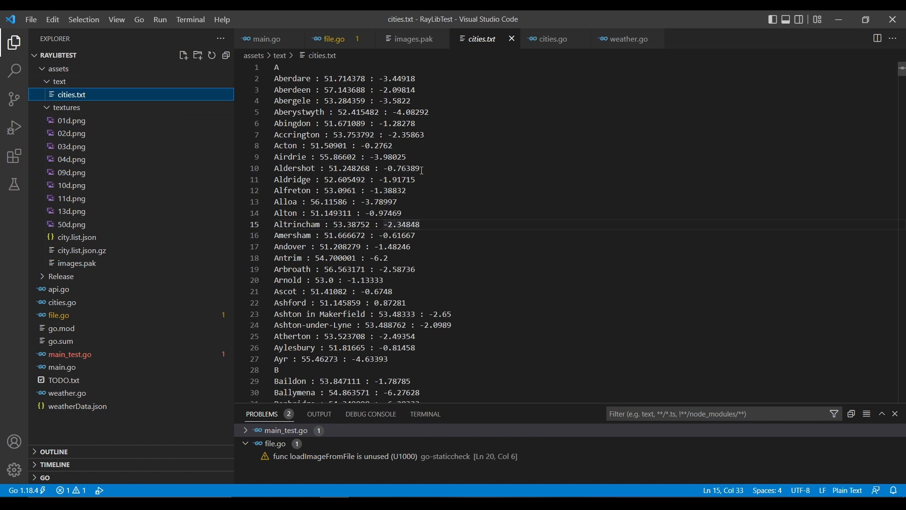
mouse_move(299, 277)
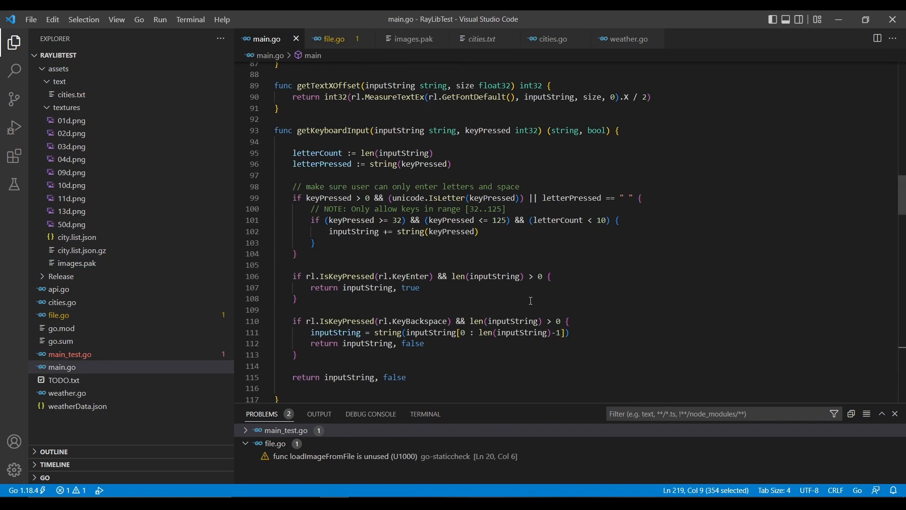
- Scroll main.go to the main function and show terminal output of weatherData.json writes
scroll("up", 3)
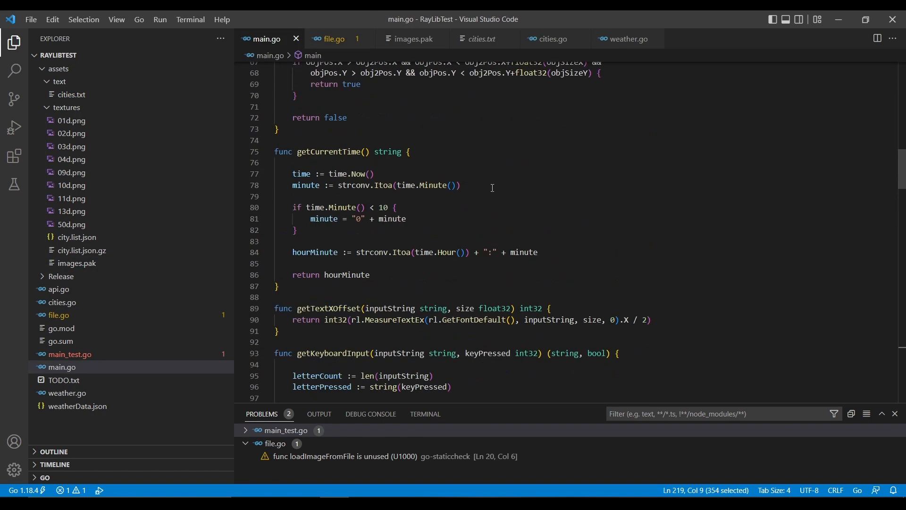
scroll("up", 3)
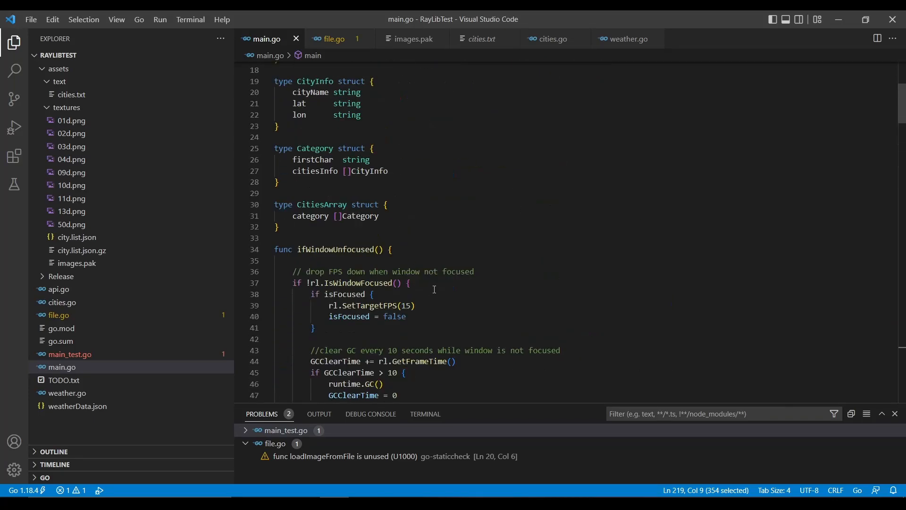
scroll("down", 3)
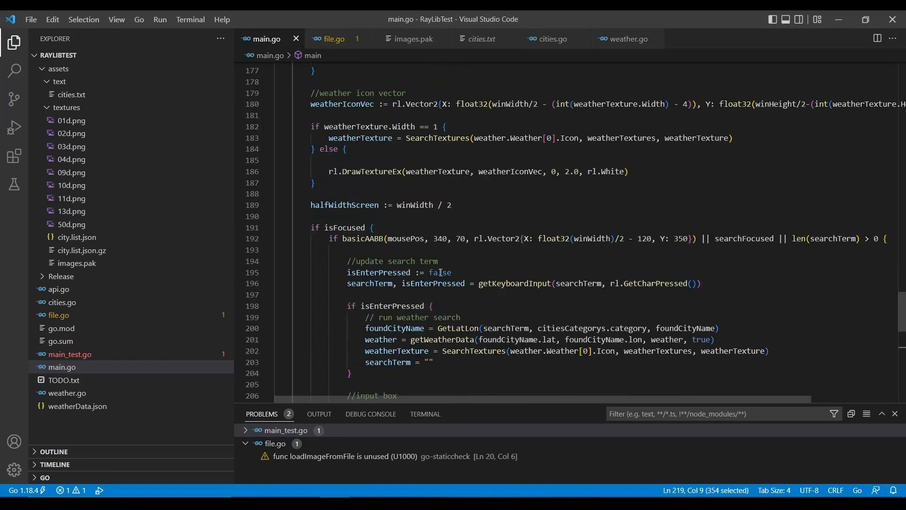
mouse_move(441, 272)
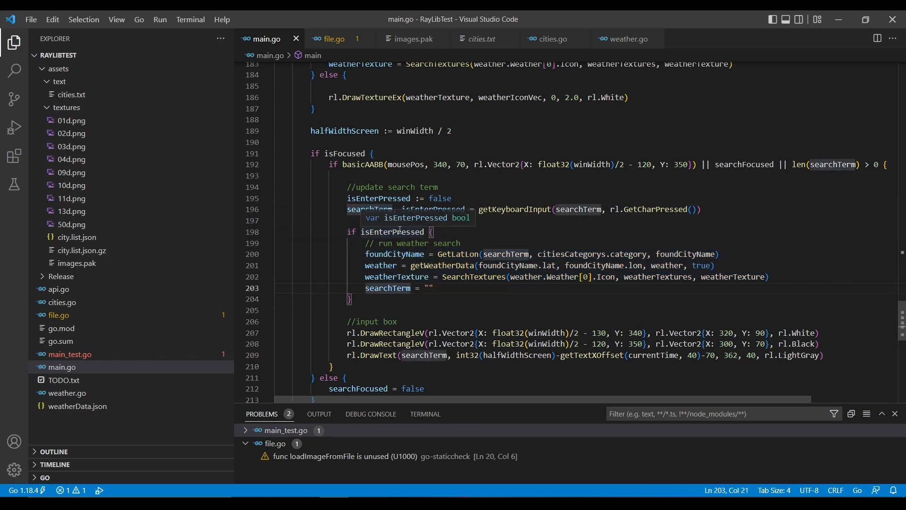
scroll("up", 3)
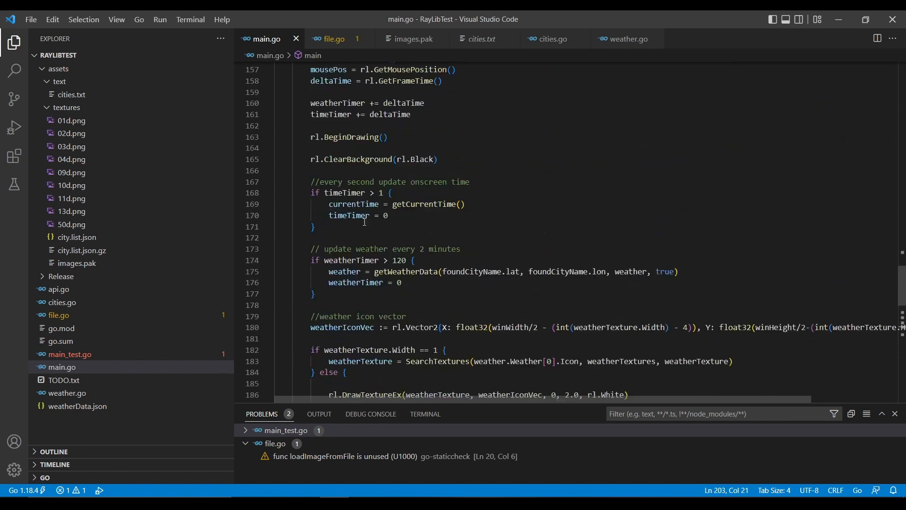
scroll("down", 3)
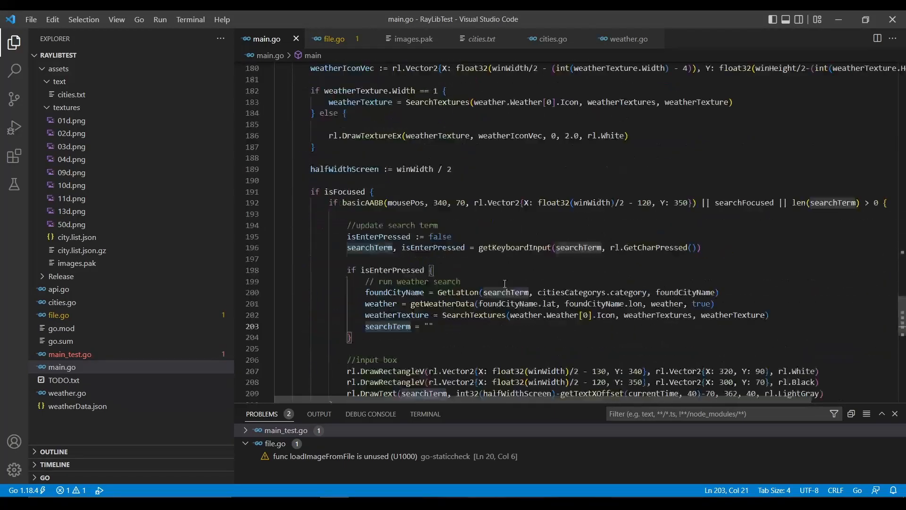
scroll("up", 3)
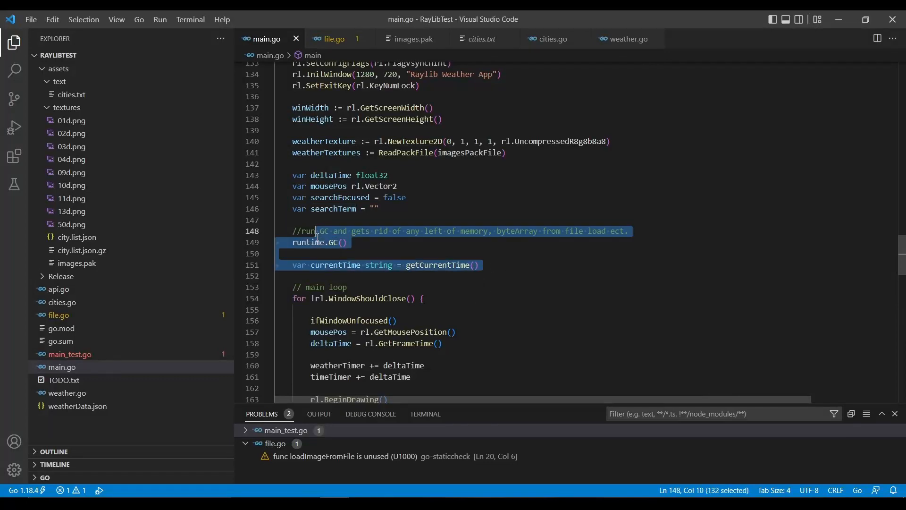
scroll("up", 3)
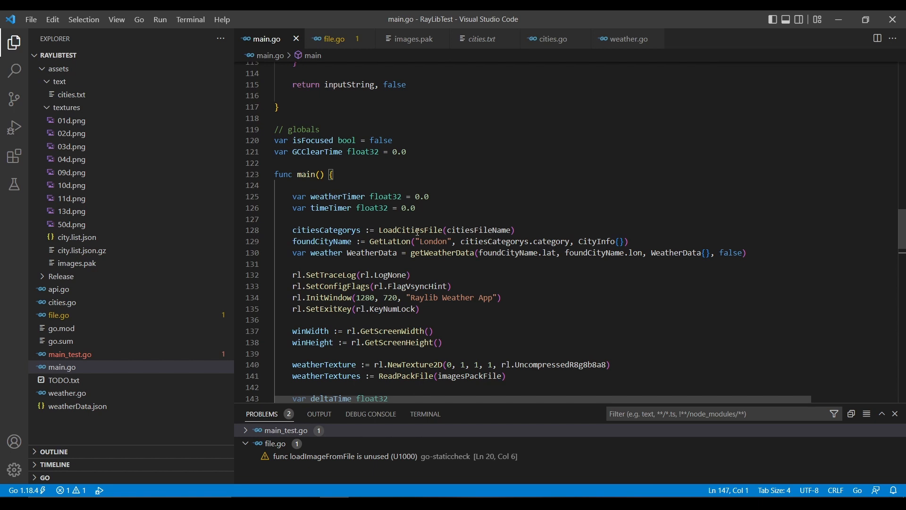
left_click(425, 413)
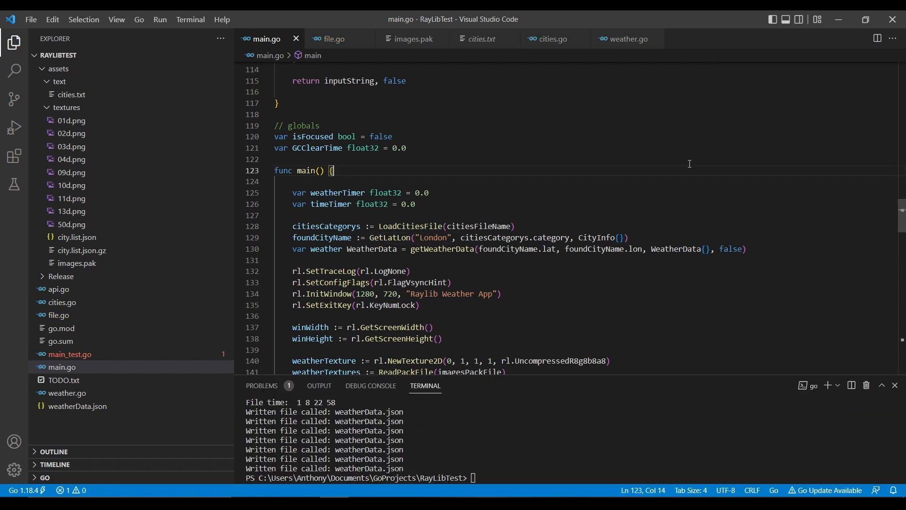